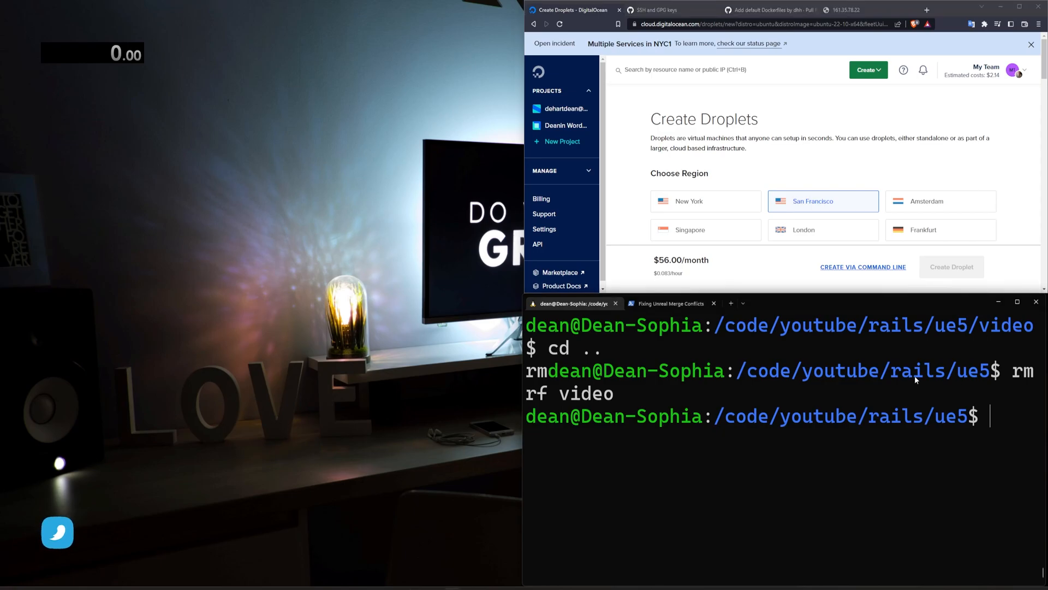
Step: Maximize the browser and search the droplet Marketplace images for 'docker'
double_click(944, 416)
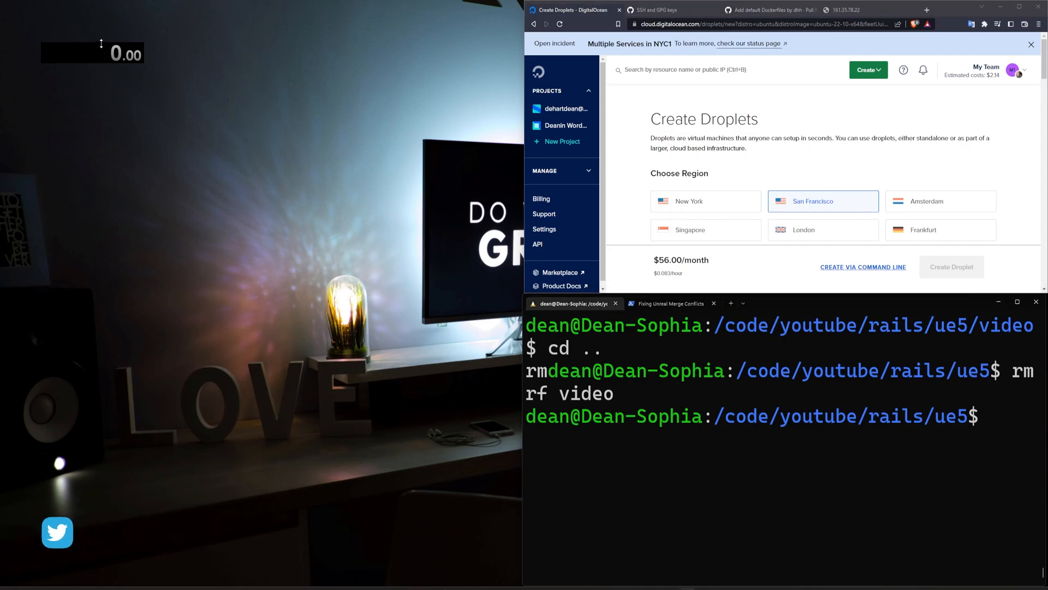
mouse_move(853, 114)
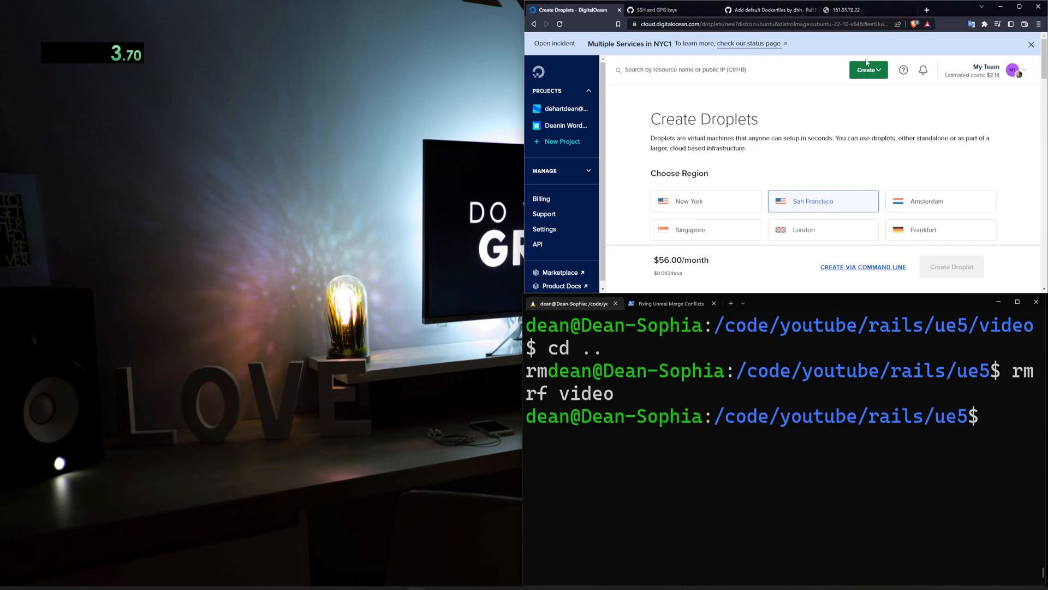
scroll(down, 3)
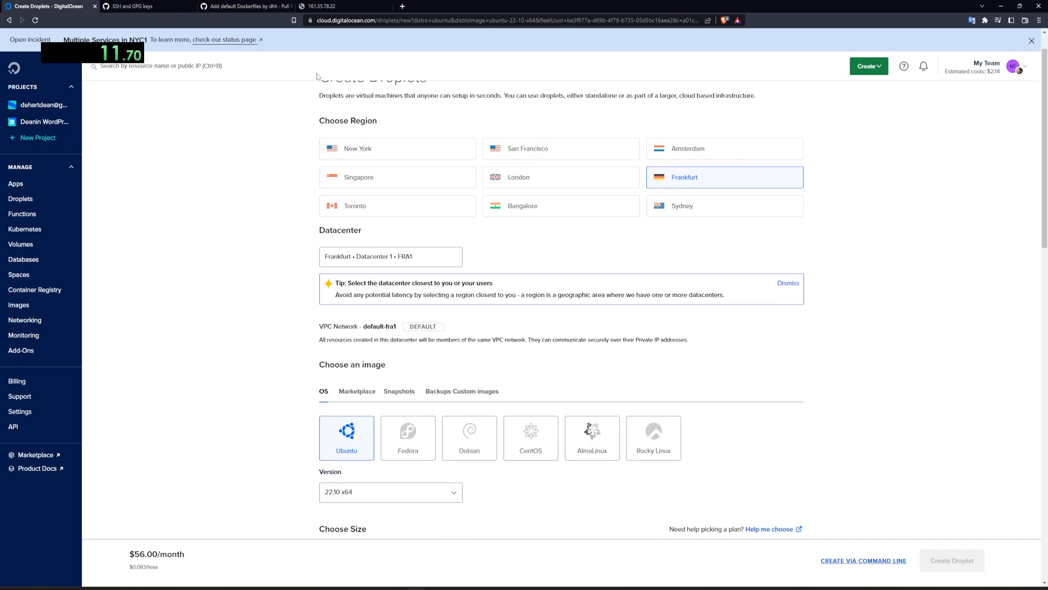
scroll(down, 3)
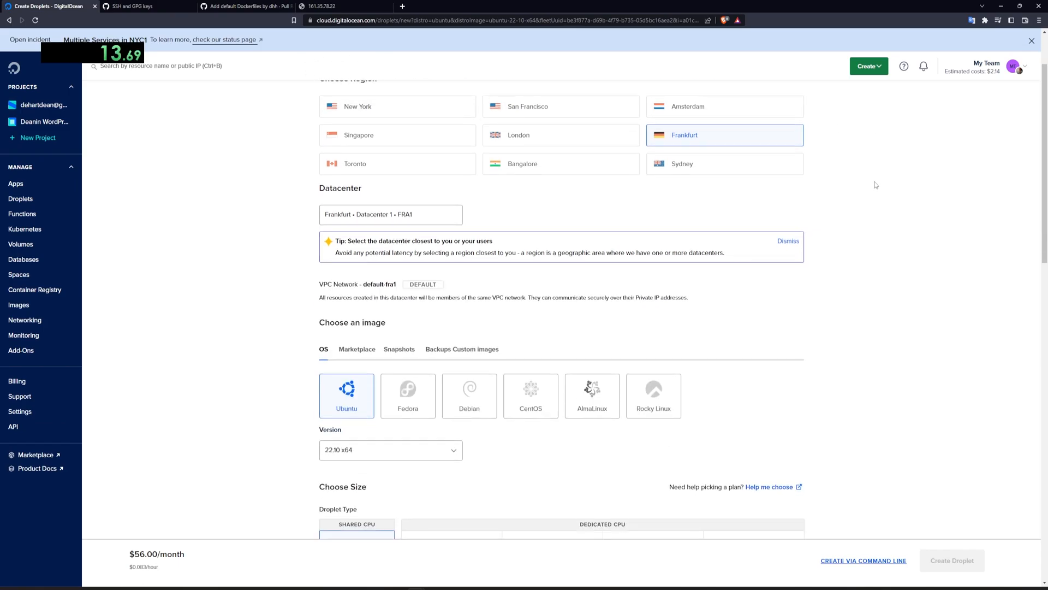
click(357, 223)
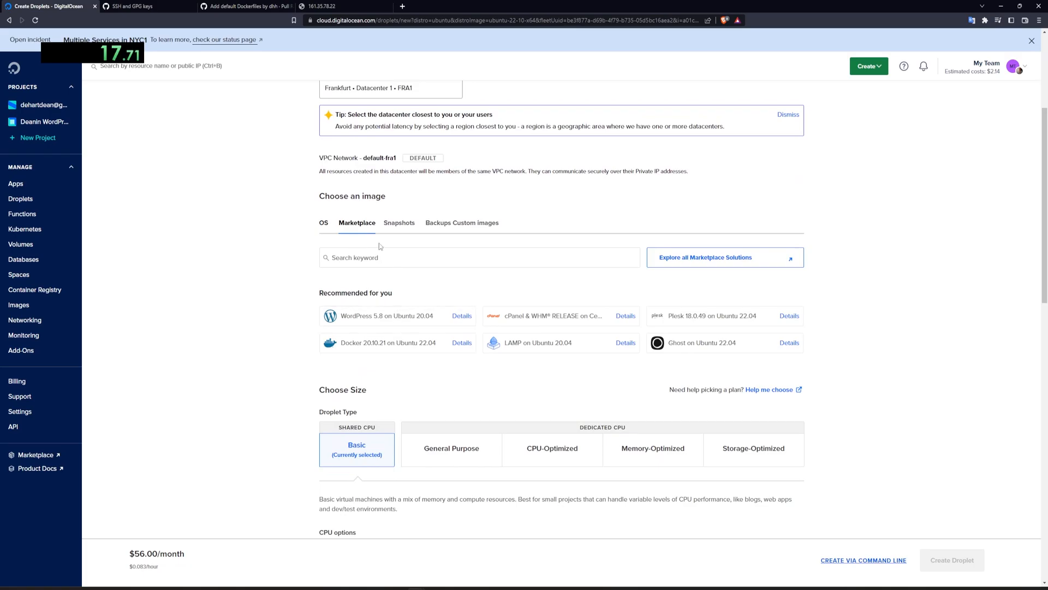
text(docker)
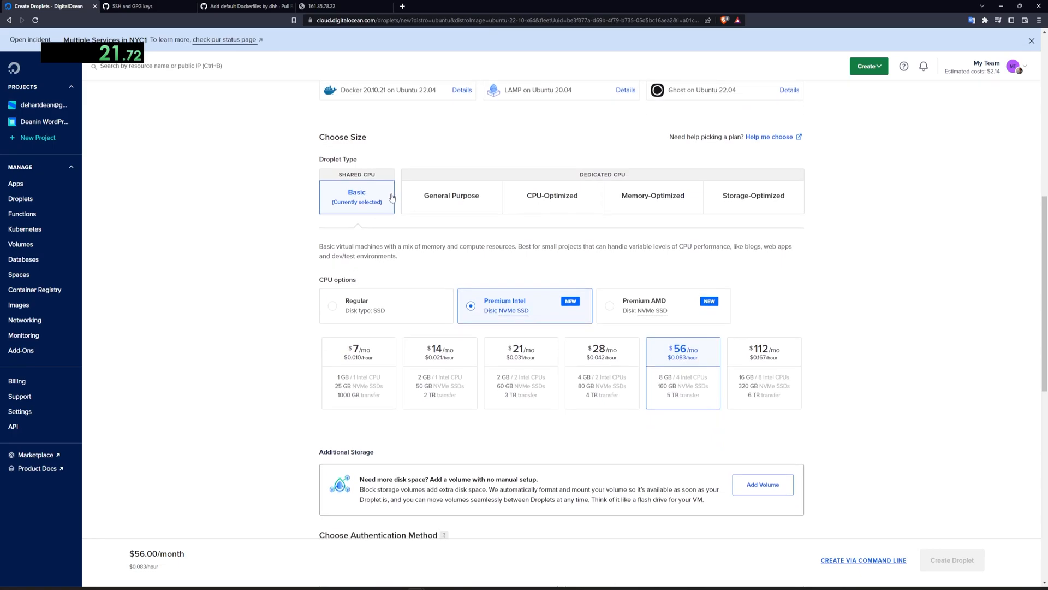
Step: Choose the Regular SSD CPU option and the $48/month plan, reaching Finalize Details
click(332, 306)
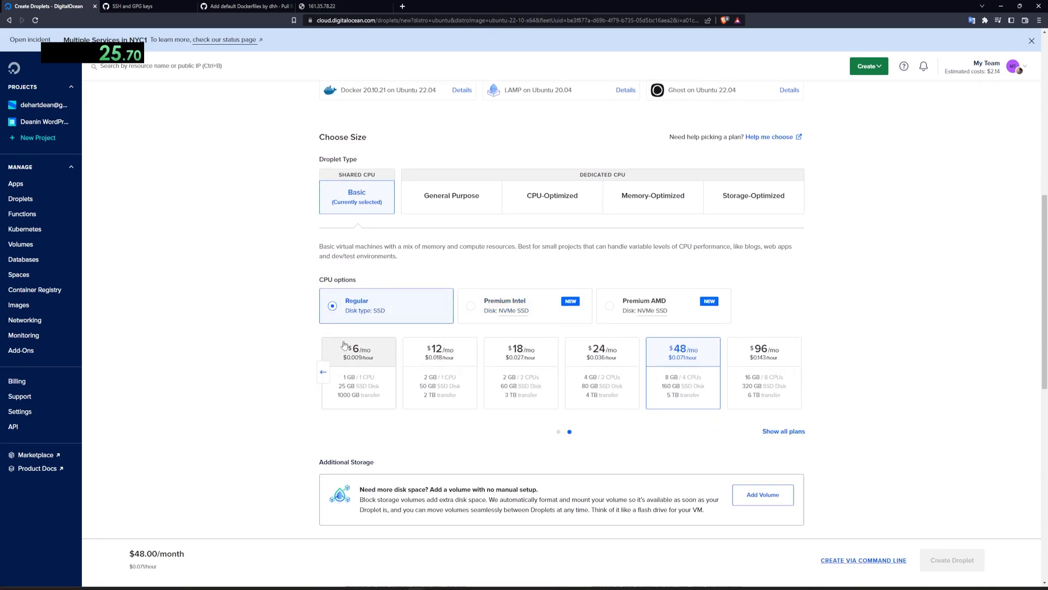
scroll(down, 3)
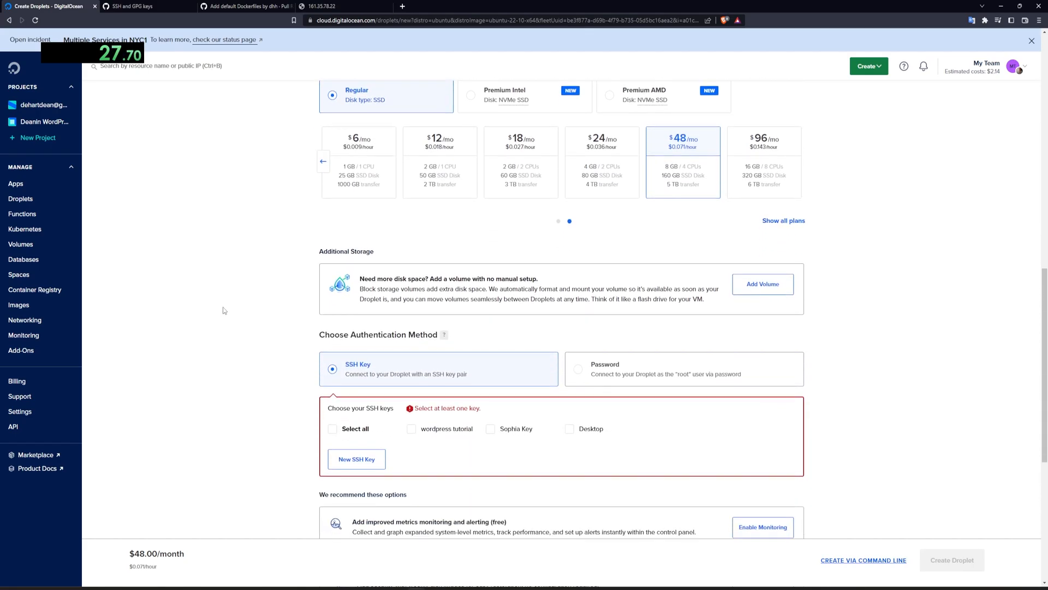
scroll(down, 3)
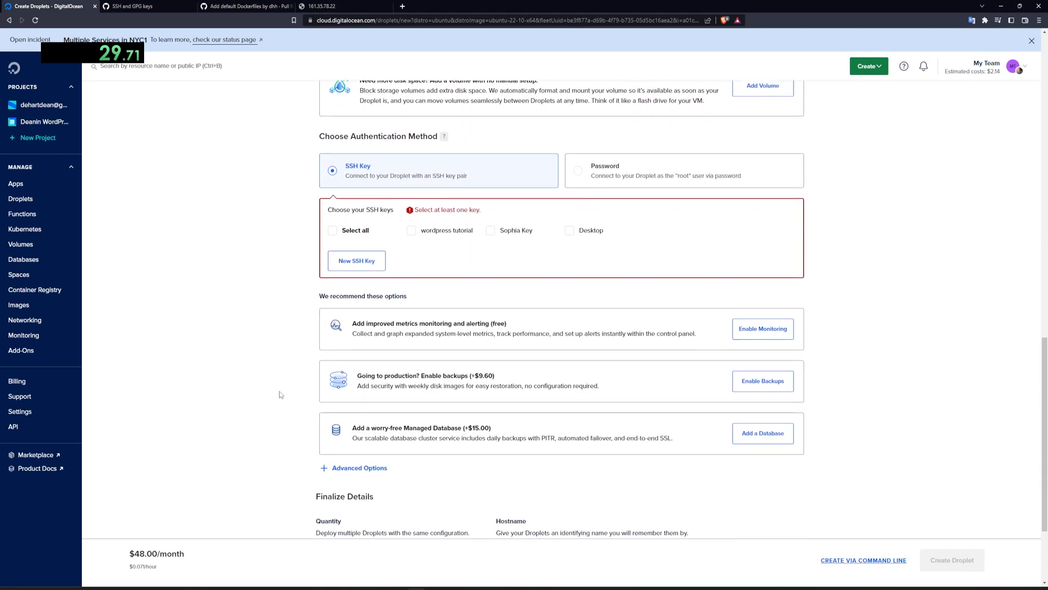
scroll(down, 3)
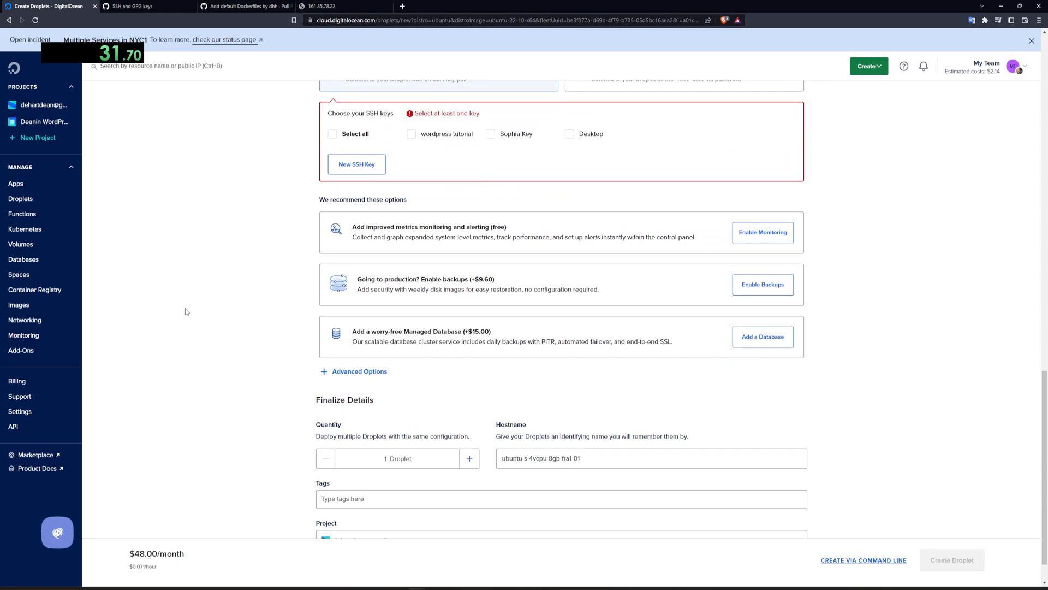
click(952, 559)
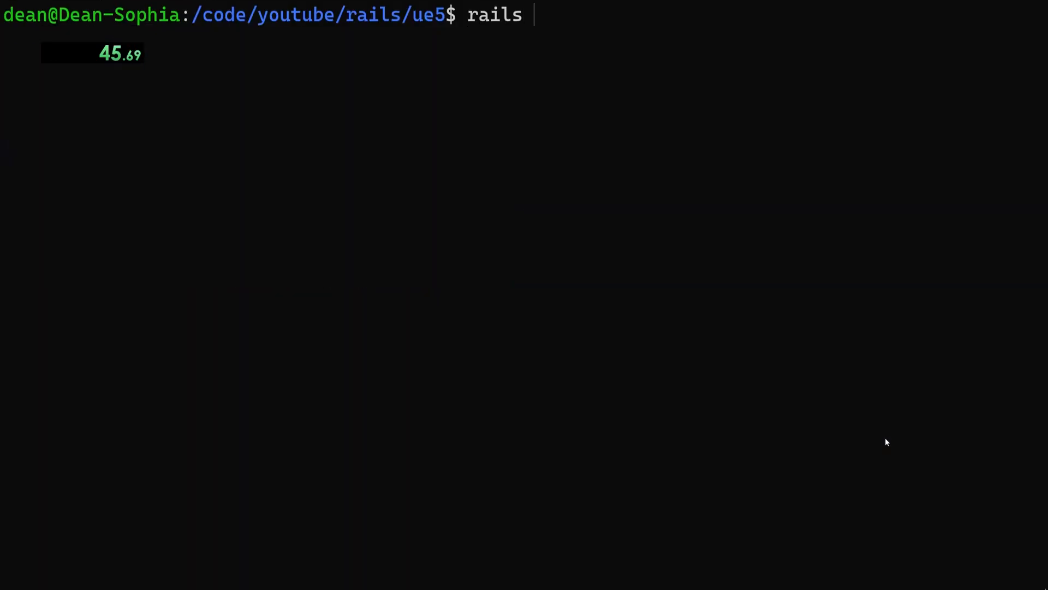
Step: Generate a Rails app named video, cd into it and launch VS Code with 'code .'
text(new video -)
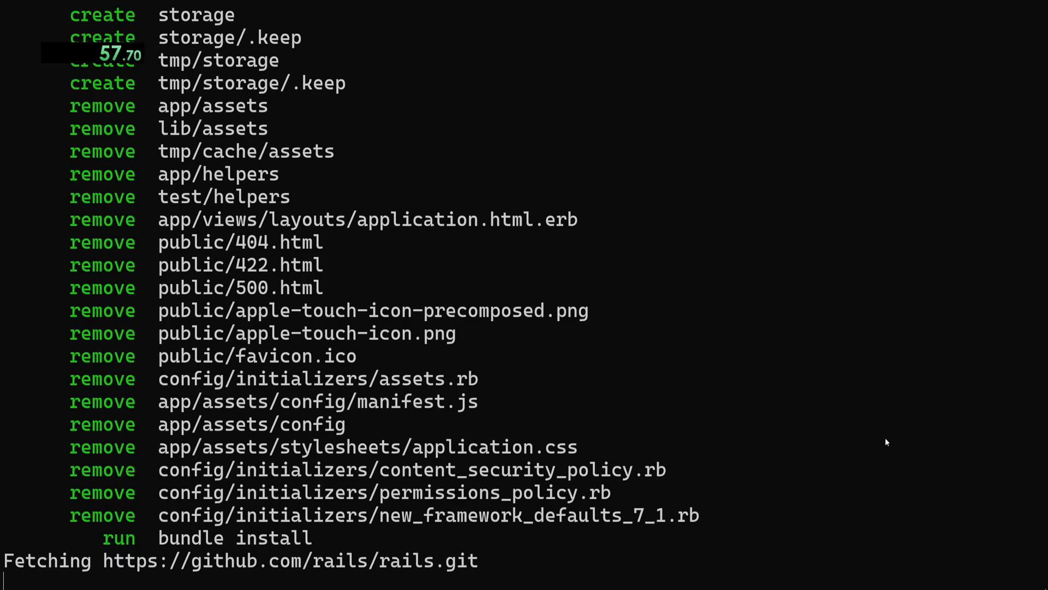
scroll(down, 3)
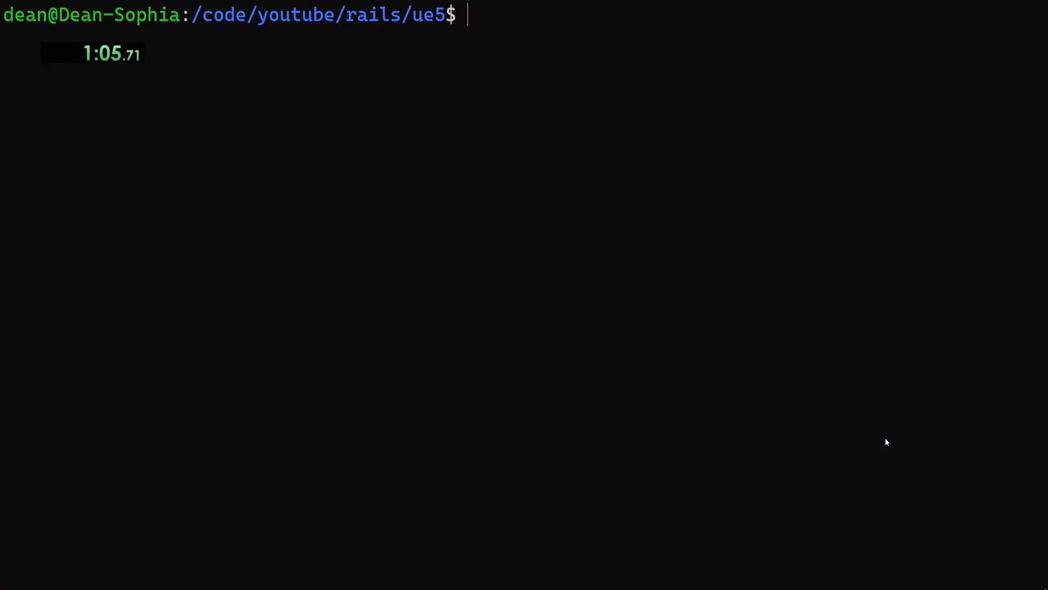
text(cd video)
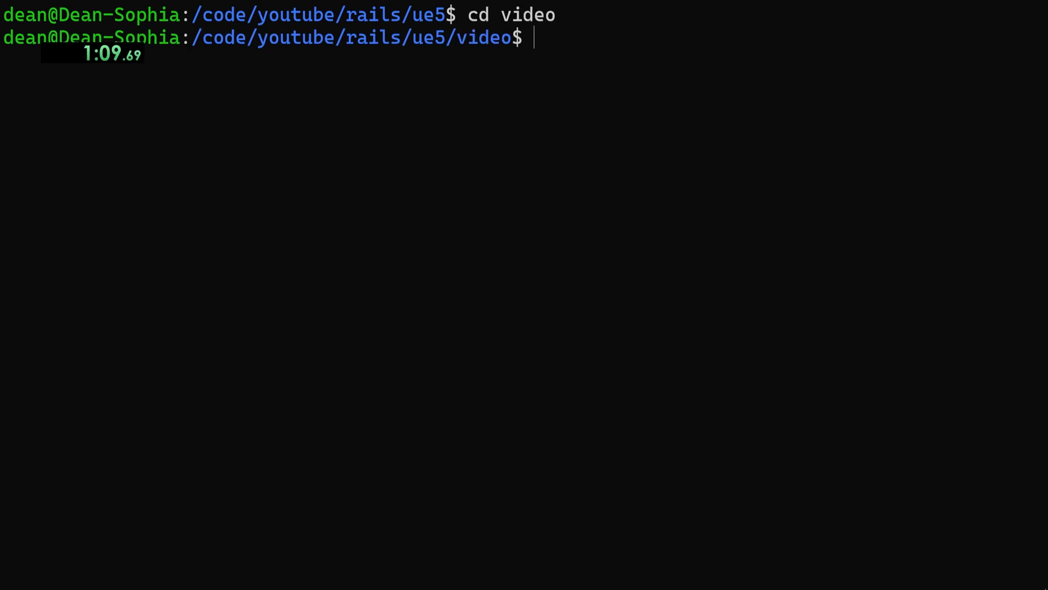
text(code .)
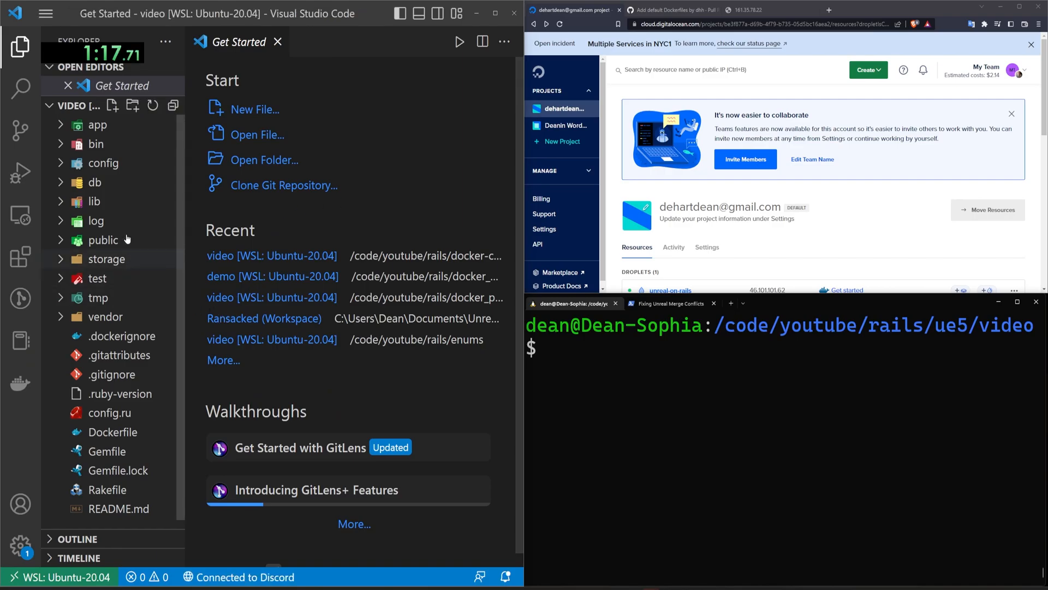
Step: Add Post.create(title: "Hello", body: "World") to db/seeds.rb
click(113, 200)
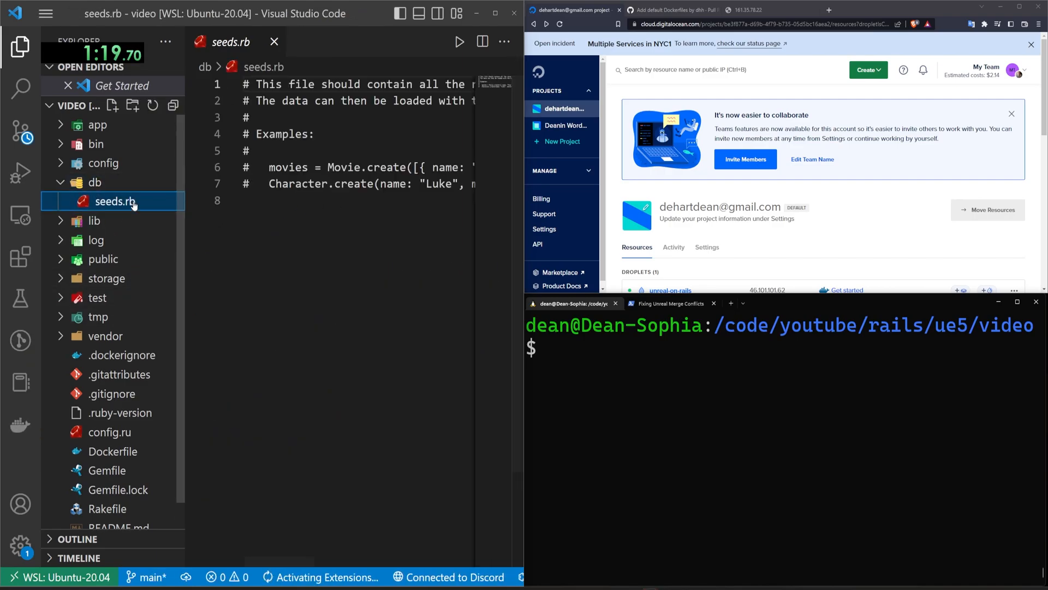
text(P)
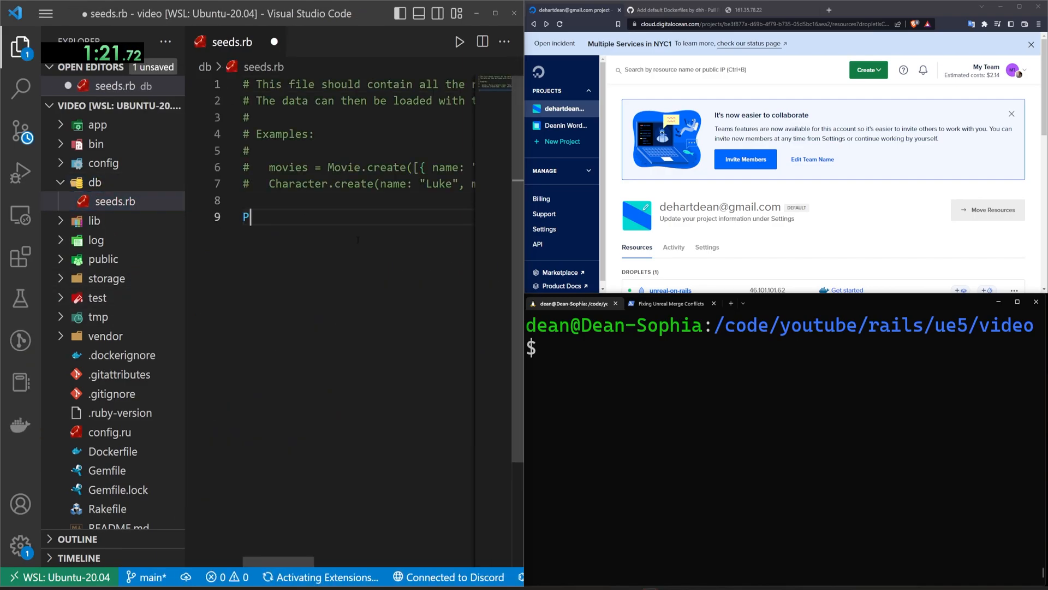
text(ost.create())
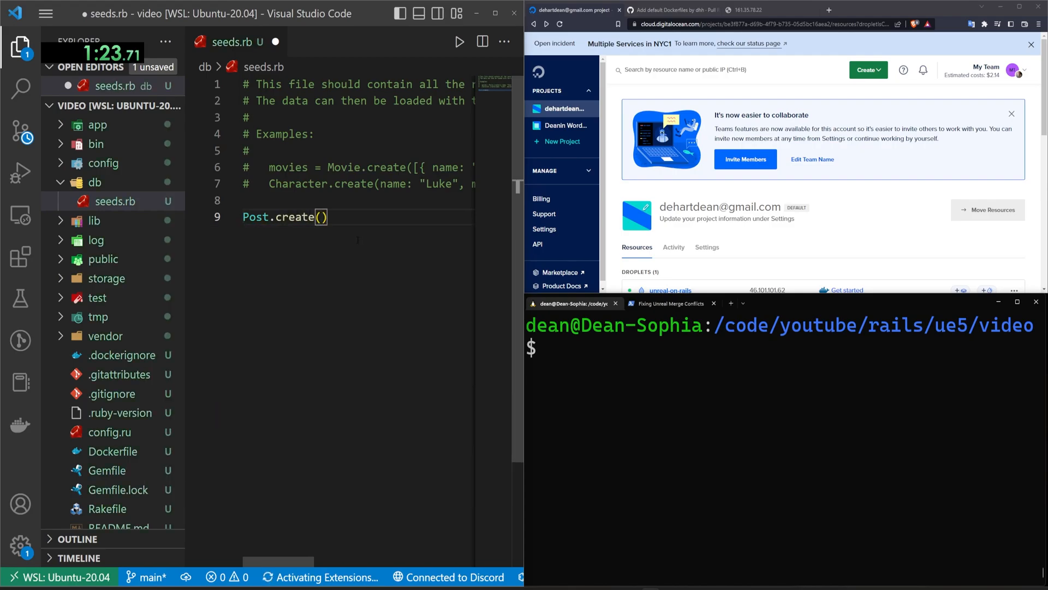
text(title: ")
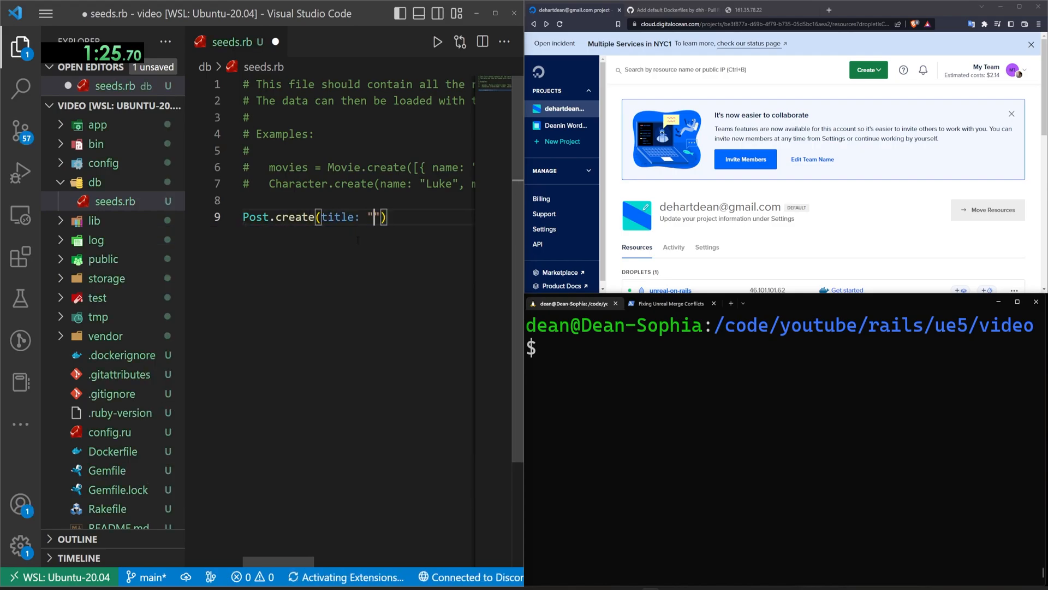
text(Hello", body: "W)
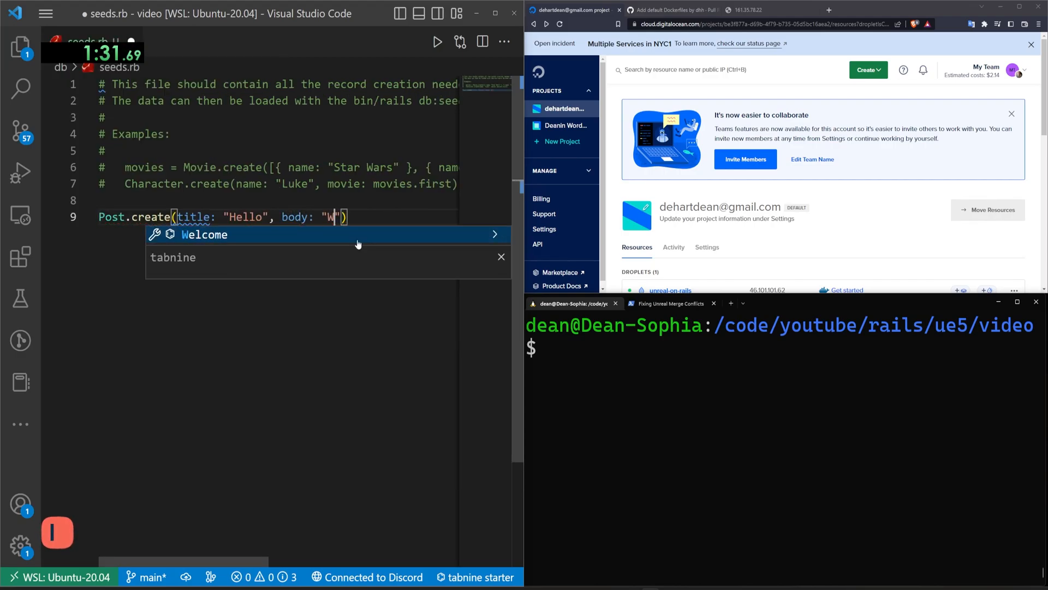
text(orld)
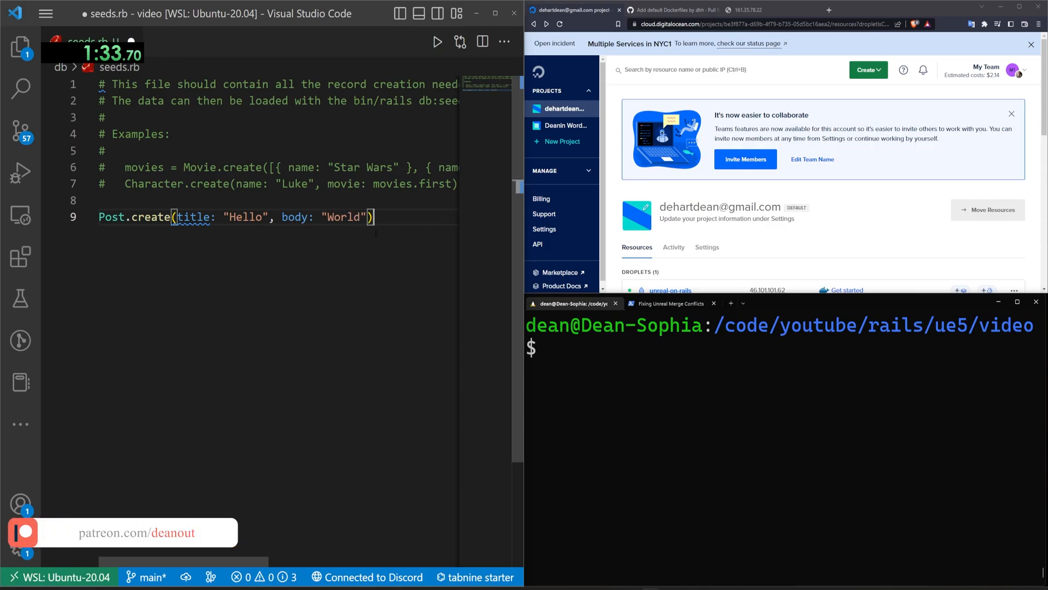
triple_click(234, 216)
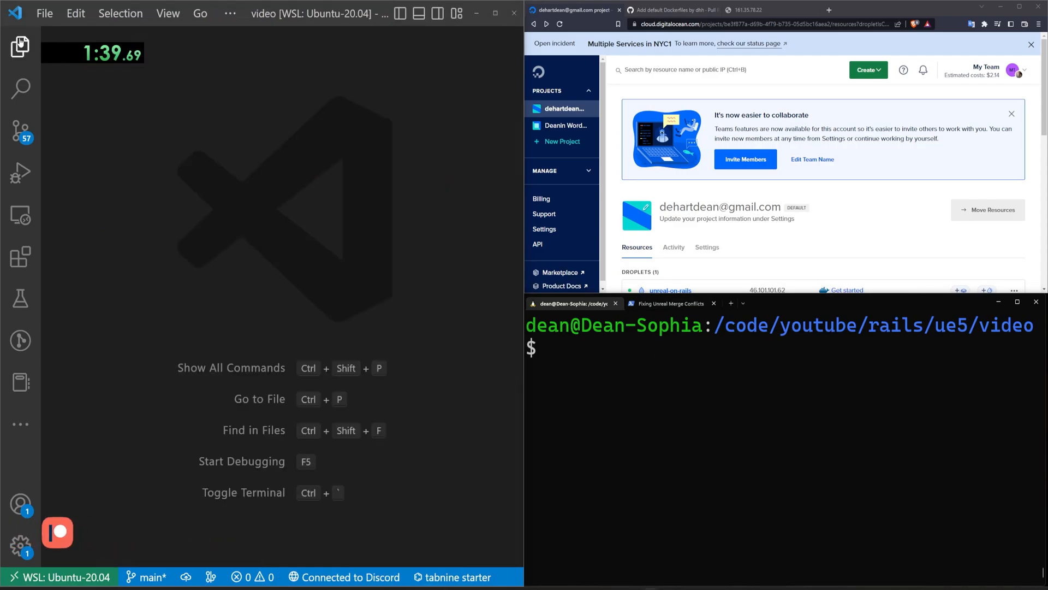
Step: Add ./bin/rails db:seed after db:prepare in bin/docker-entrypoint and save
click(20, 46)
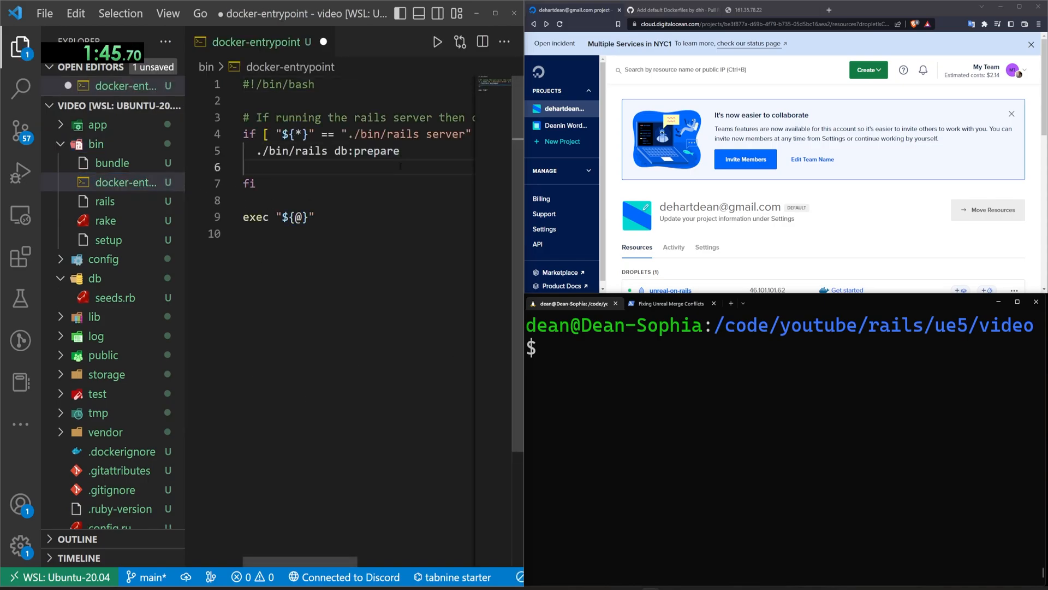
text(./bin/rails)
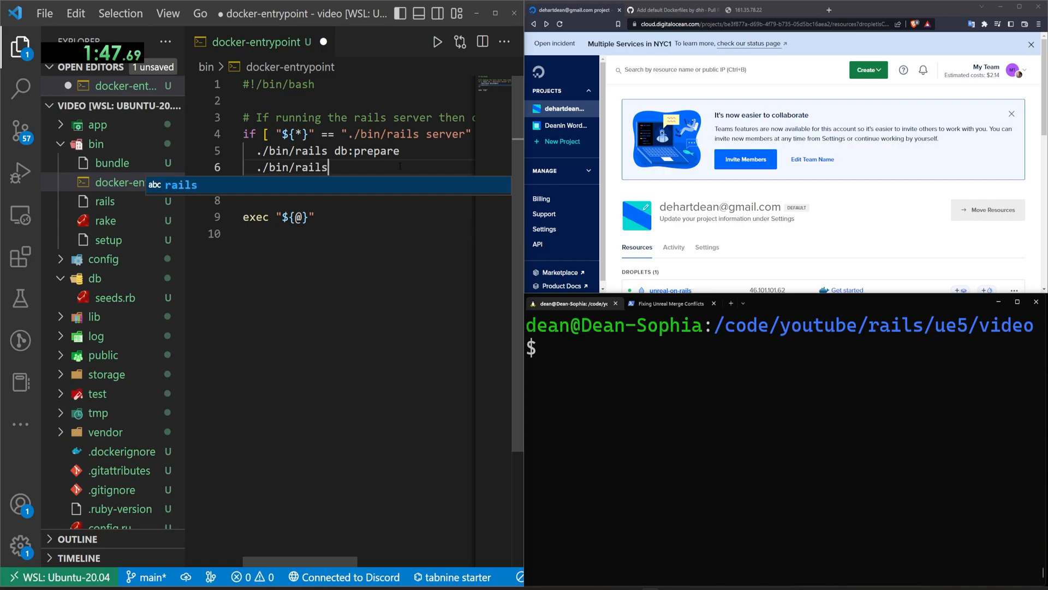
text(db:seed)
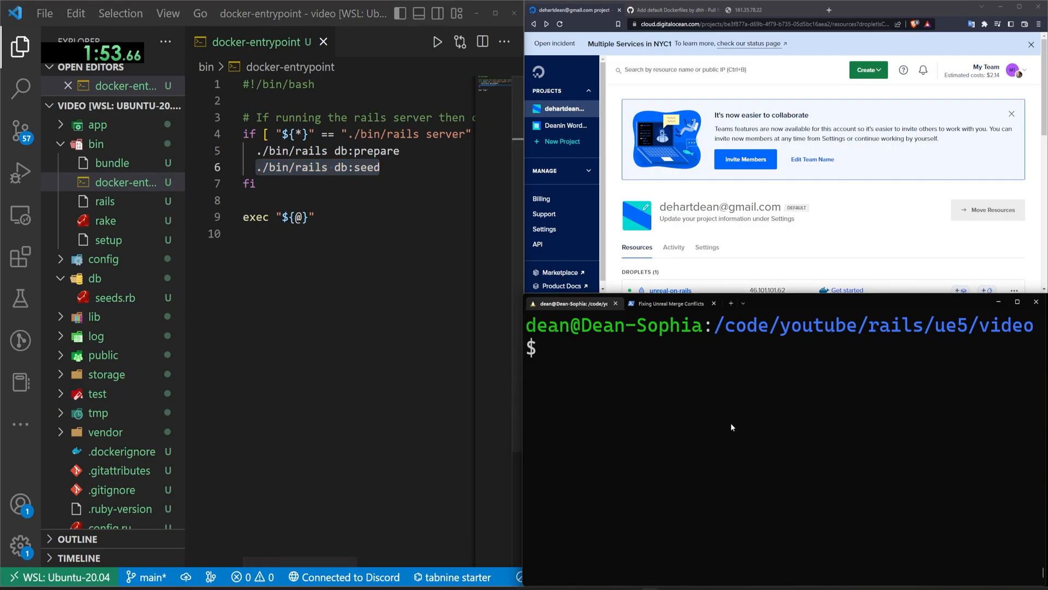
click(97, 125)
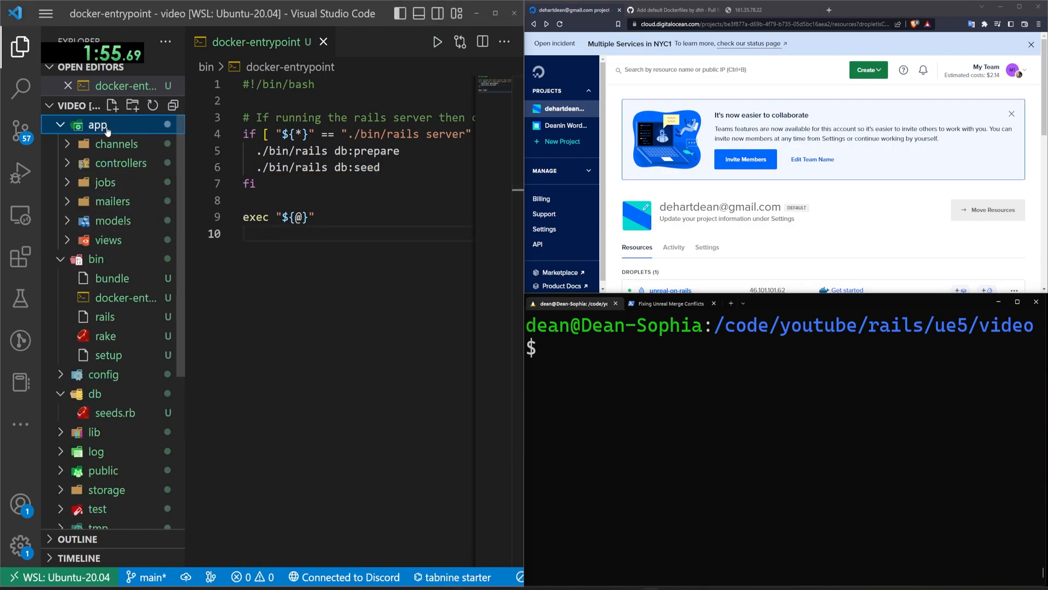
click(108, 240)
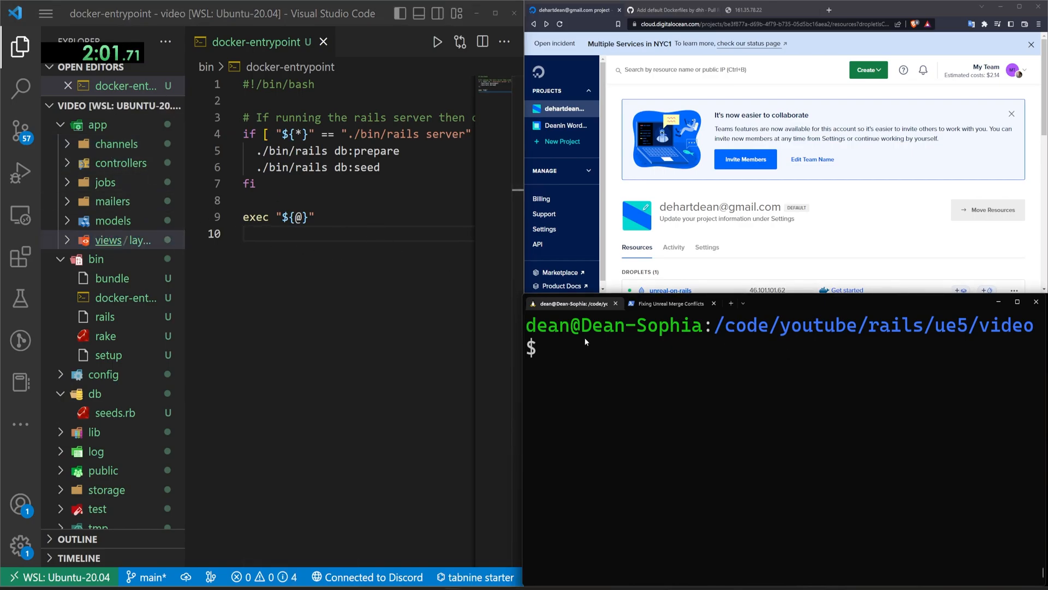
Step: Commit the initial app changes with git commit -m
text(git add .)
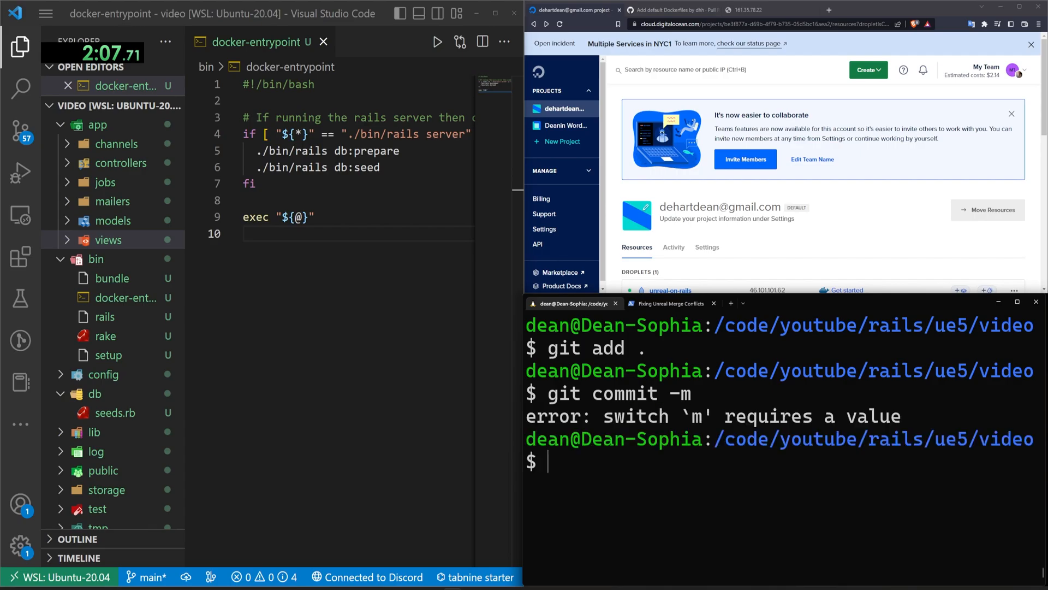
text(git commit -m "I)
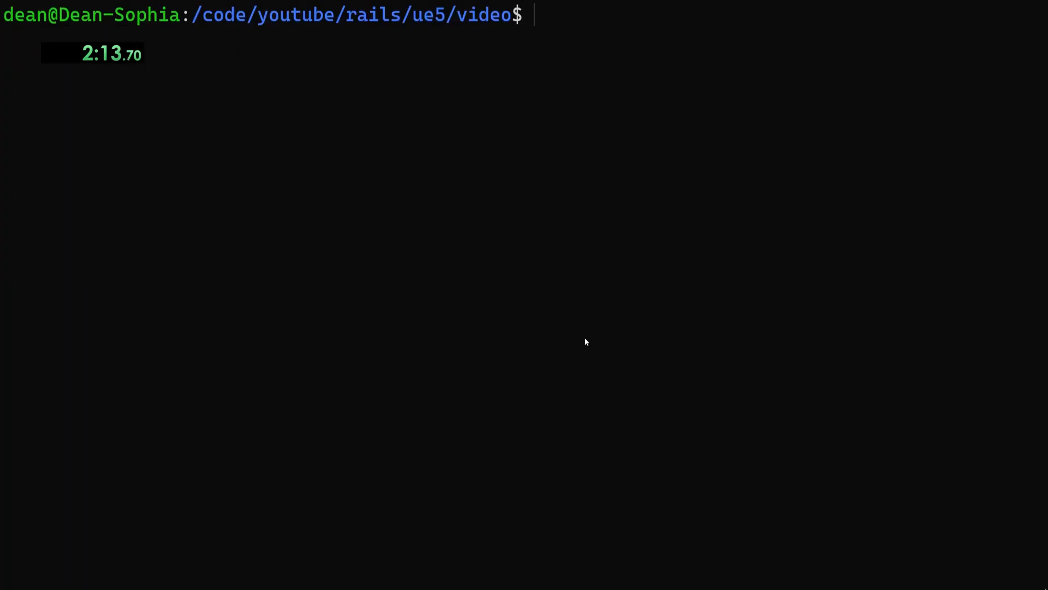
Step: Scaffold post with title and body:text, then run rails db:migrate
text(rails g scaffold p)
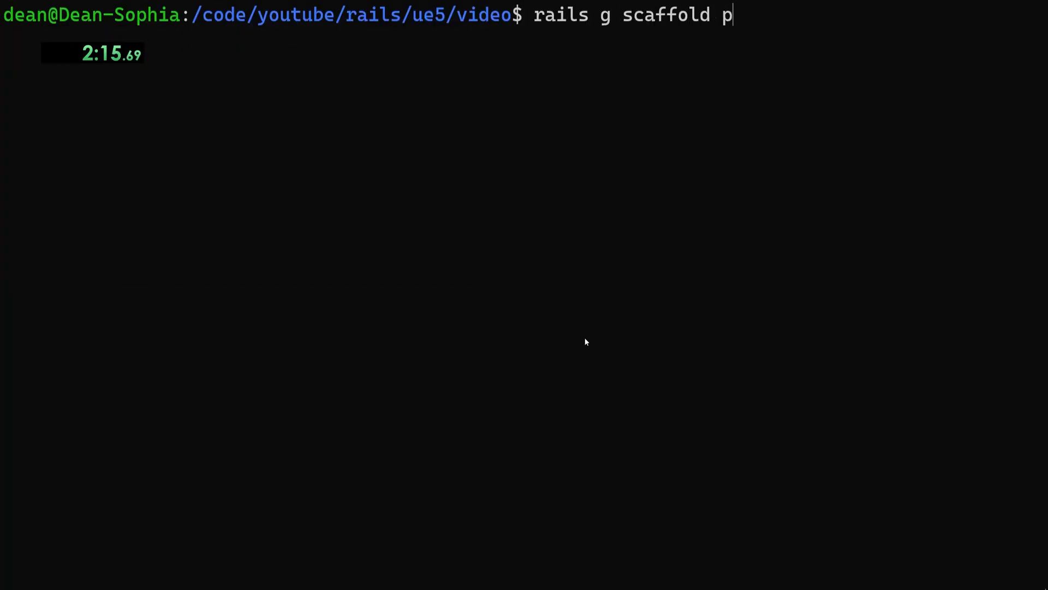
text(ost title body:")
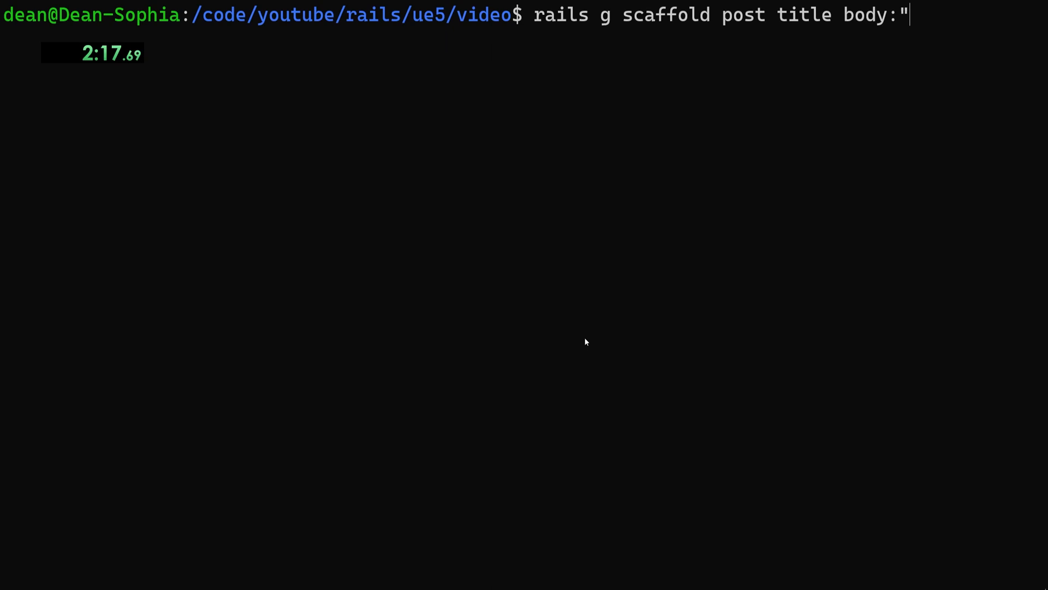
text(text)
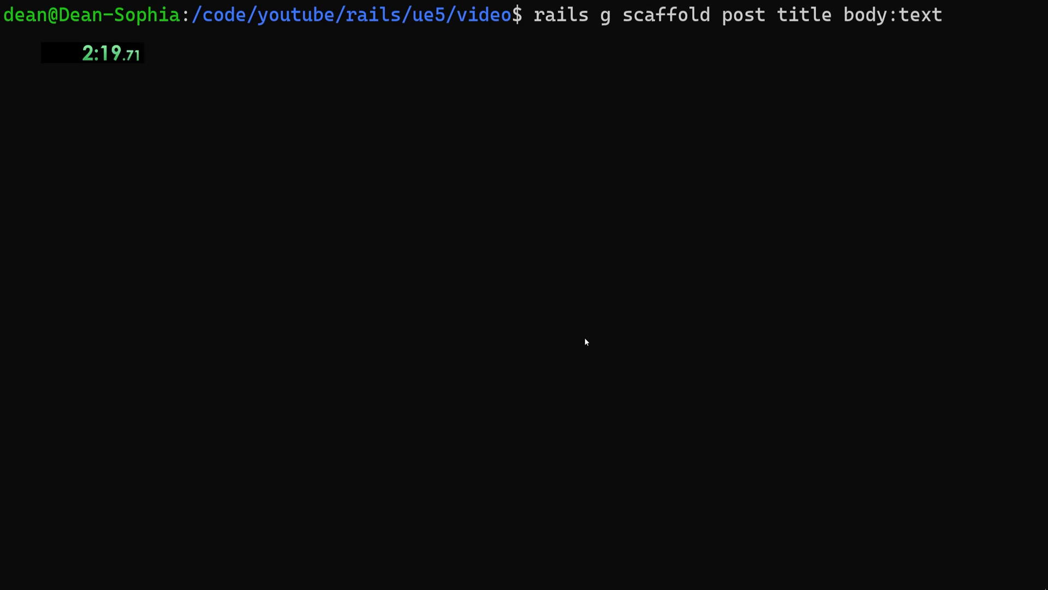
text(rails db:m)
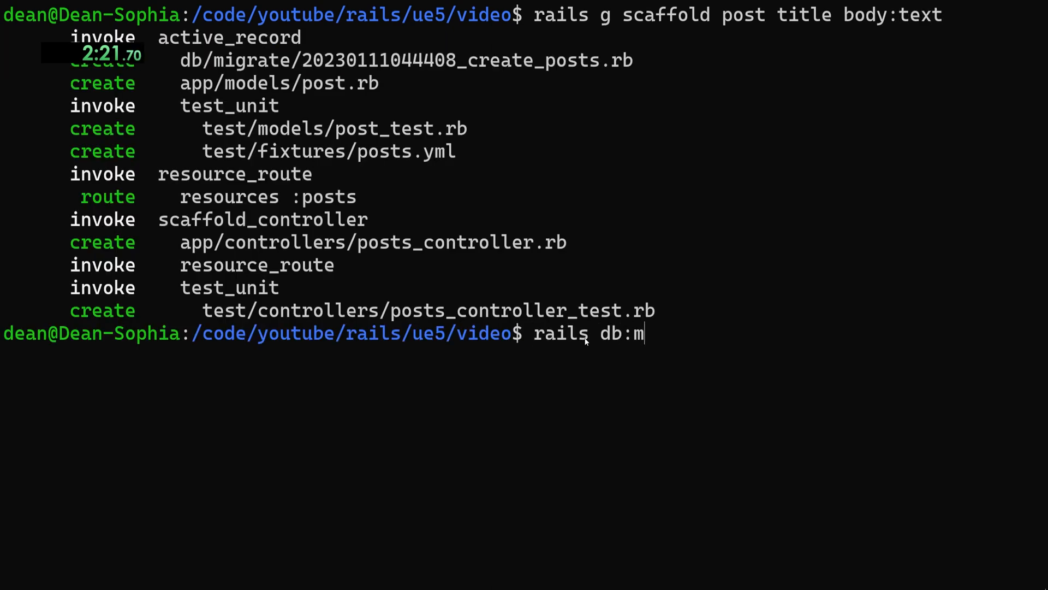
text(igrate)
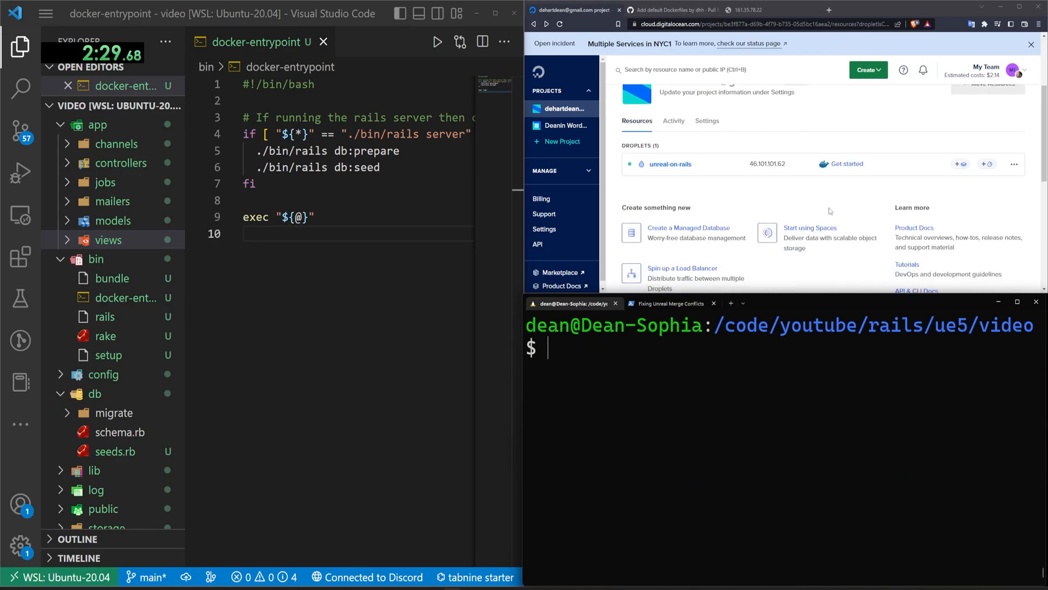
Step: Create a new public GitHub repository named ue5_on_rails from the profile page
click(668, 9)
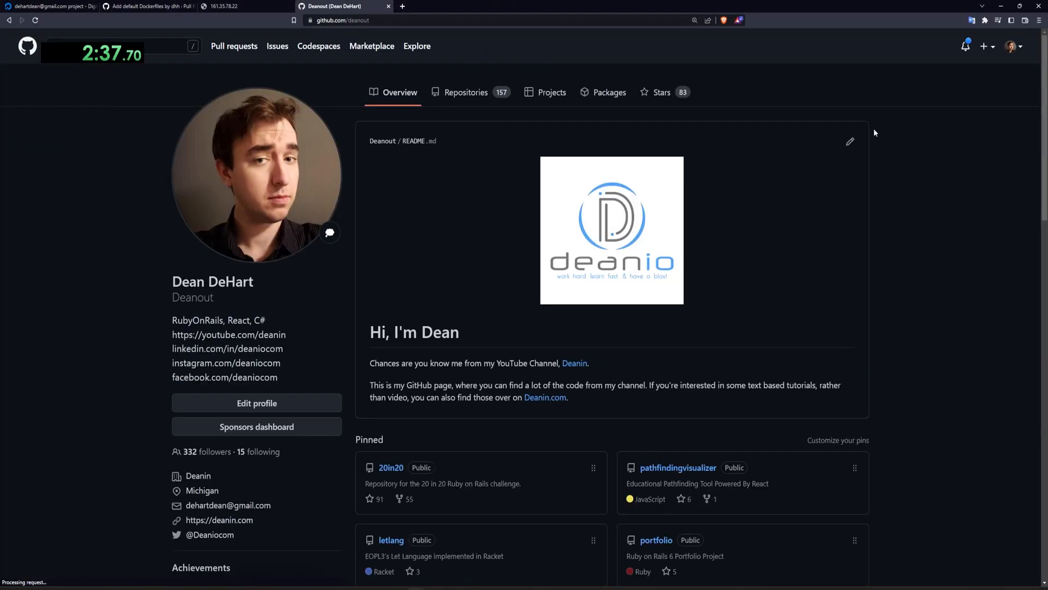
click(1013, 46)
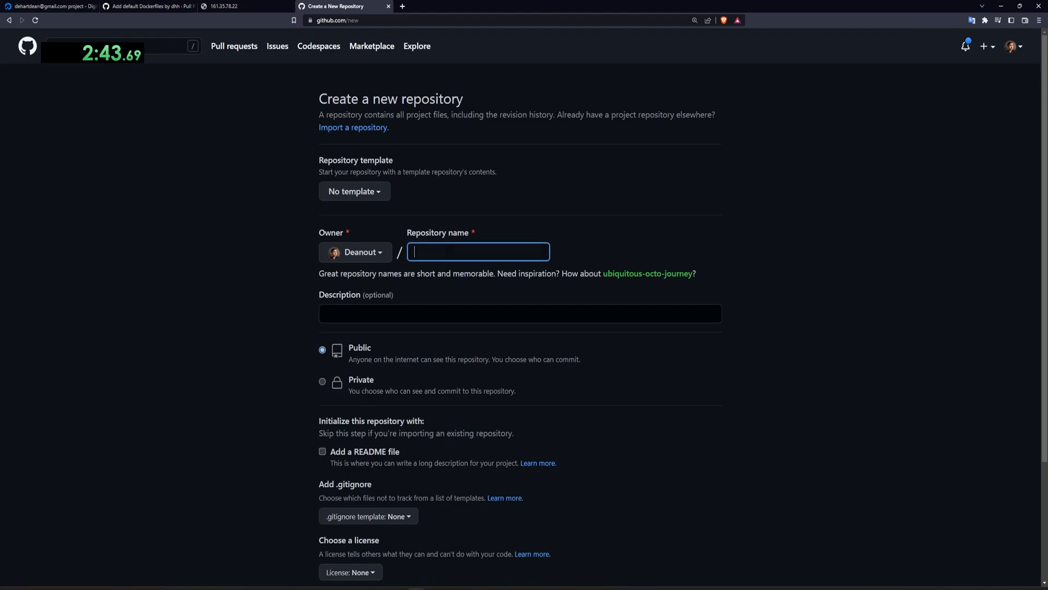
text(unreal_or)
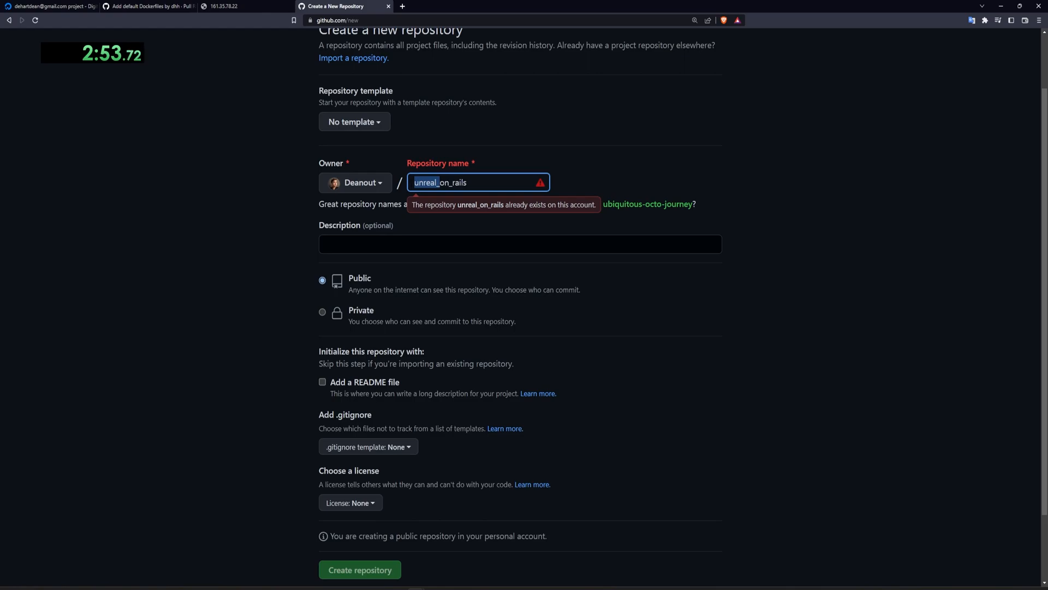
text(ue5_on_rails)
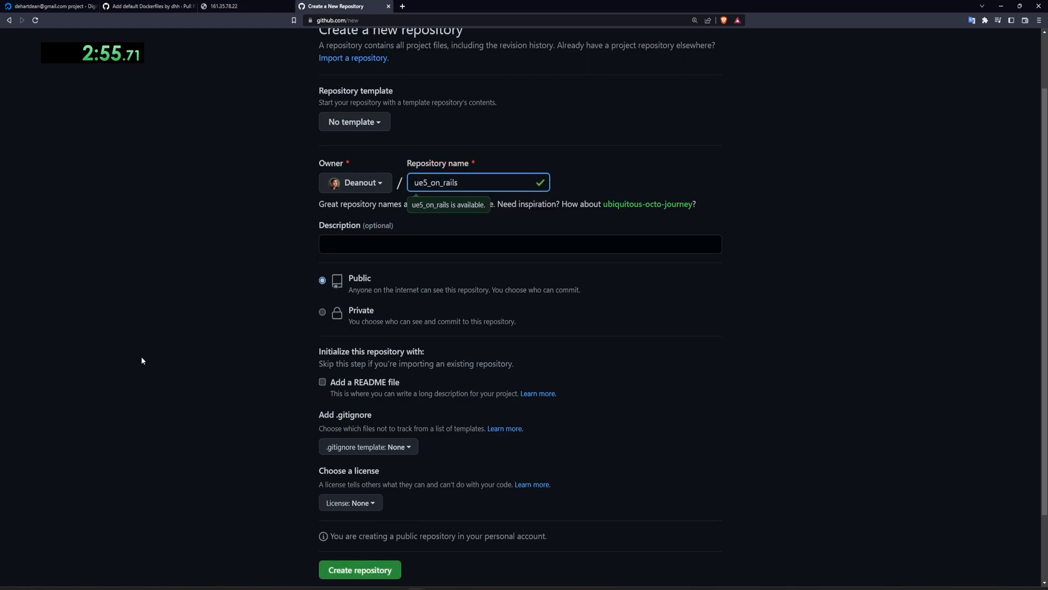
click(359, 570)
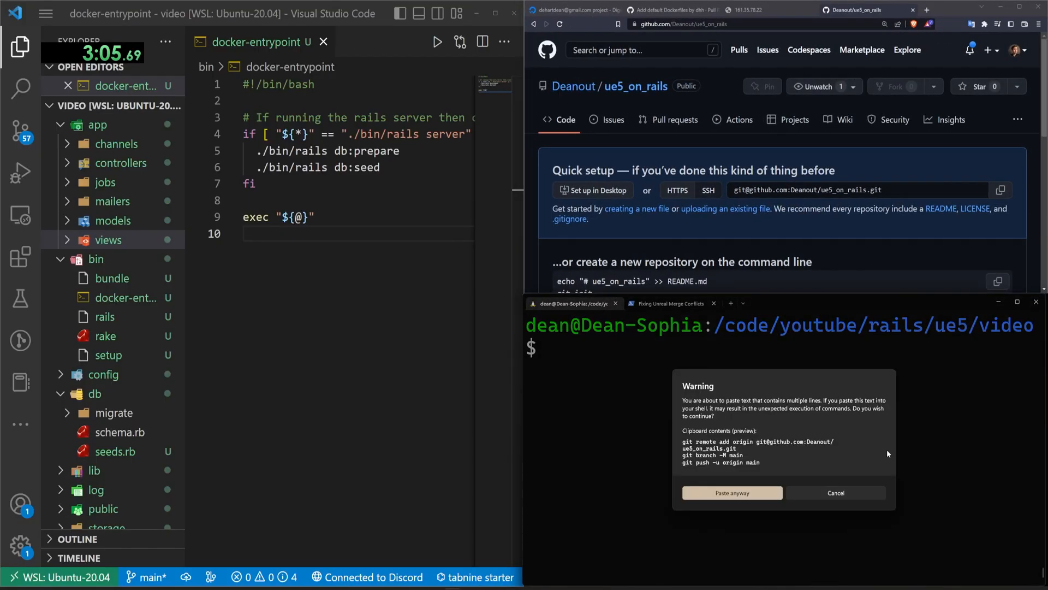
Step: Confirm pasting the multi-line remote-add and push commands into the terminal
click(731, 493)
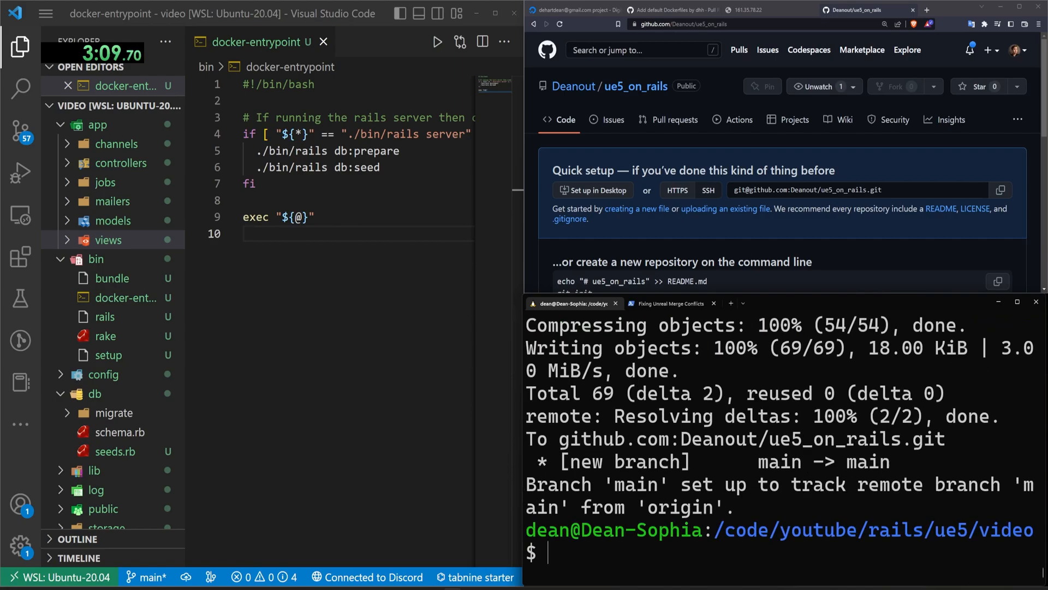
Step: Run git add ., commit the Post scaffold, and git push to main
text(git add .)
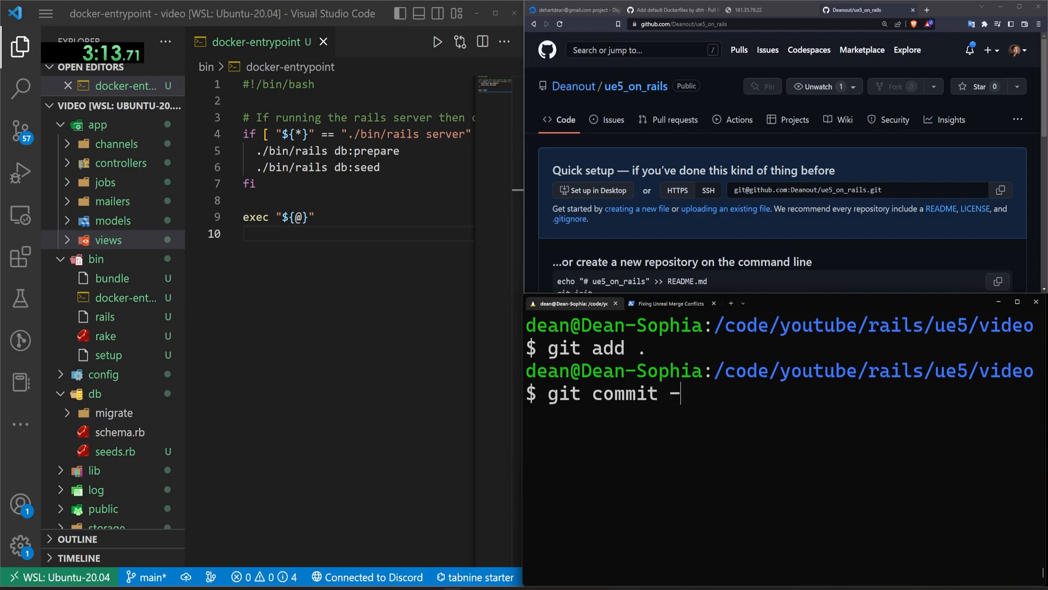
text(m "P)
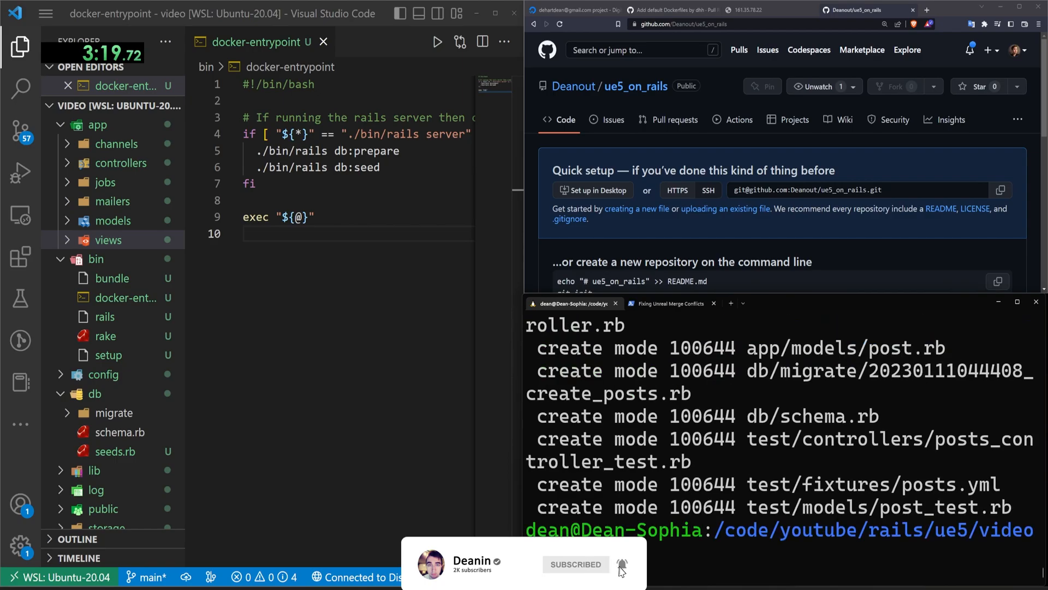
text(git push)
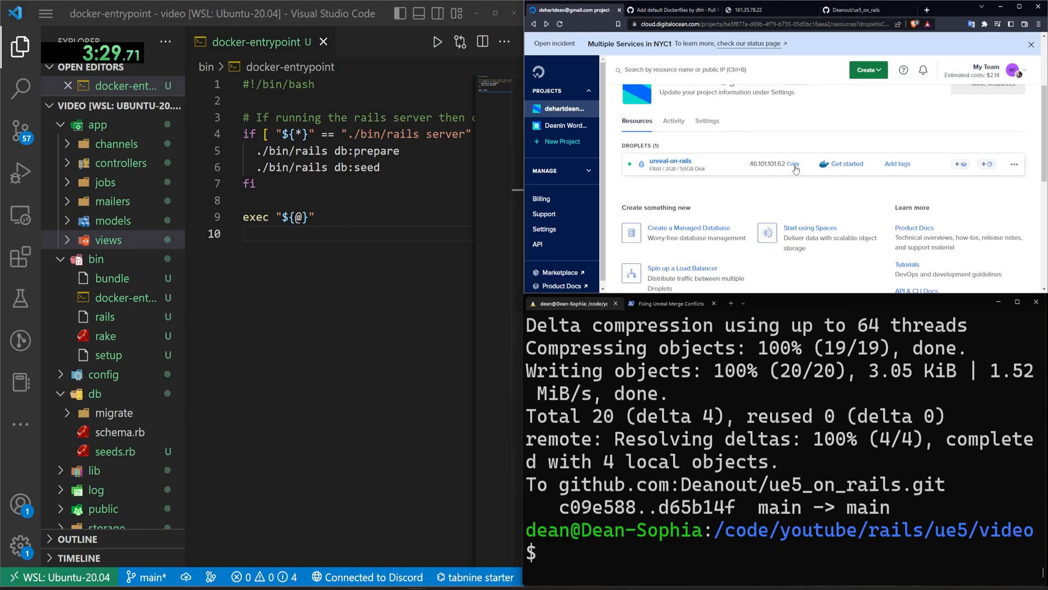
text(ssh)
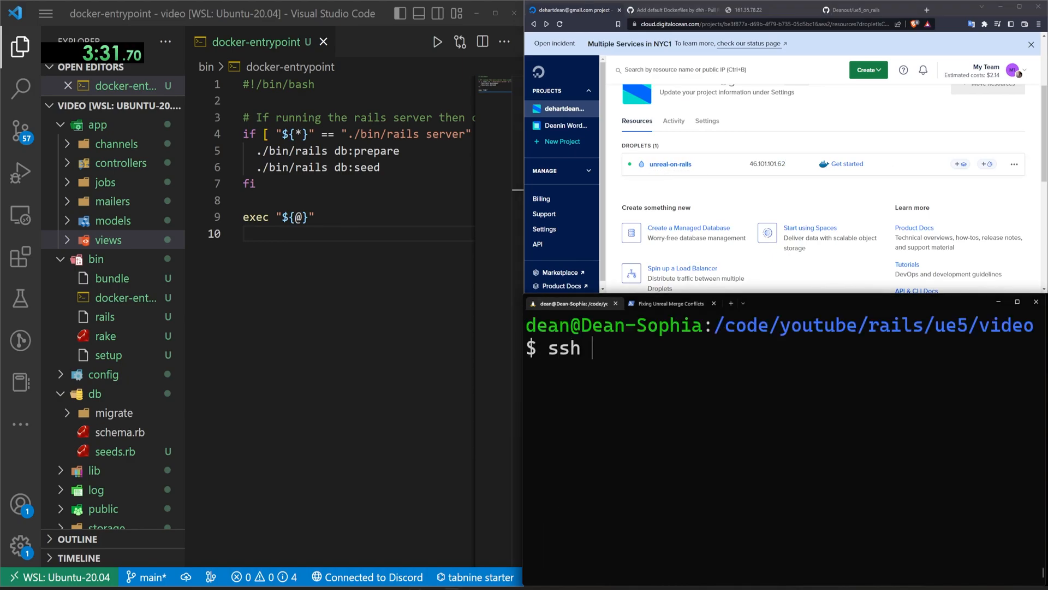
text(root@46.101.101.62)
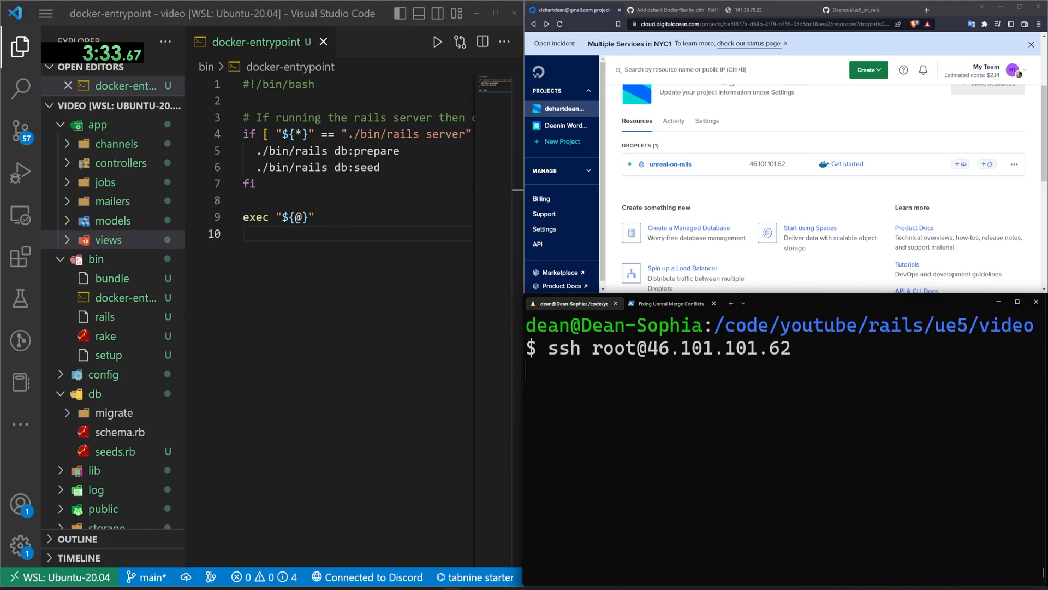
text(yes)
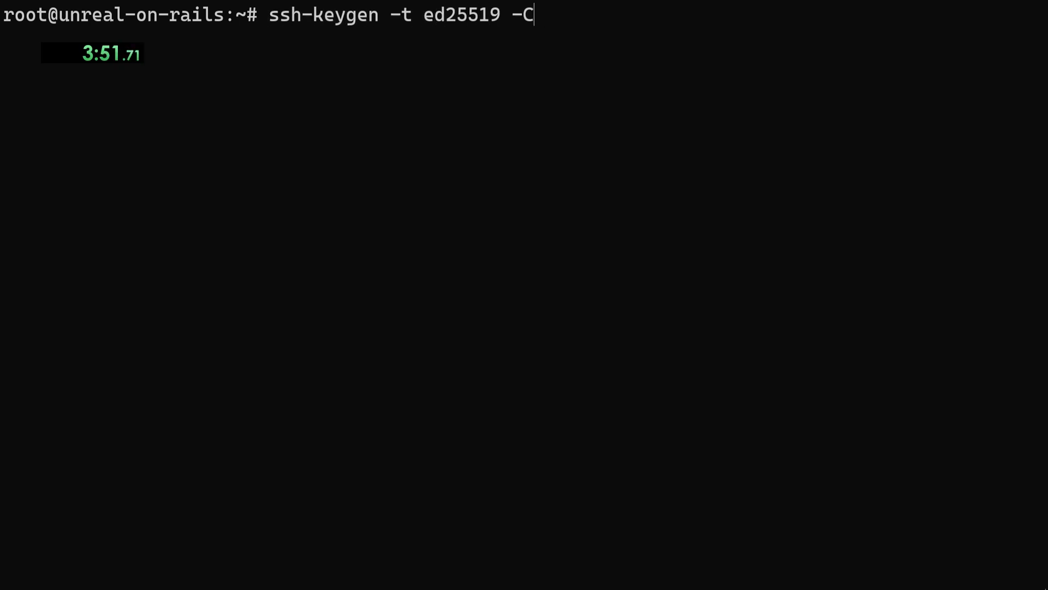
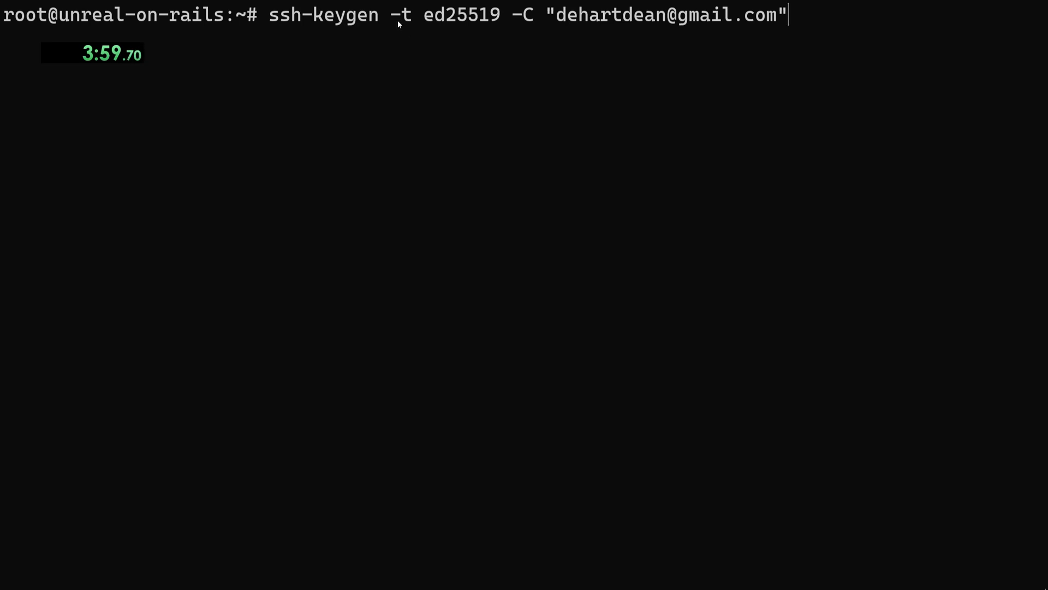
mouse_move(428, 21)
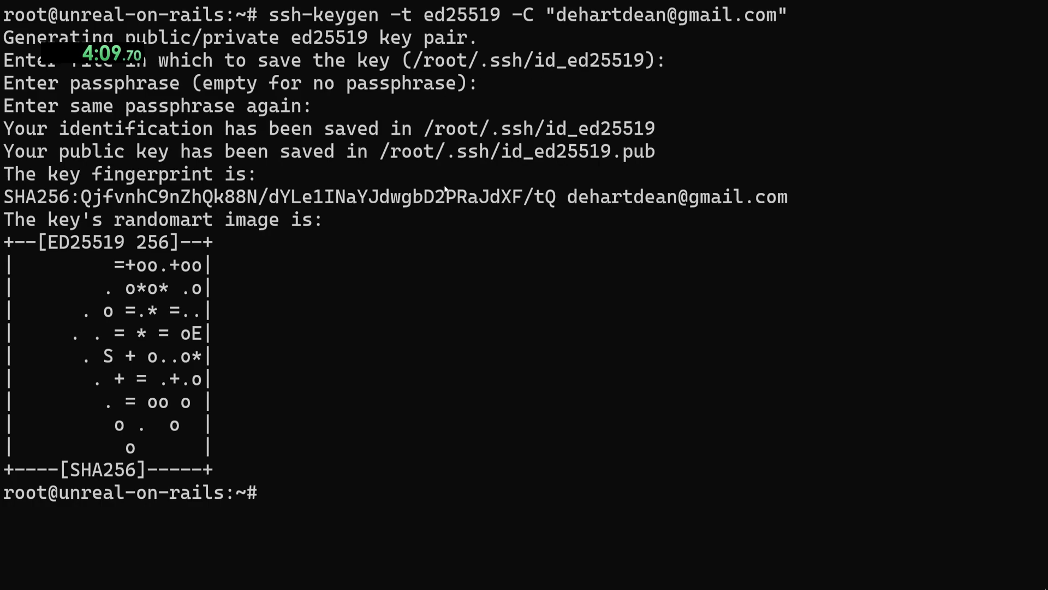
Step: Print the public key with cat ~/.ssh/id_ed25519.pub
text(cat)
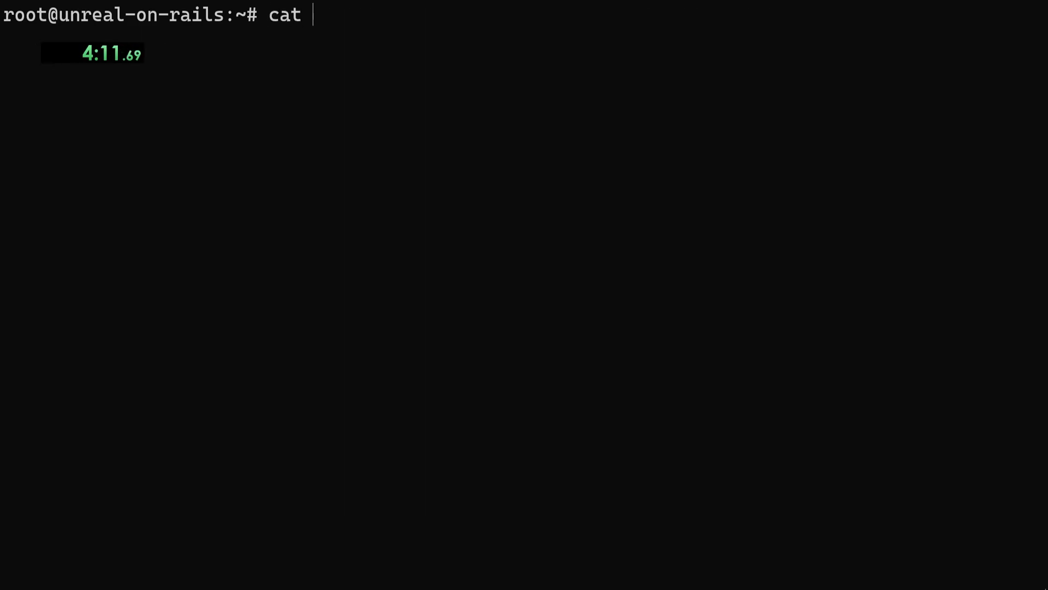
text(~/.ssh/id_ed25519)
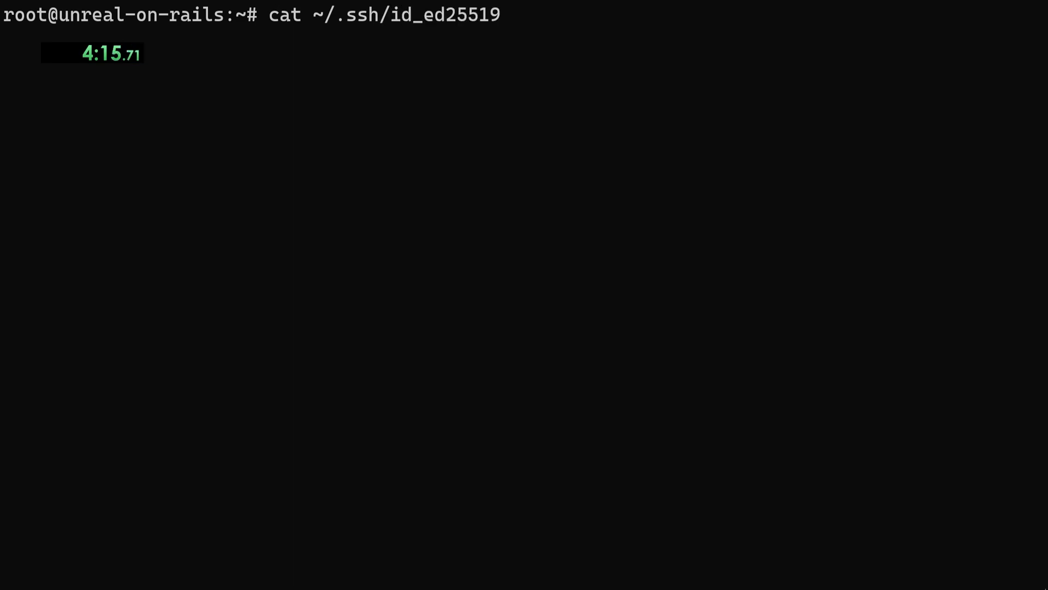
text(.pub)
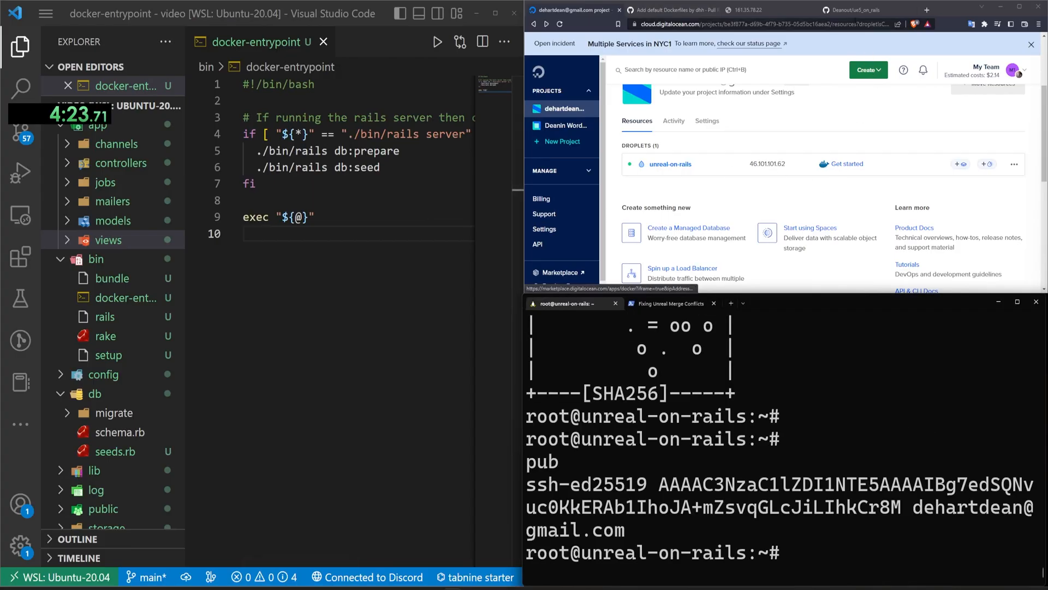
Step: Go to GitHub's SSH and GPG keys settings and begin a new SSH key titled 'UE5'
click(847, 10)
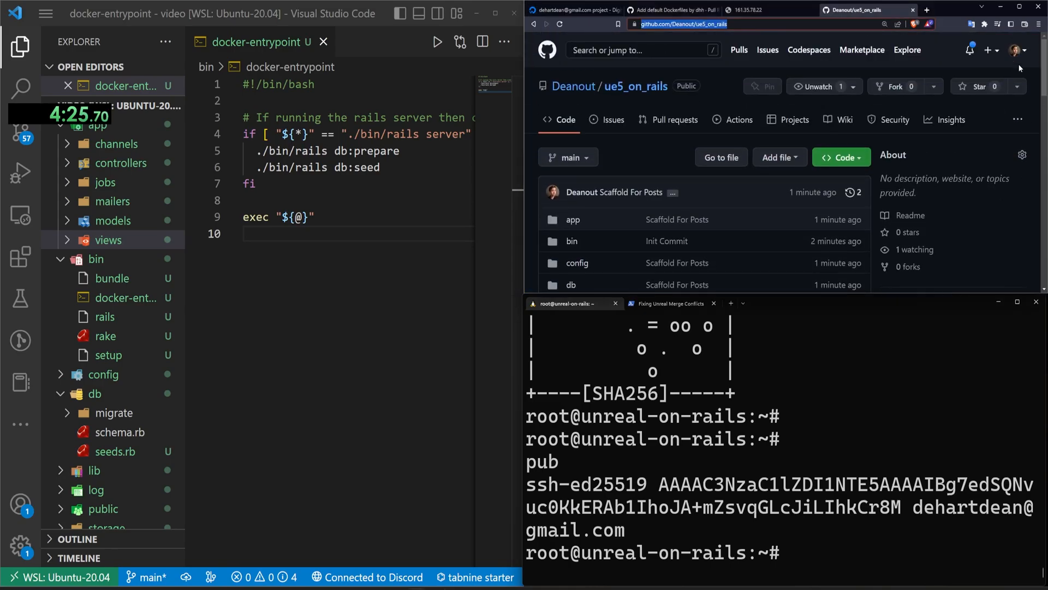
click(1019, 49)
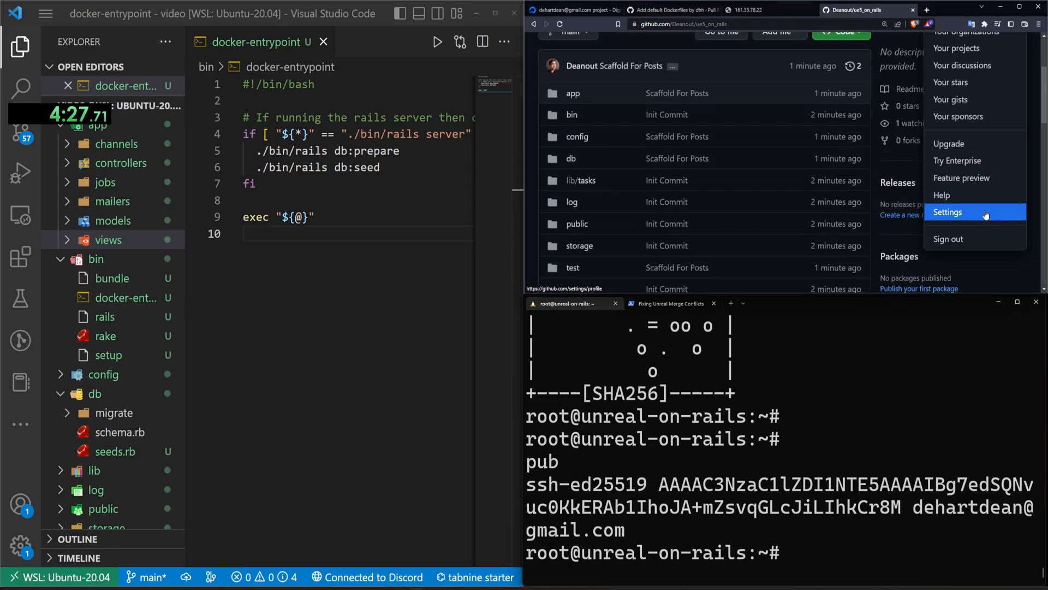
click(948, 212)
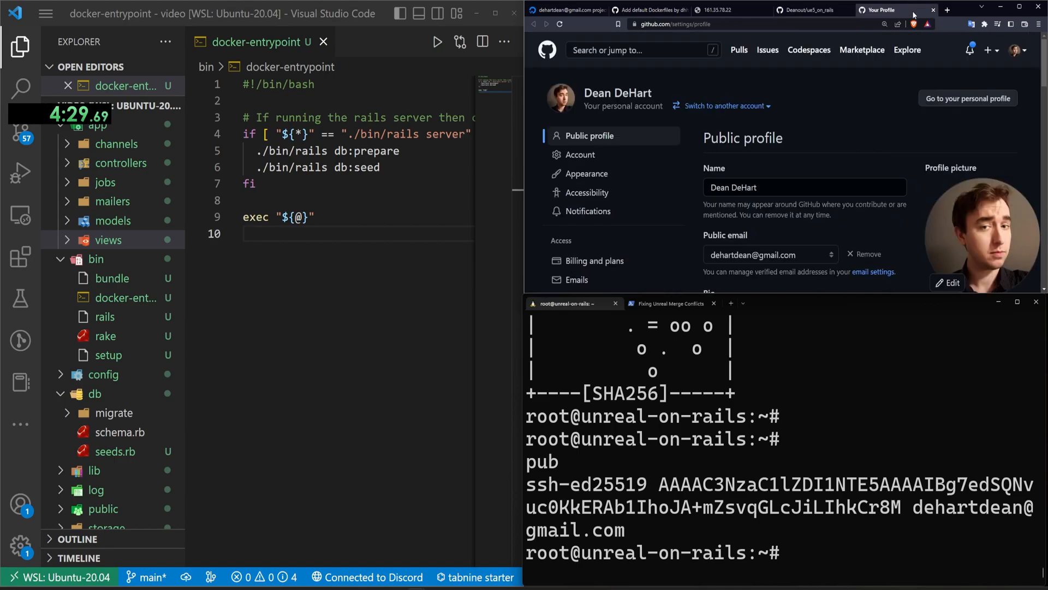
scroll(down, 3)
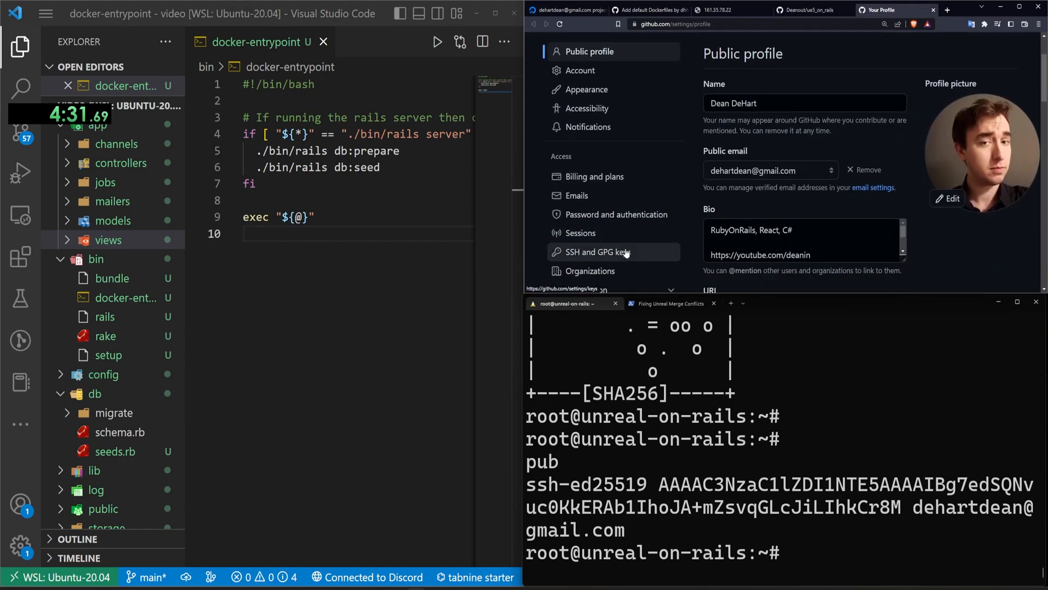
click(594, 251)
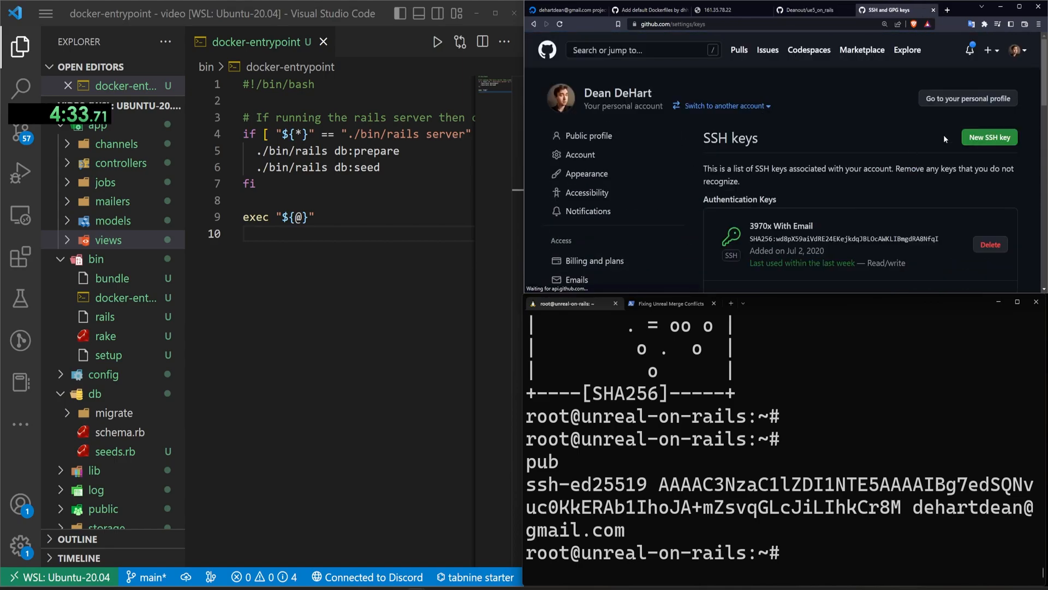
click(989, 138)
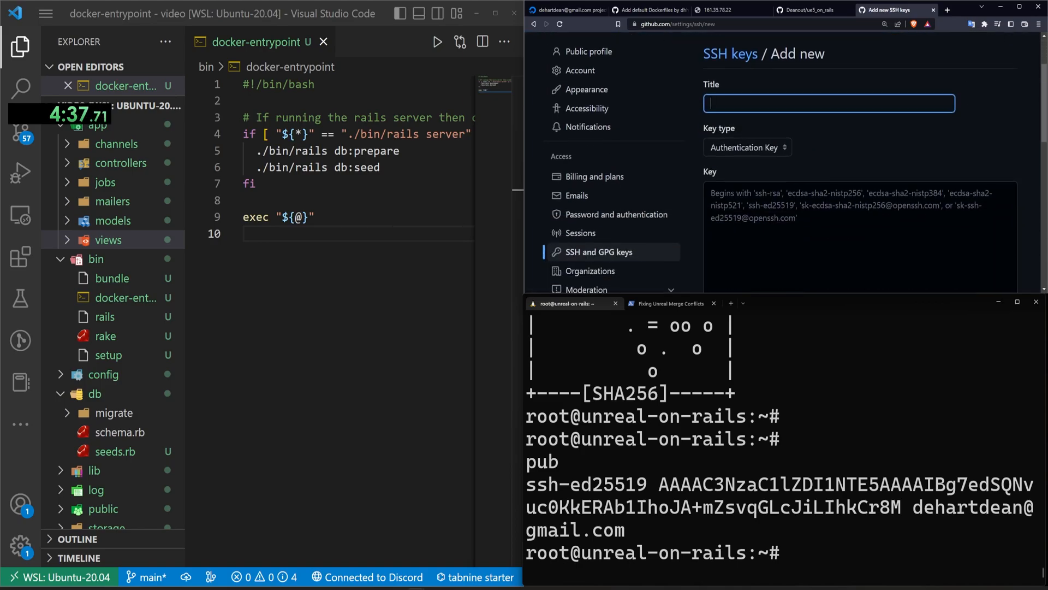
text(UE5)
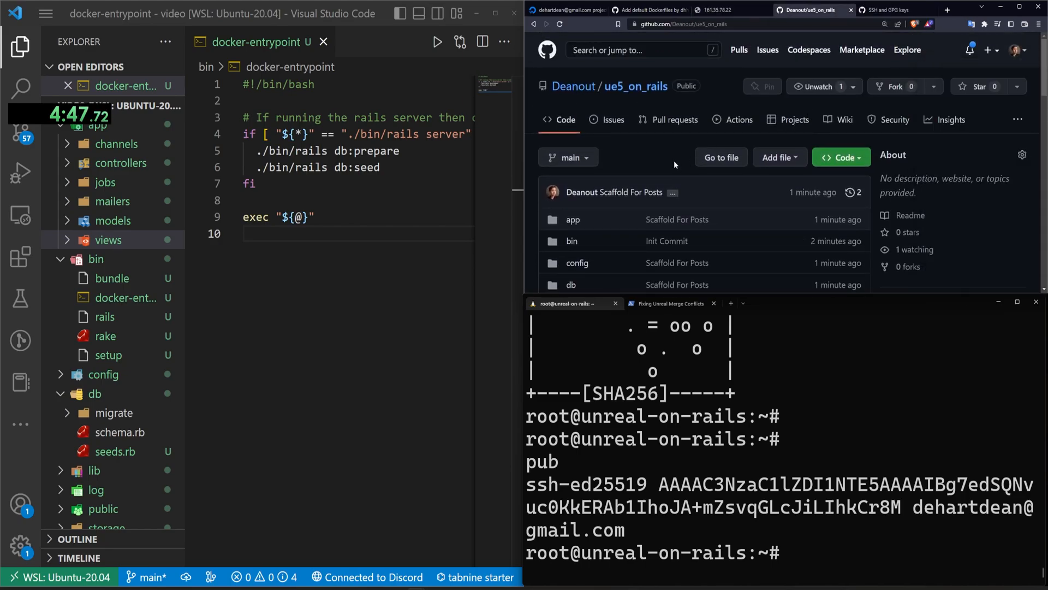
mouse_move(701, 108)
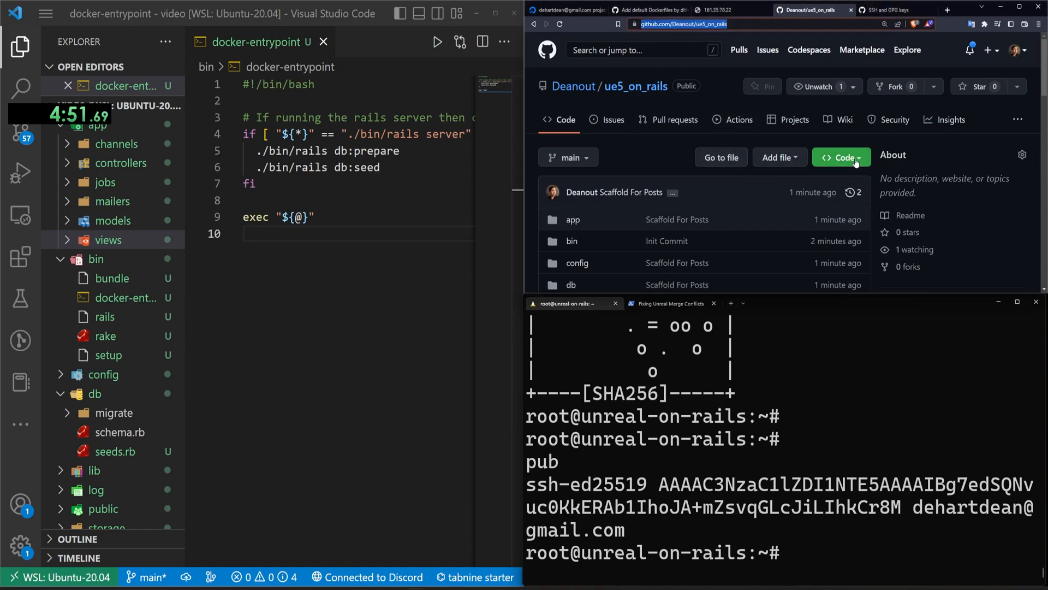
Step: Clone ue5_on_rails over SSH onto the droplet, accept the host key, and cd into it
click(841, 158)
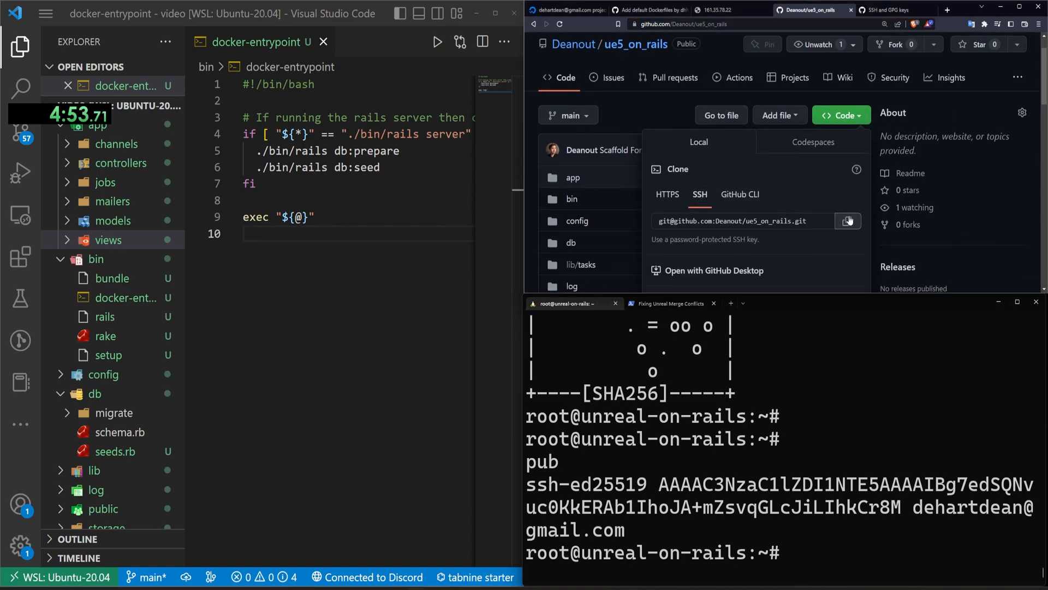
click(847, 220)
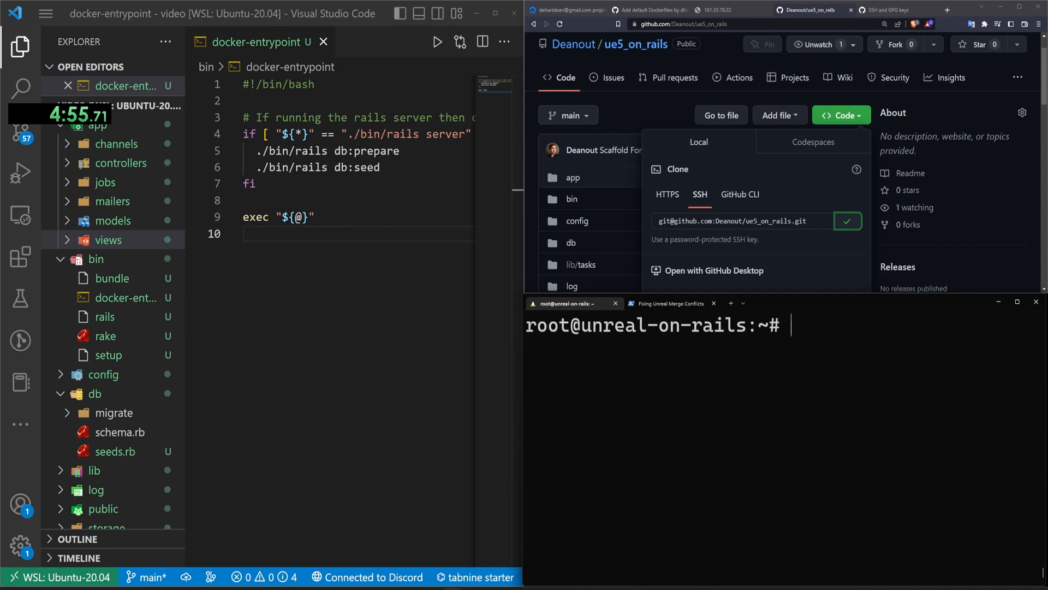
text(git clone git@github.com:Deanout/ue5_on_rails.git)
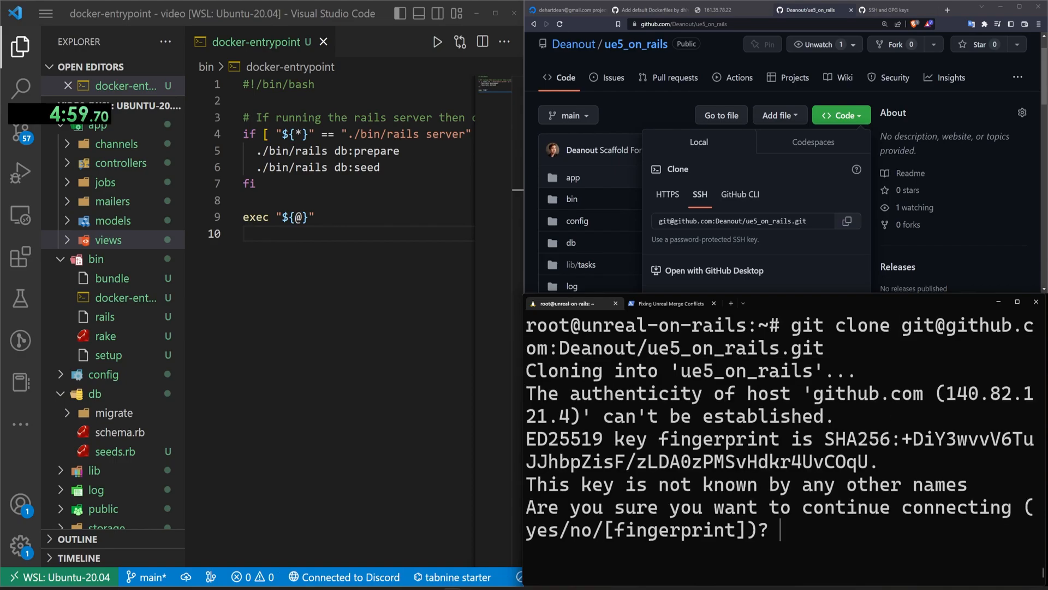
text(yes)
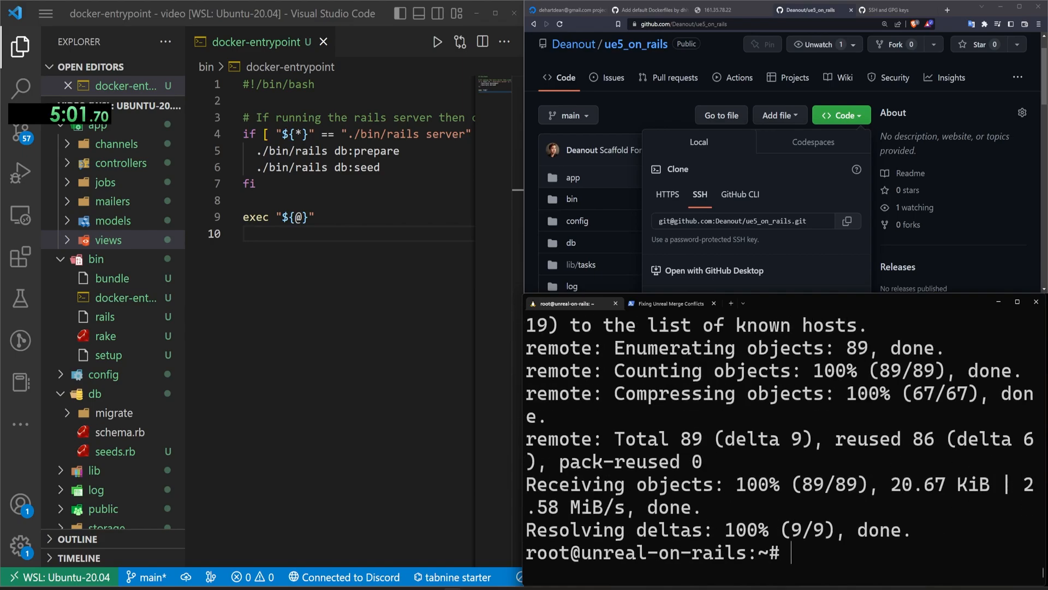
text(cd ue5_on_rails/)
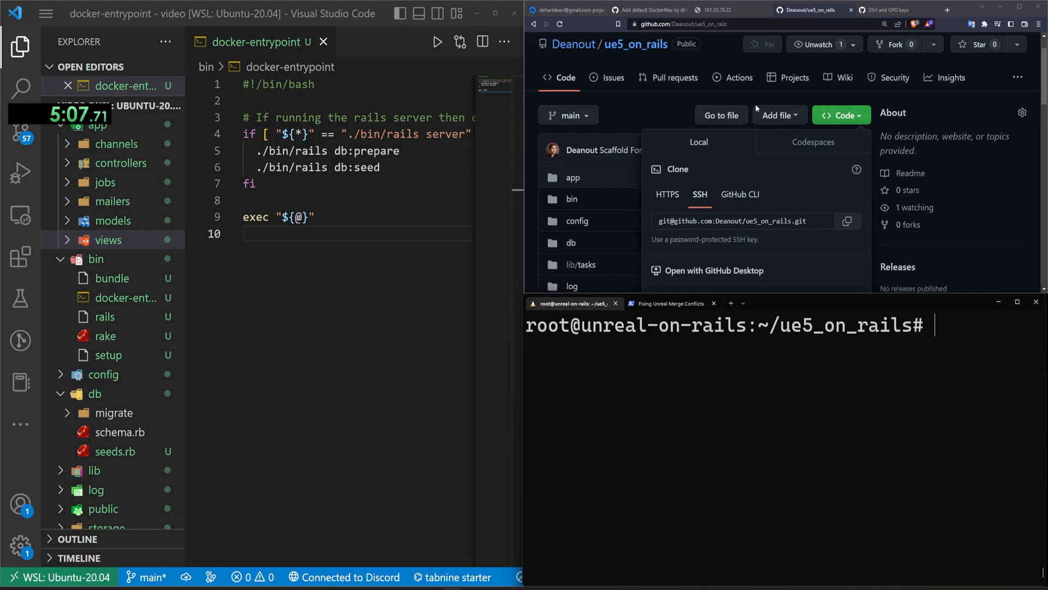
Step: Build a Docker image tagged app from the repository with docker build -t app
click(645, 10)
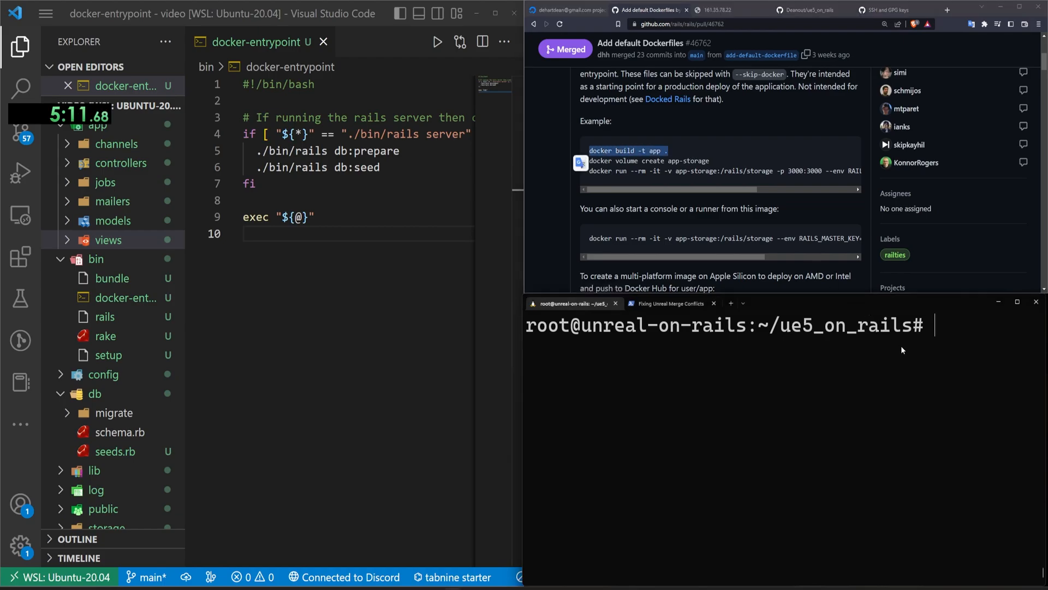
text(docker build -t app .)
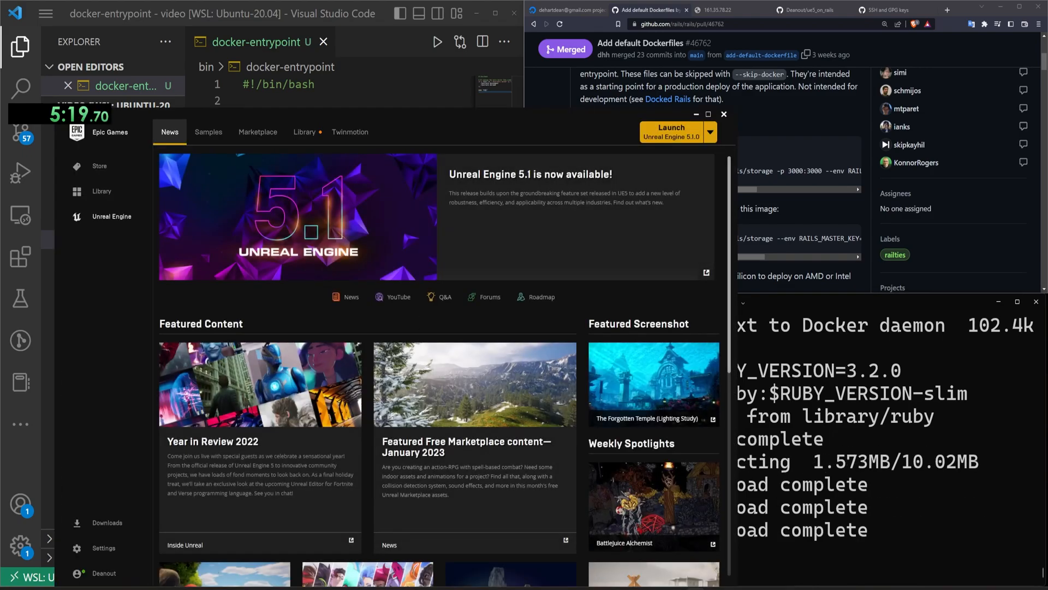
Step: Launch Unreal Engine 5.1 from the Epic Games Launcher
click(671, 132)
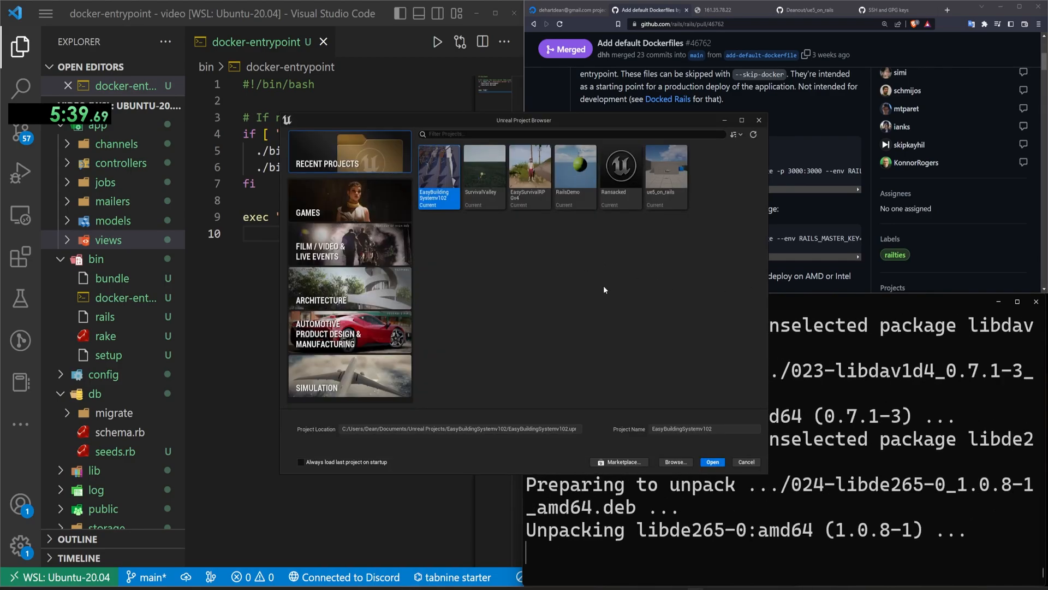
Step: Create a new Games > First Person project named UE_ON_RAILS
click(307, 212)
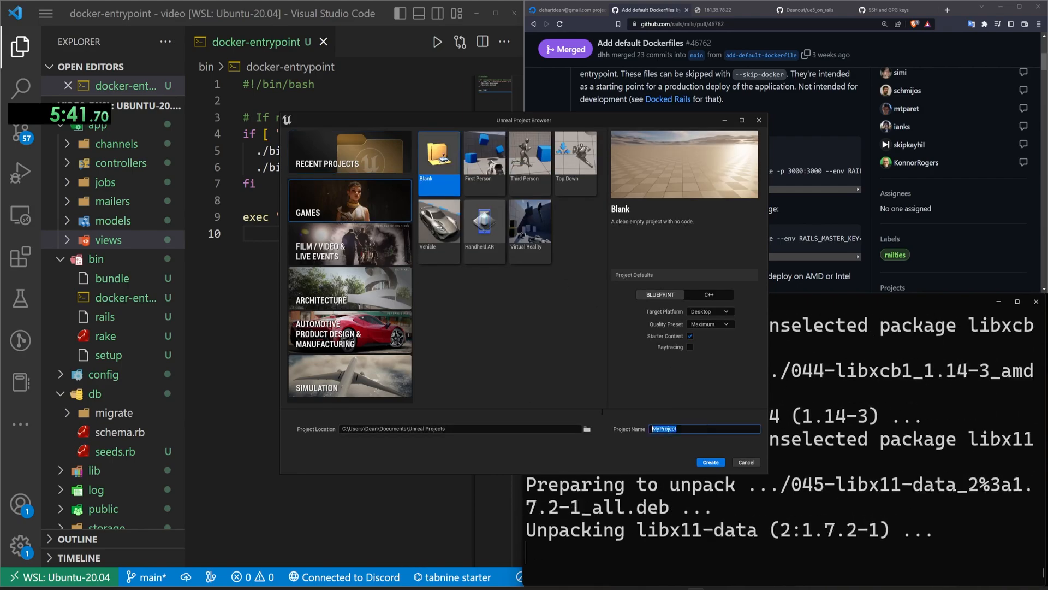
text(UE_ON_RAILS)
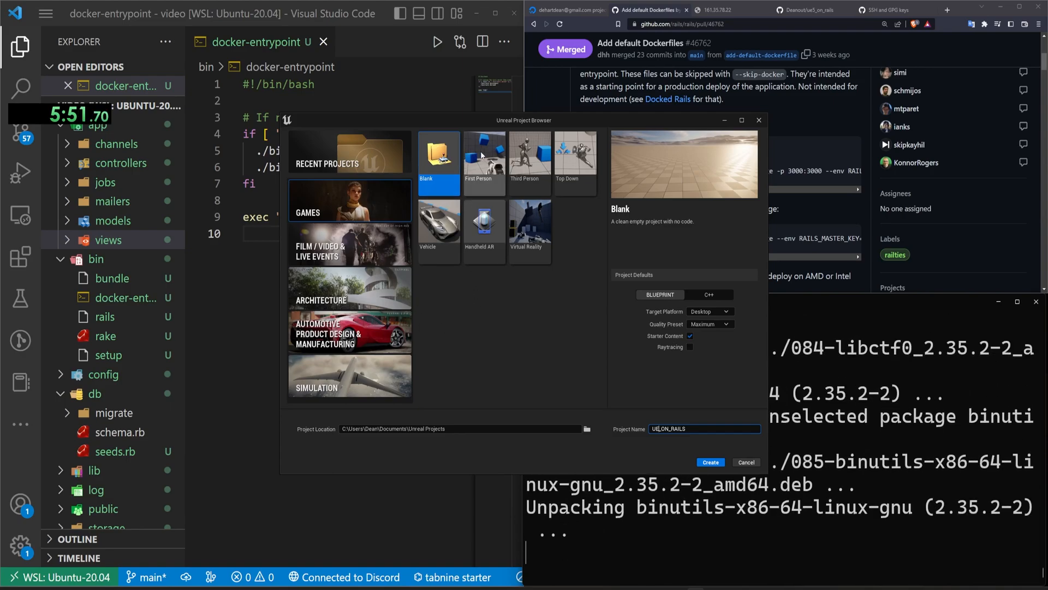
click(483, 158)
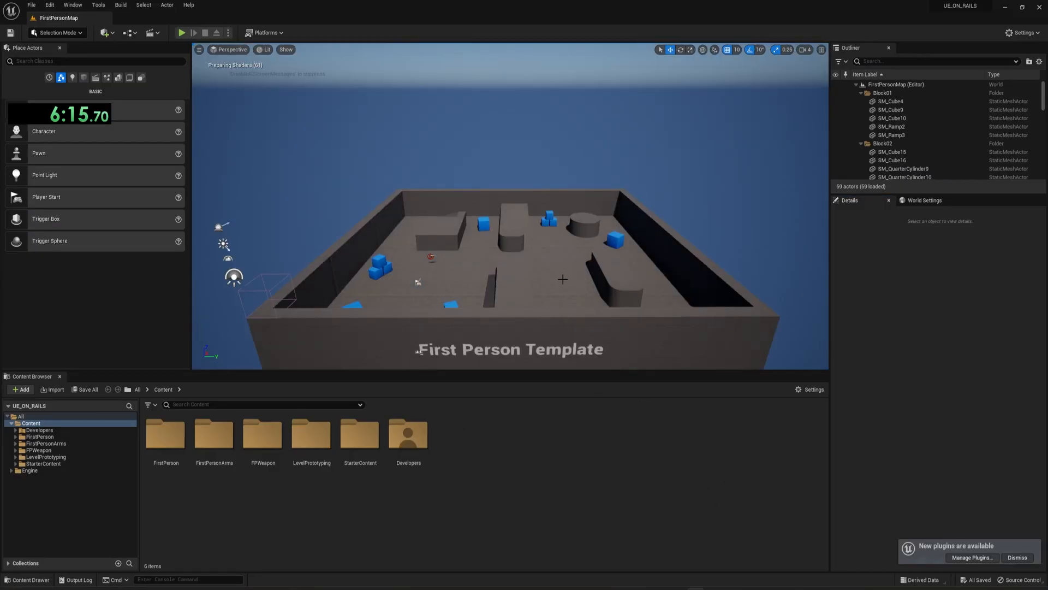
Step: In the Plugins window, search for varest and enable the VaRest plugin
click(970, 557)
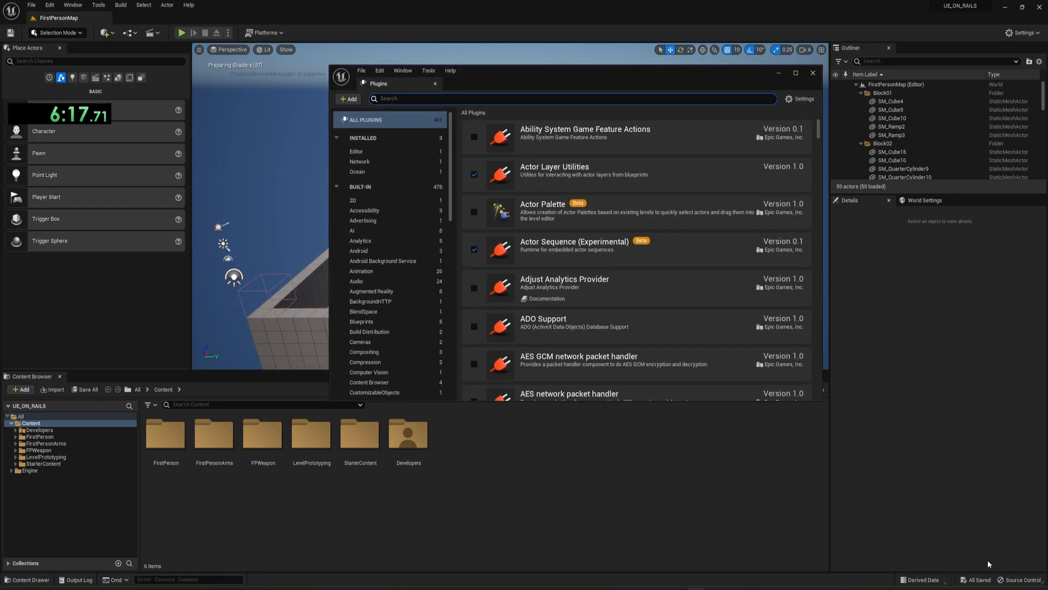
click(49, 5)
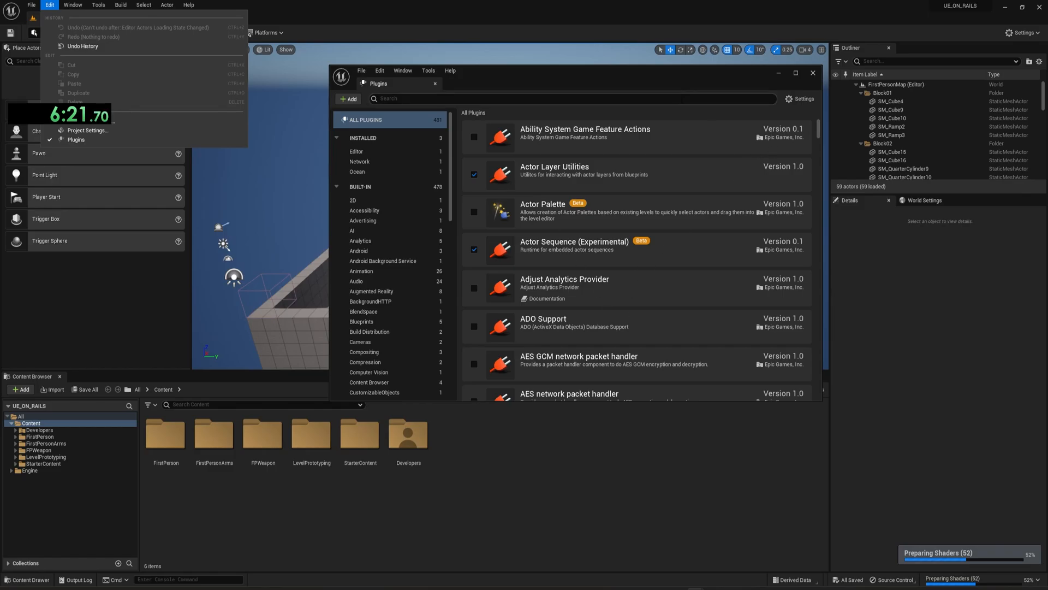
text(varest)
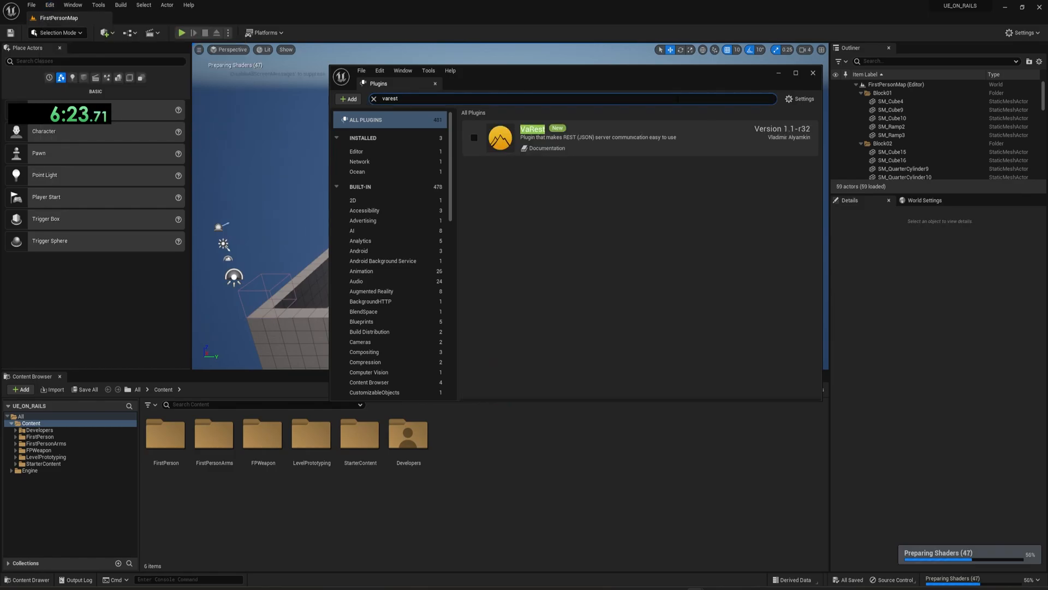
click(474, 138)
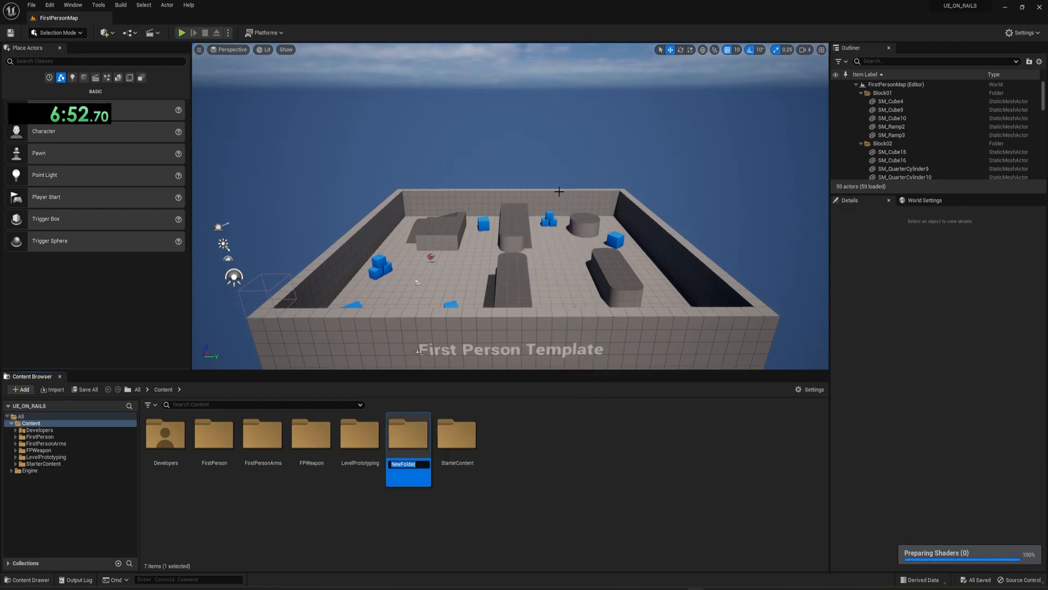
Step: Create a Blueprints folder holding a new Blueprint class BP_RestAPI and open it
text(Blue)
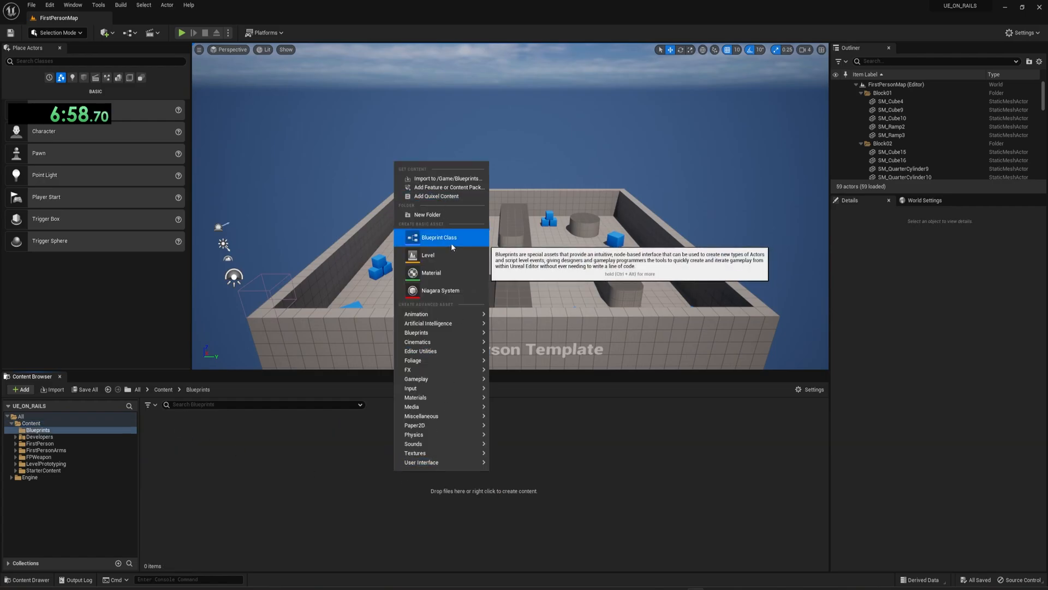
click(438, 237)
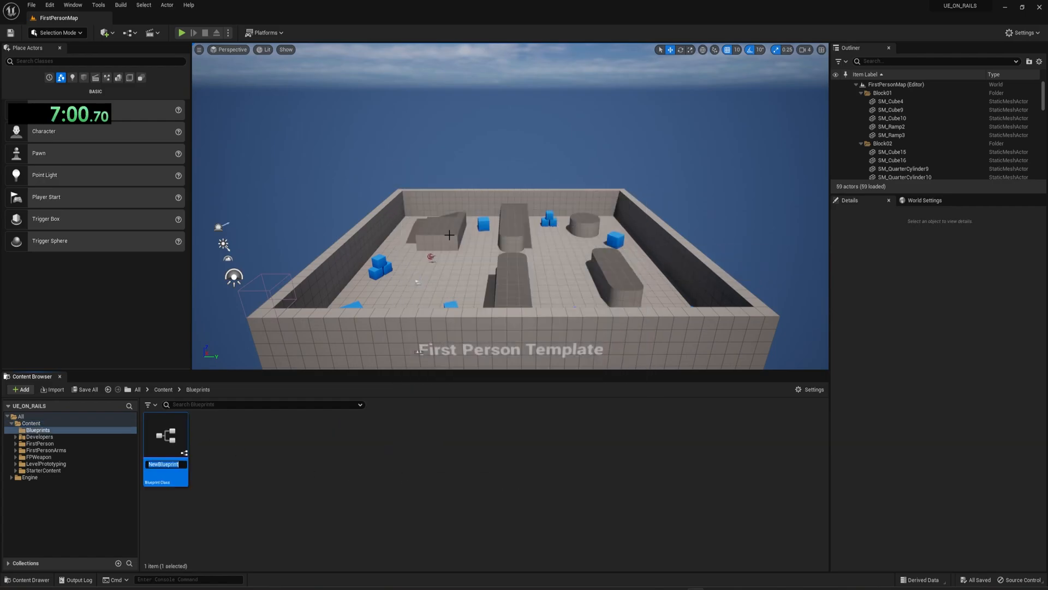
text(BP_RestAPI)
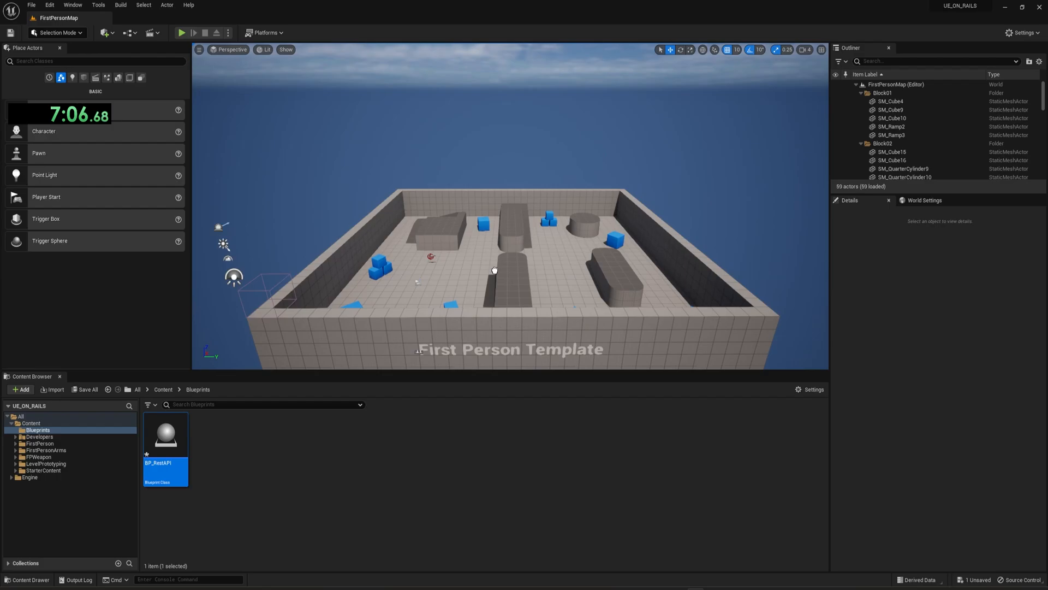
click(887, 158)
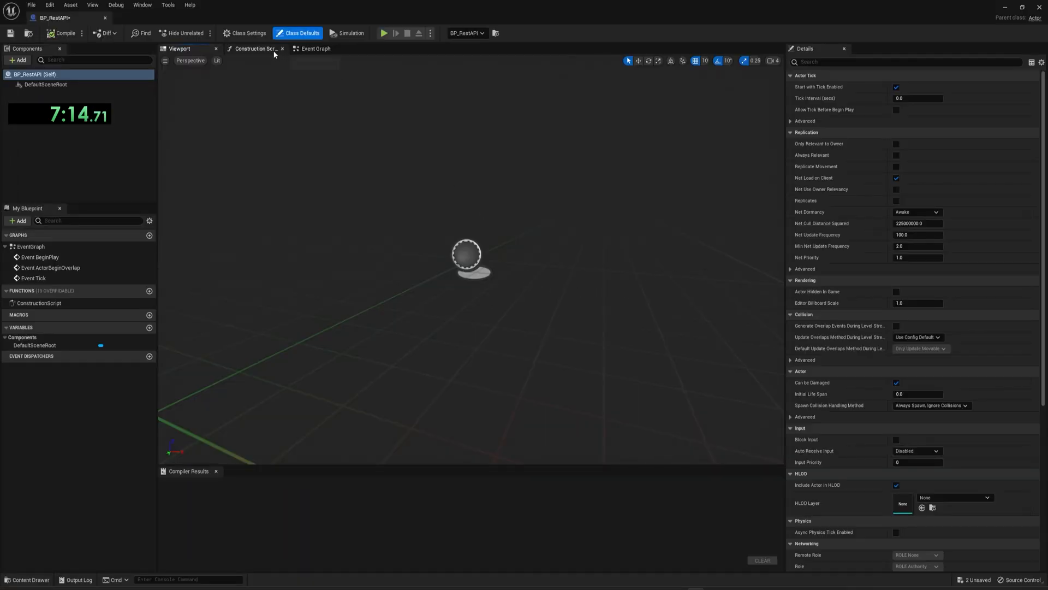
Step: In the Event Graph, add a Branch node after BeginPlay, then select it for removal
click(314, 48)
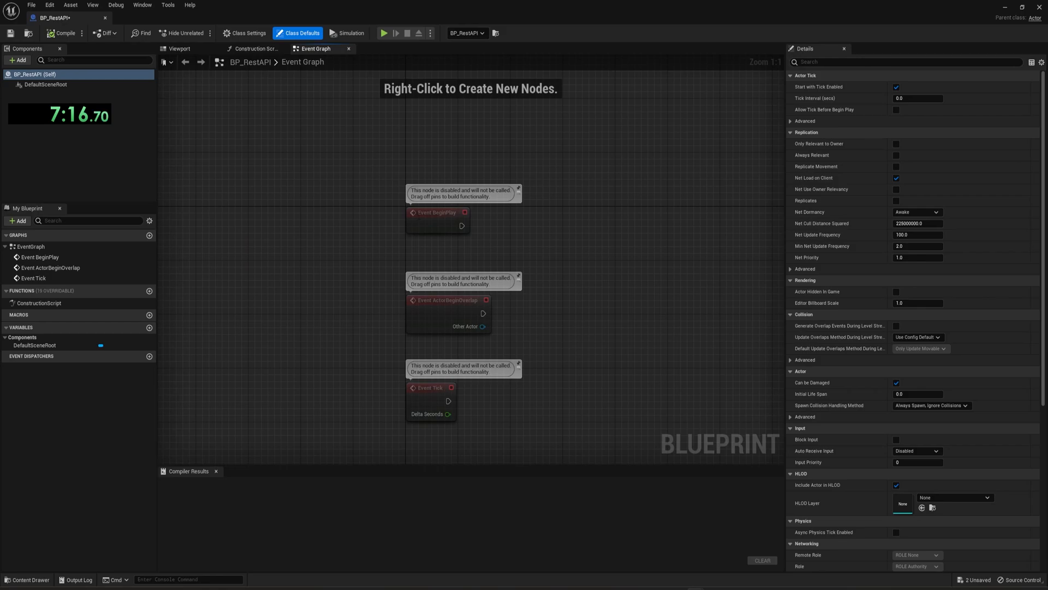
click(438, 212)
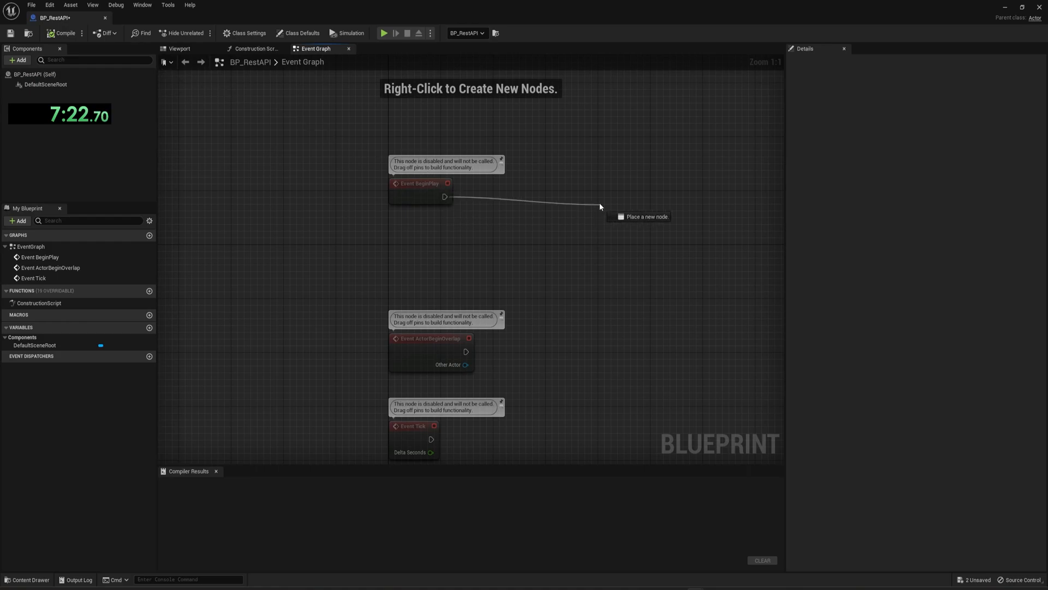
click(600, 207)
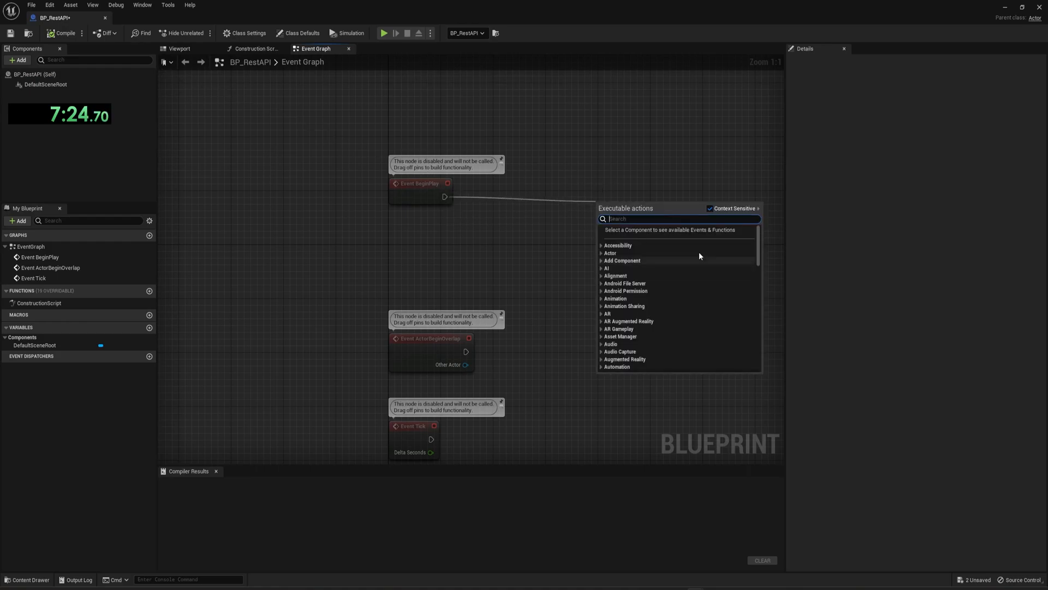
text(branch)
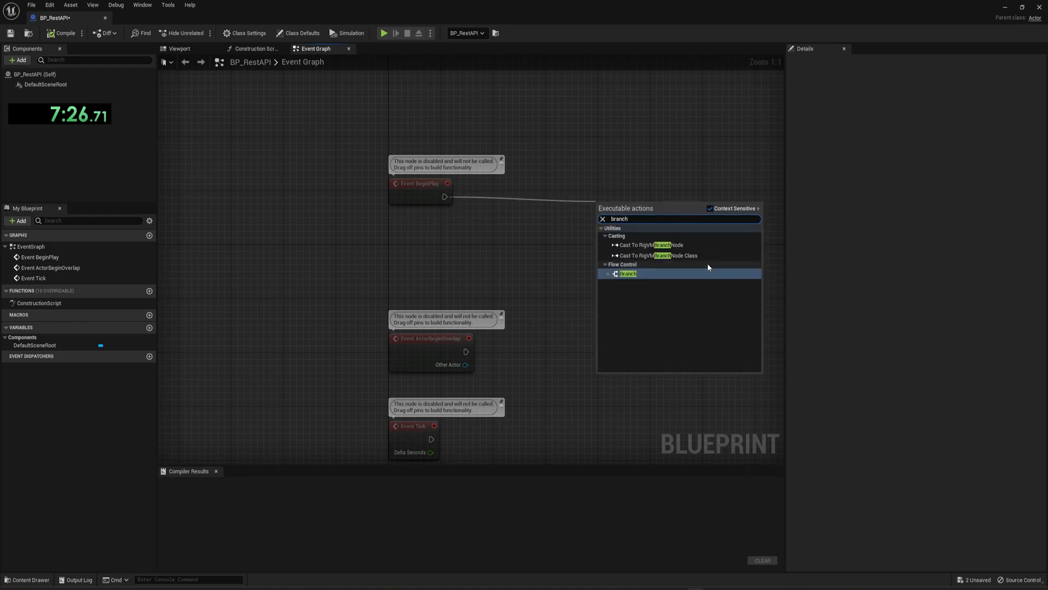
click(628, 273)
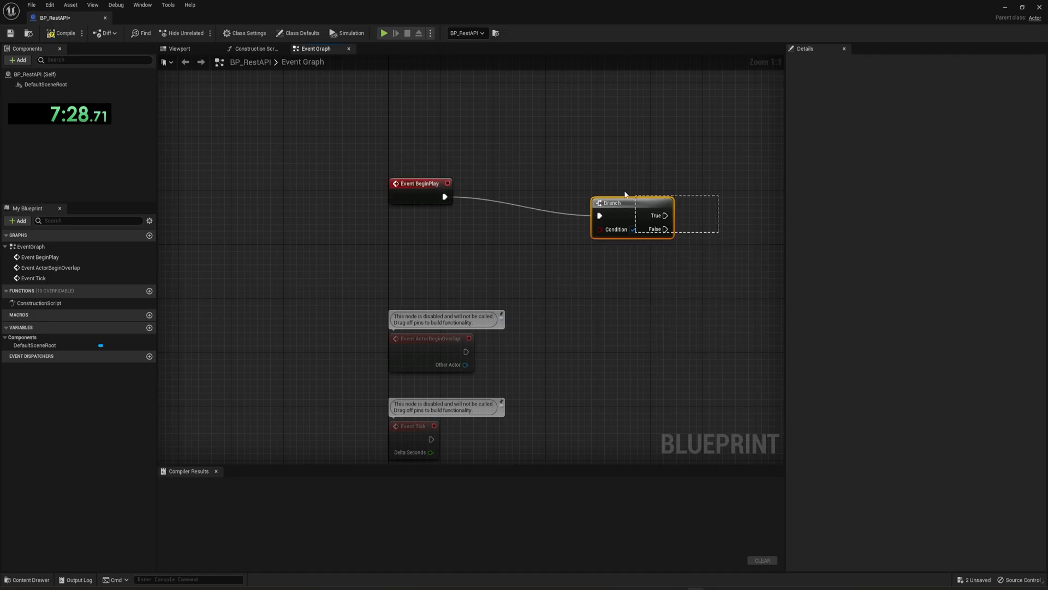
drag(632, 214, 592, 194)
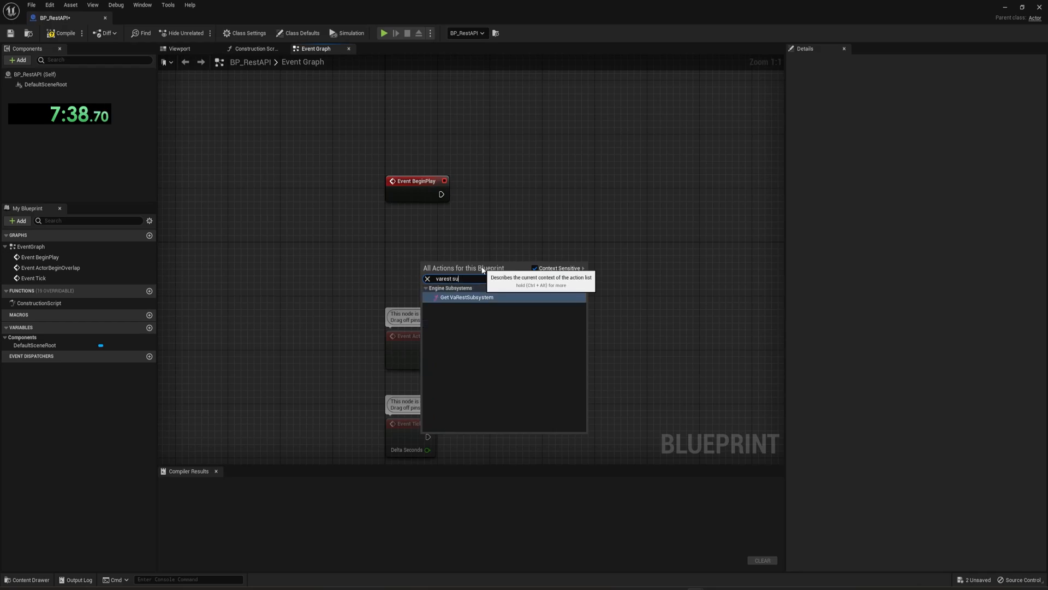
Step: Add Get VaRestSubsystem feeding a Call URL node and wire BeginPlay's exec into Call URL
click(468, 297)
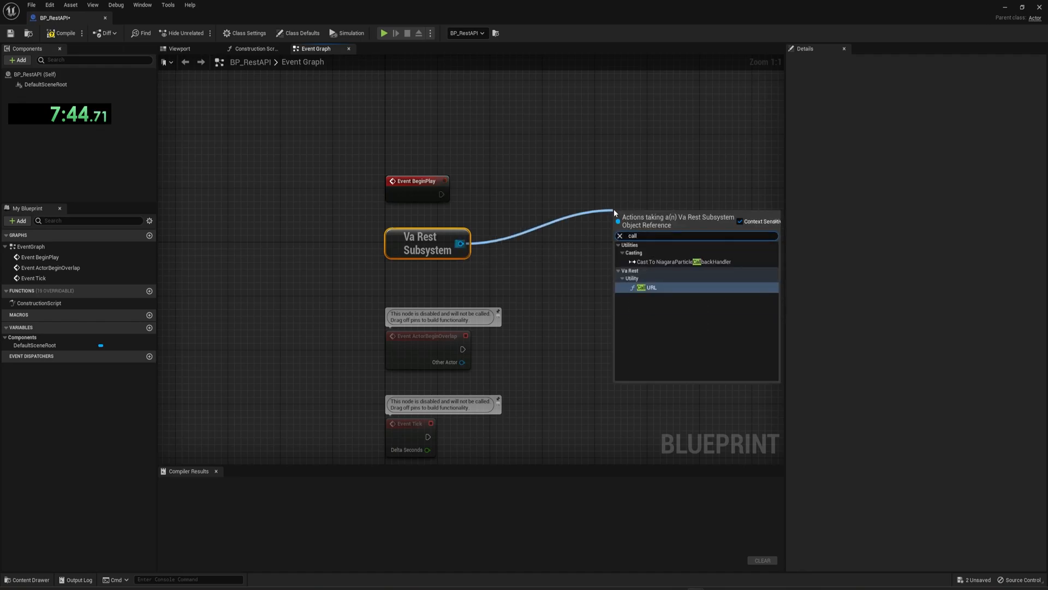
click(651, 287)
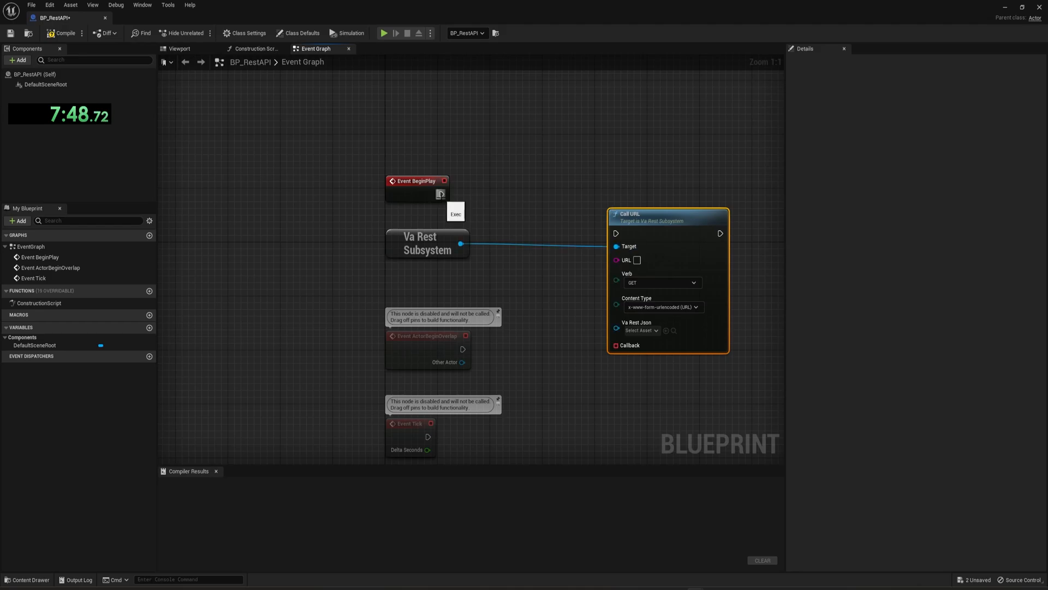
drag(442, 195, 616, 233)
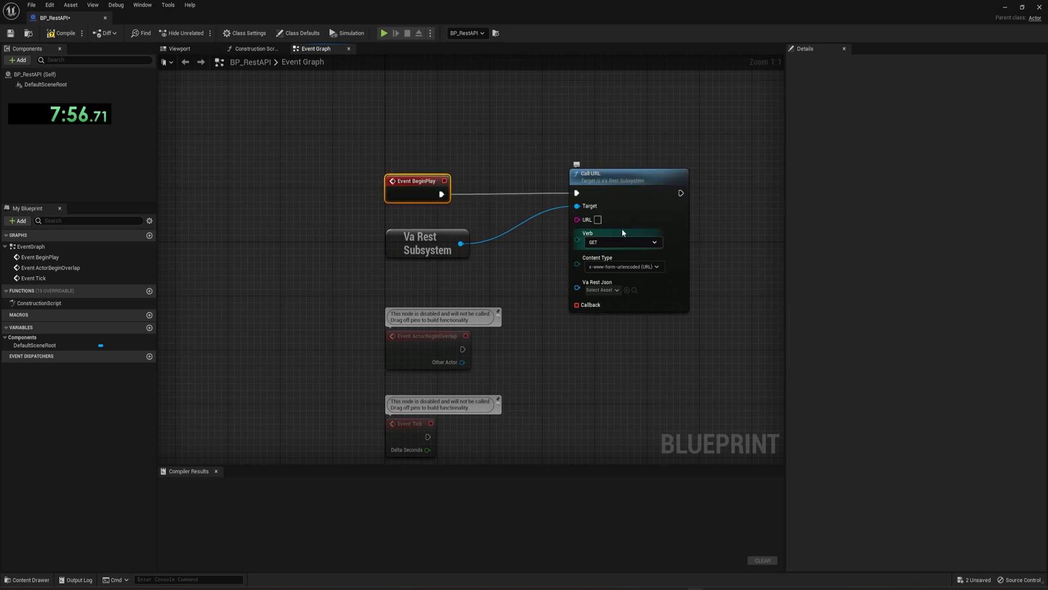
Step: Feed a URL variable into Call URL's URL pin and restore the blueprint window over the level
drag(577, 220, 527, 268)
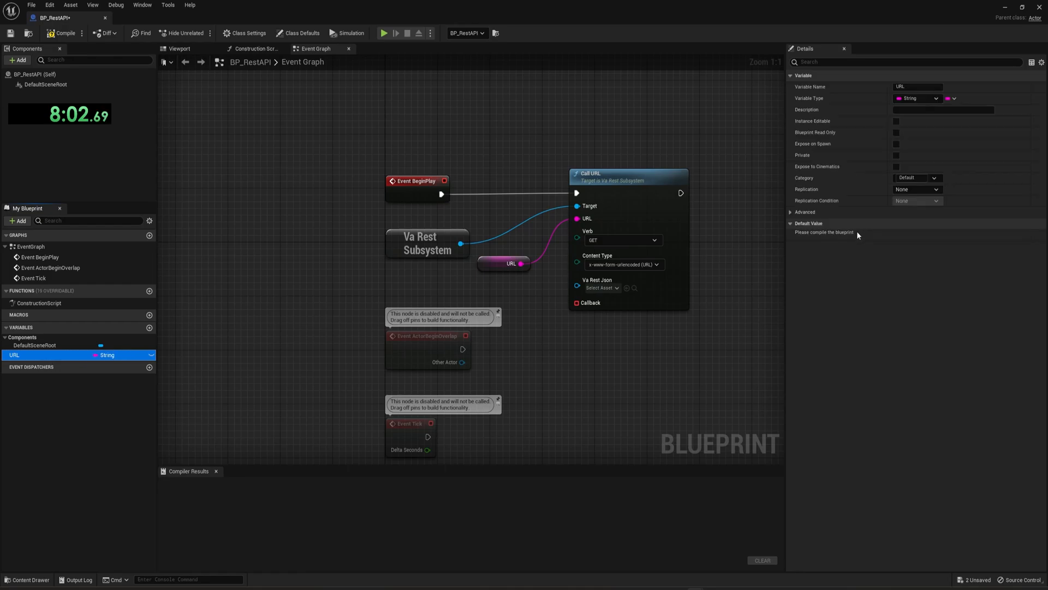
mouse_move(517, 255)
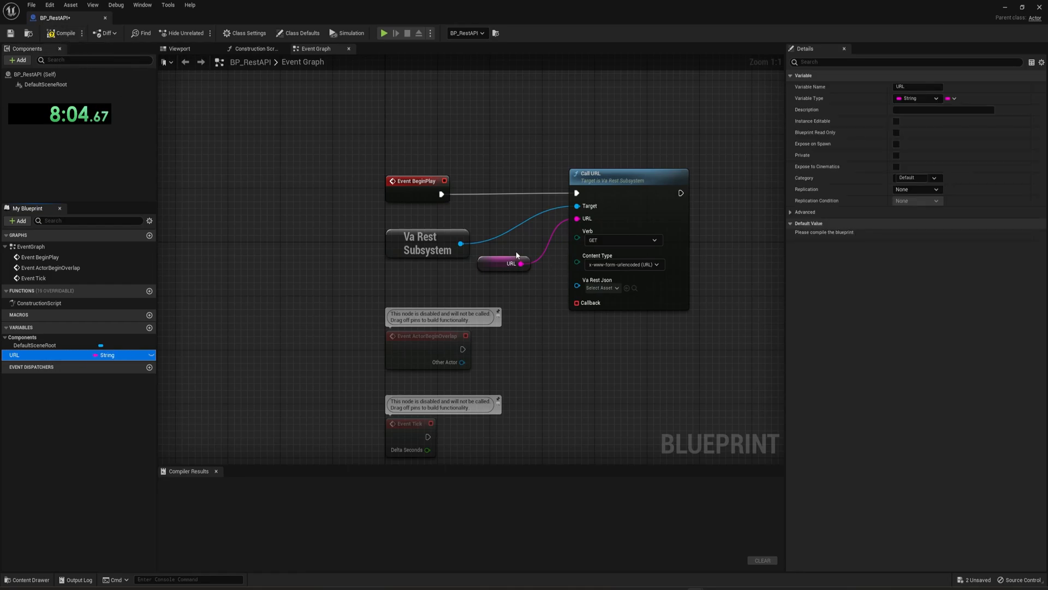
click(503, 264)
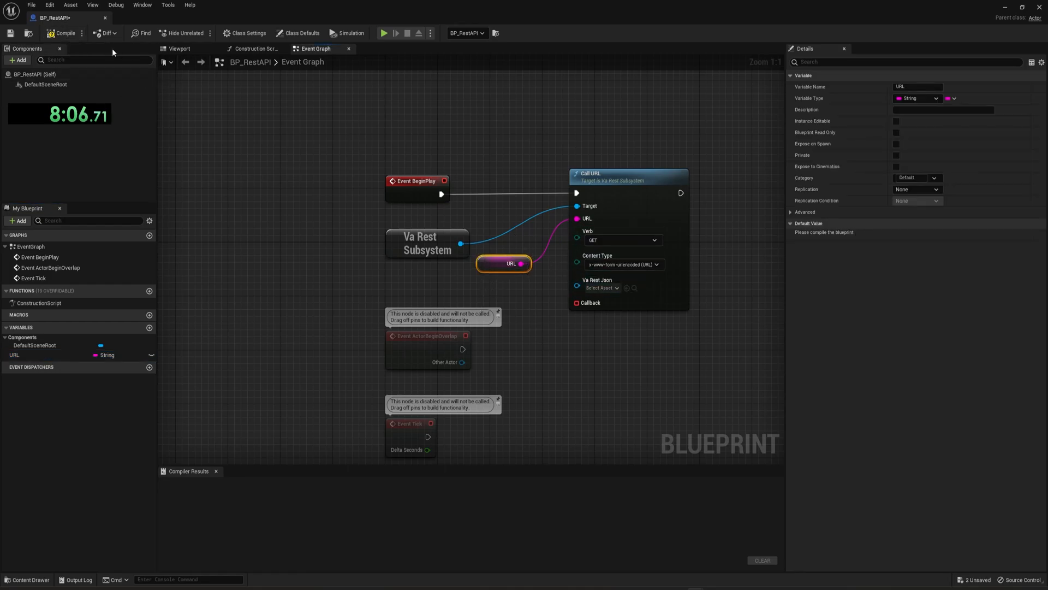
click(61, 33)
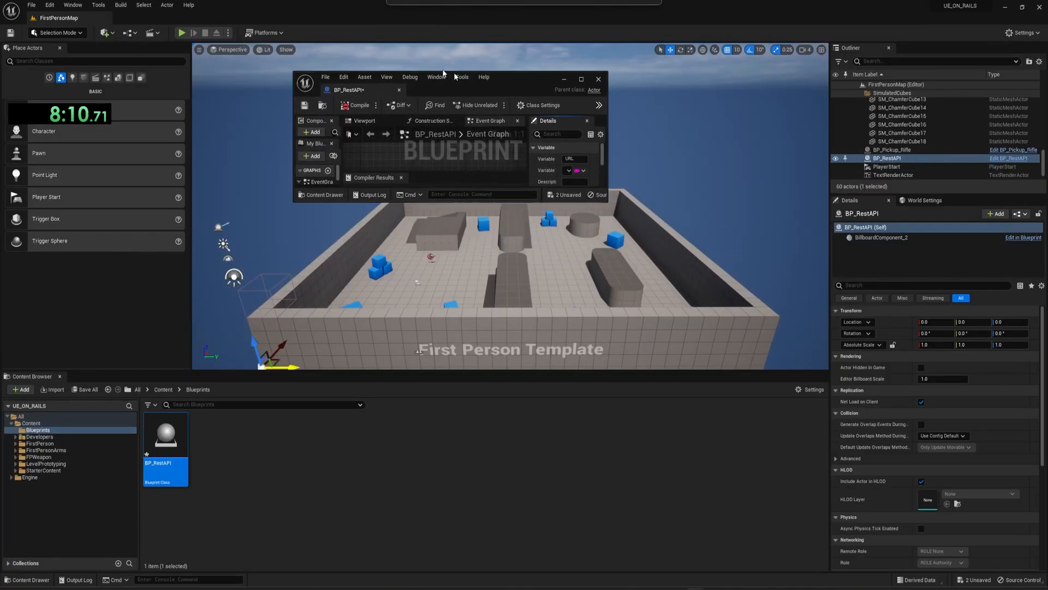
Step: Bring up VS Code to read the droplet IP 46.101.101.62 beside the terminal
click(580, 78)
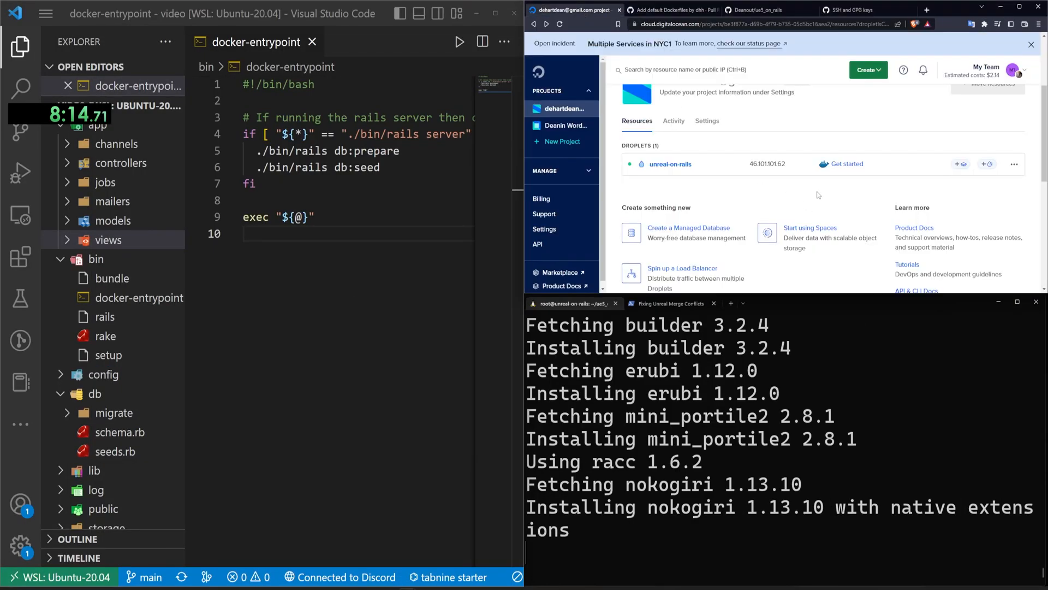
mouse_move(807, 454)
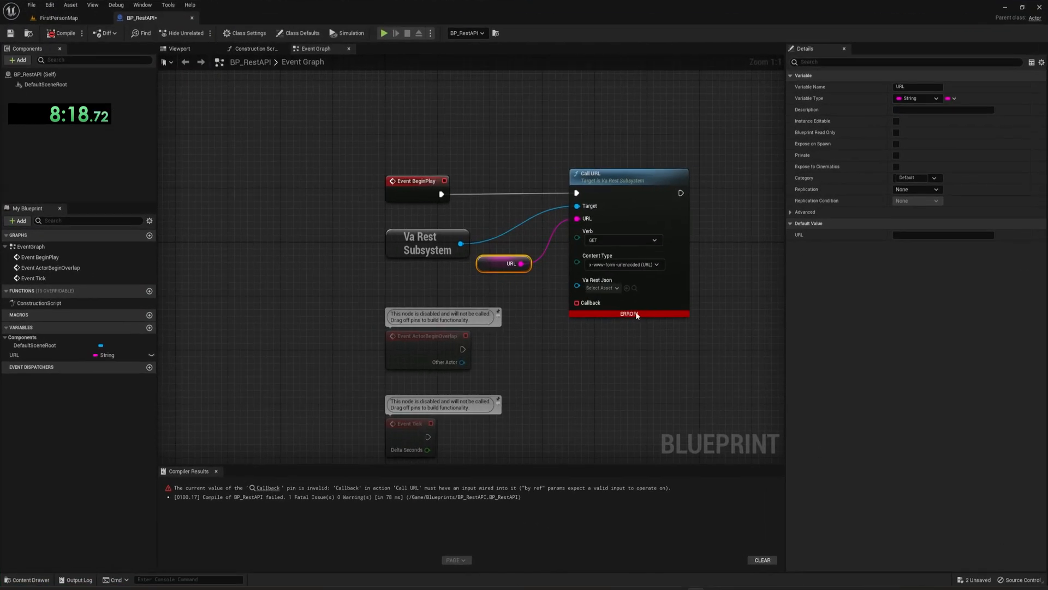
Step: Set the URL default value to 46.101.101.62/posts/
text(46.101.101.62)
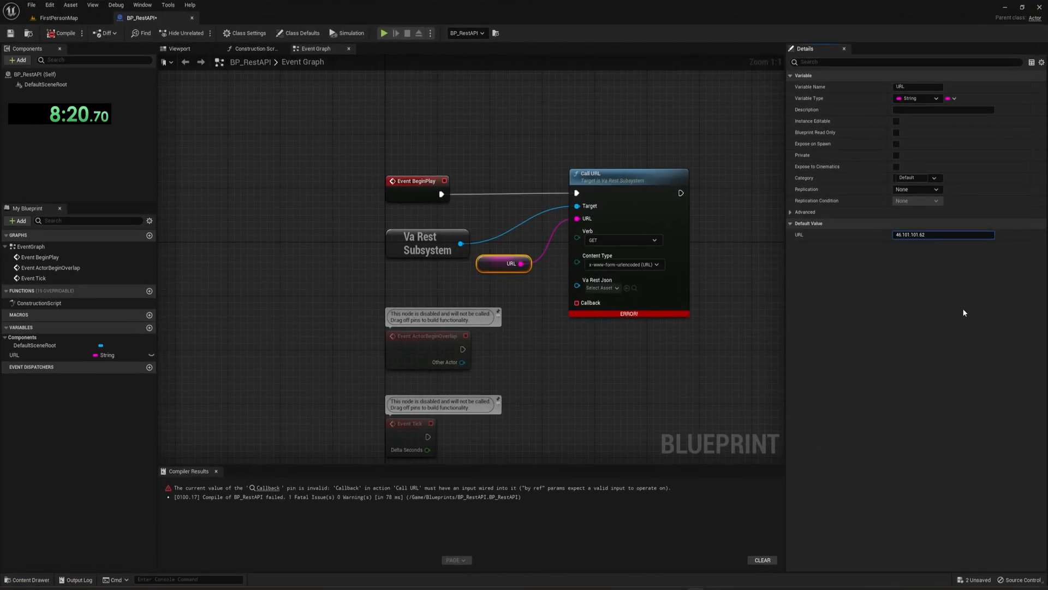
text(/posts/)
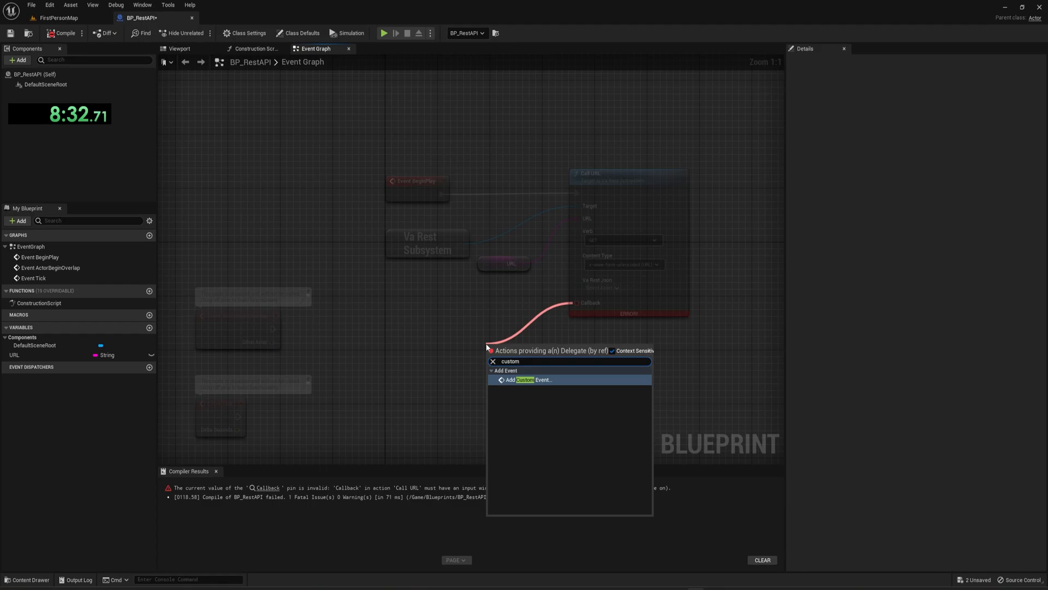
Step: Wire a GetPosts custom event to the Call URL callback and compile the blueprint
click(527, 380)
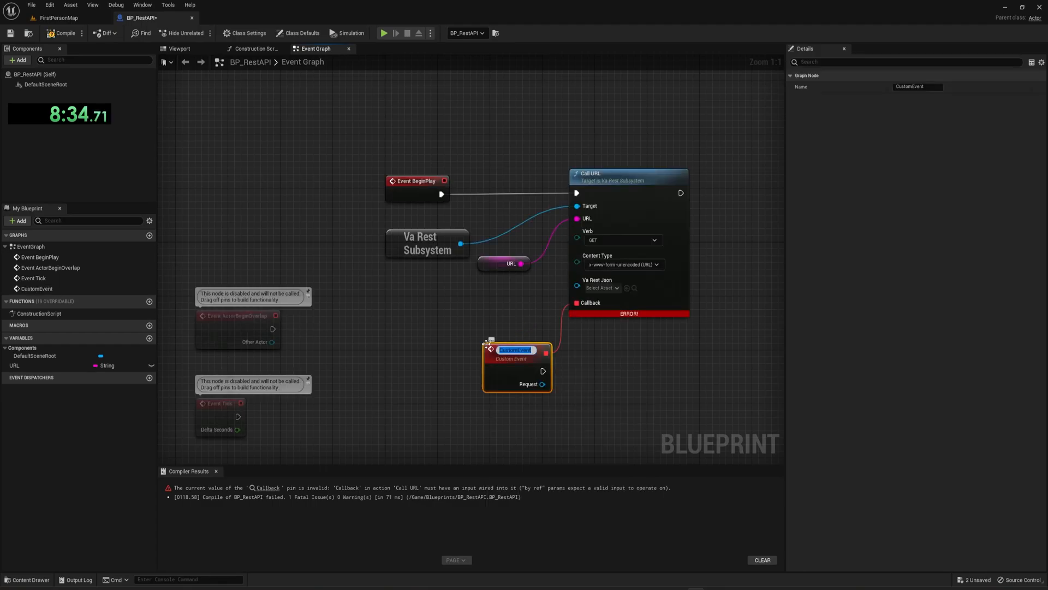
text(GetPosts)
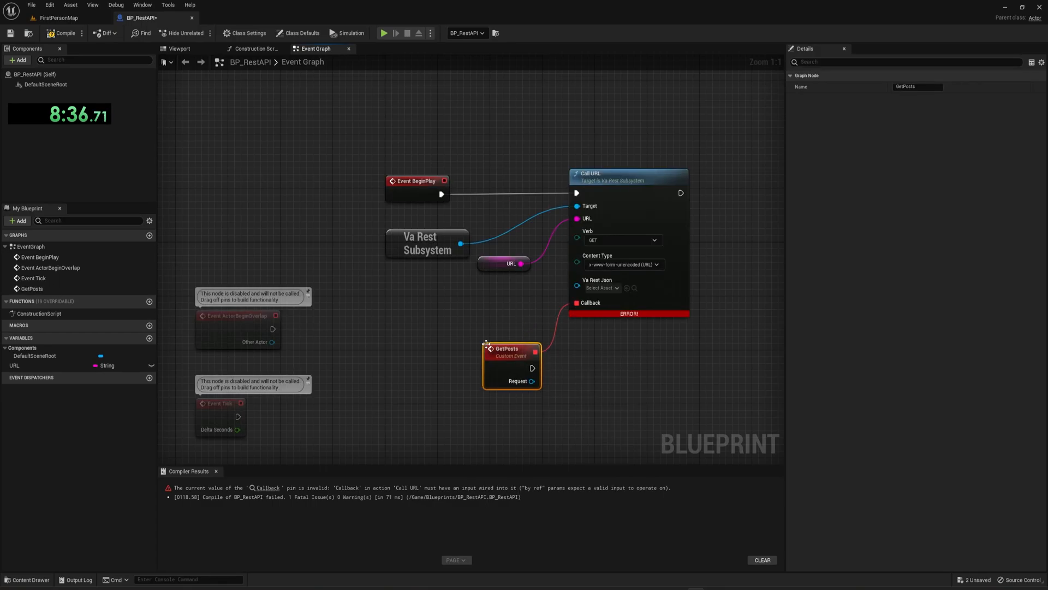
drag(511, 349, 473, 334)
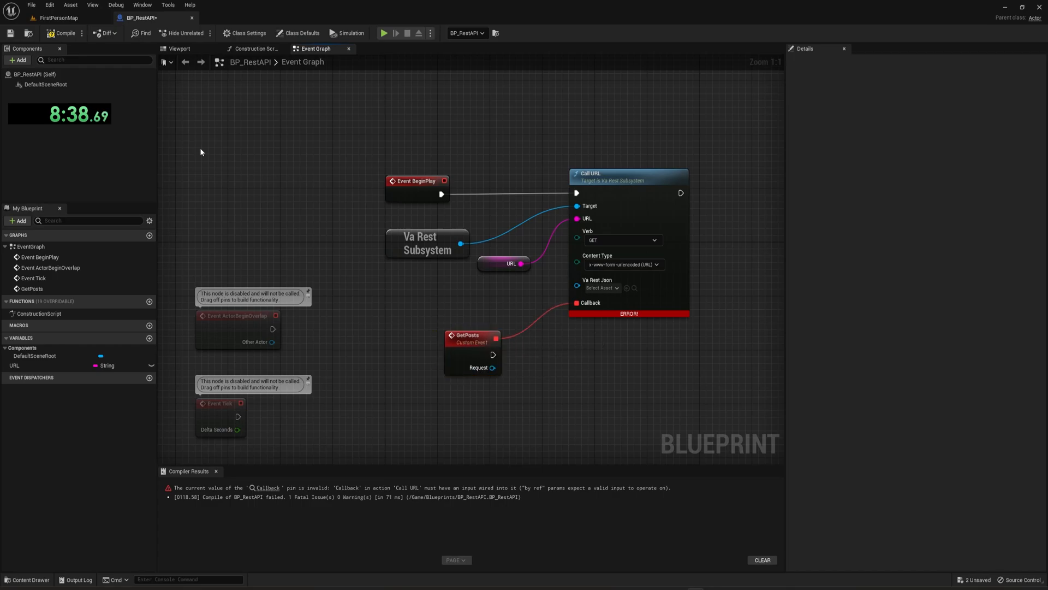
click(63, 33)
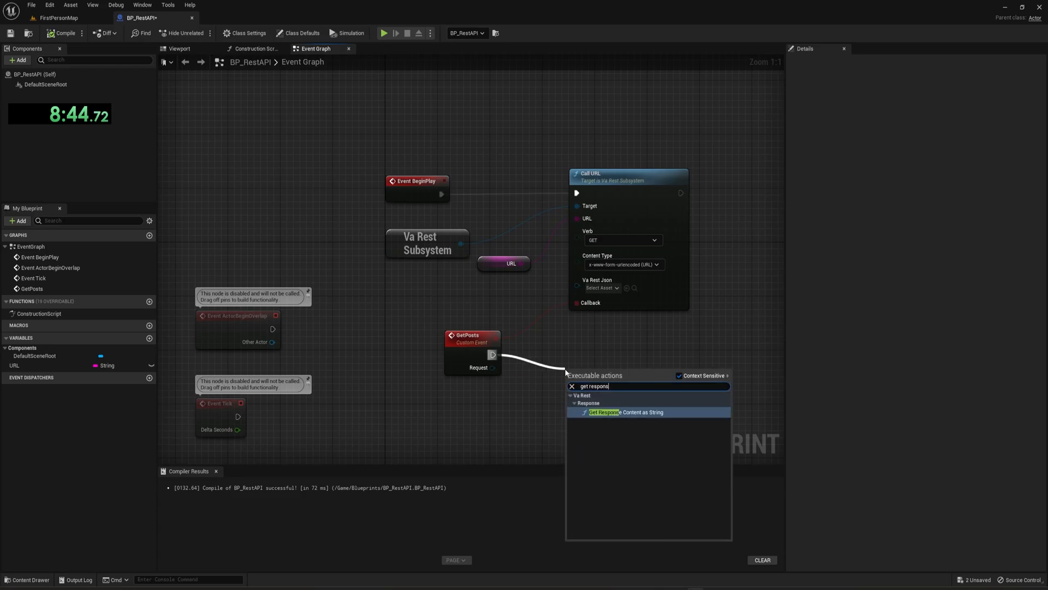
Step: Have GetPosts read the response content as a string and print it, then return to the level
click(624, 412)
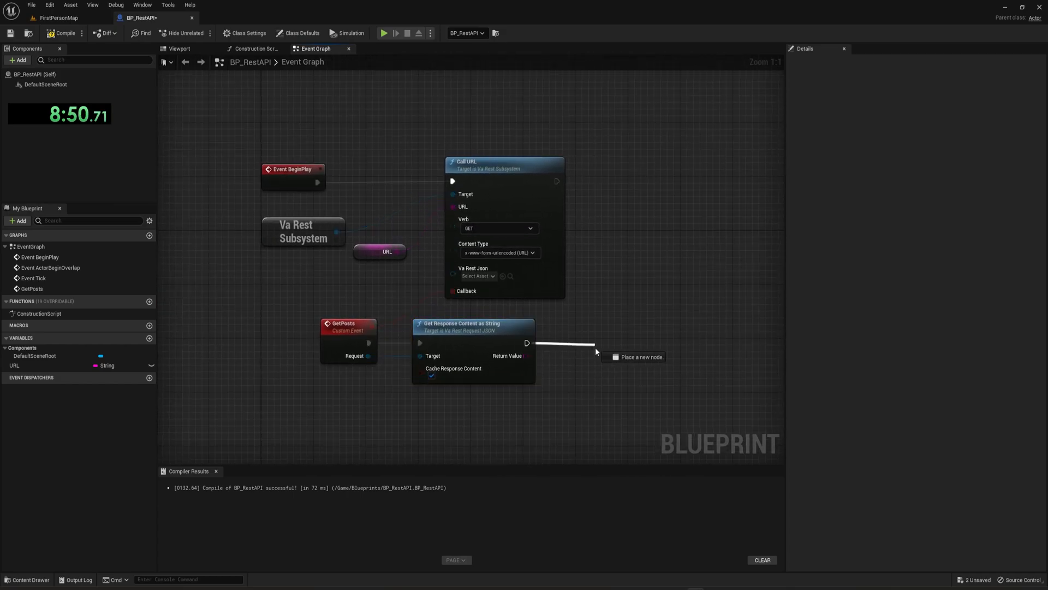
text(print)
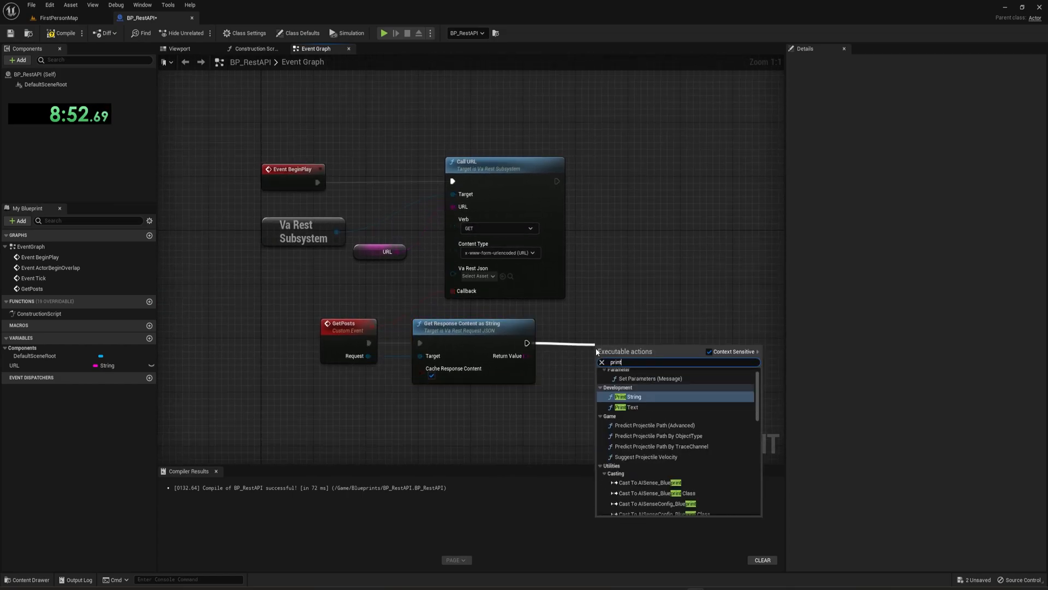
click(629, 395)
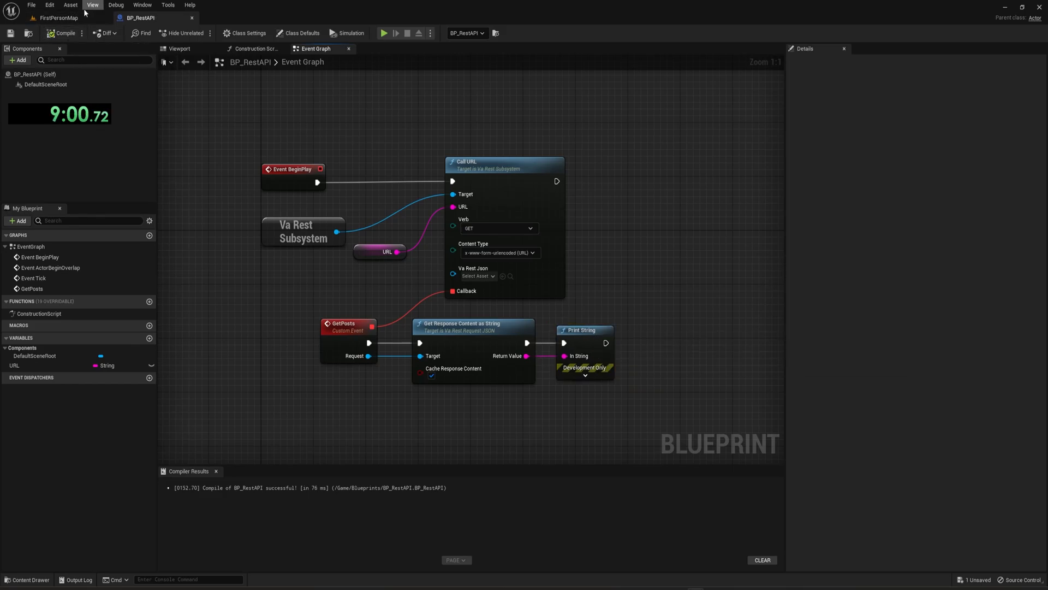
click(59, 18)
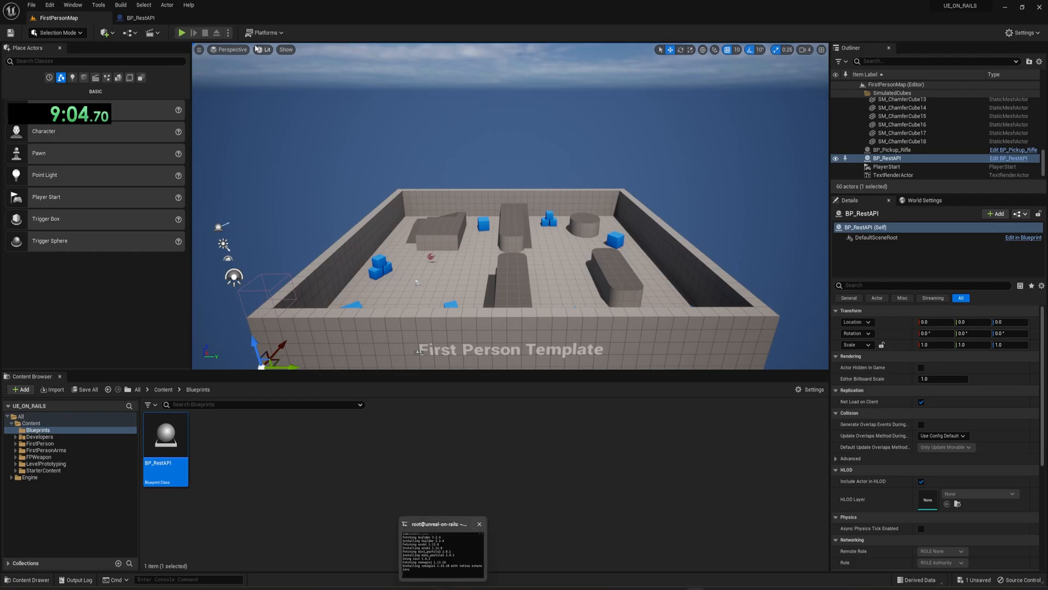
Step: Bring the server terminal forward while the Docker image app:latest finishes building
click(182, 33)
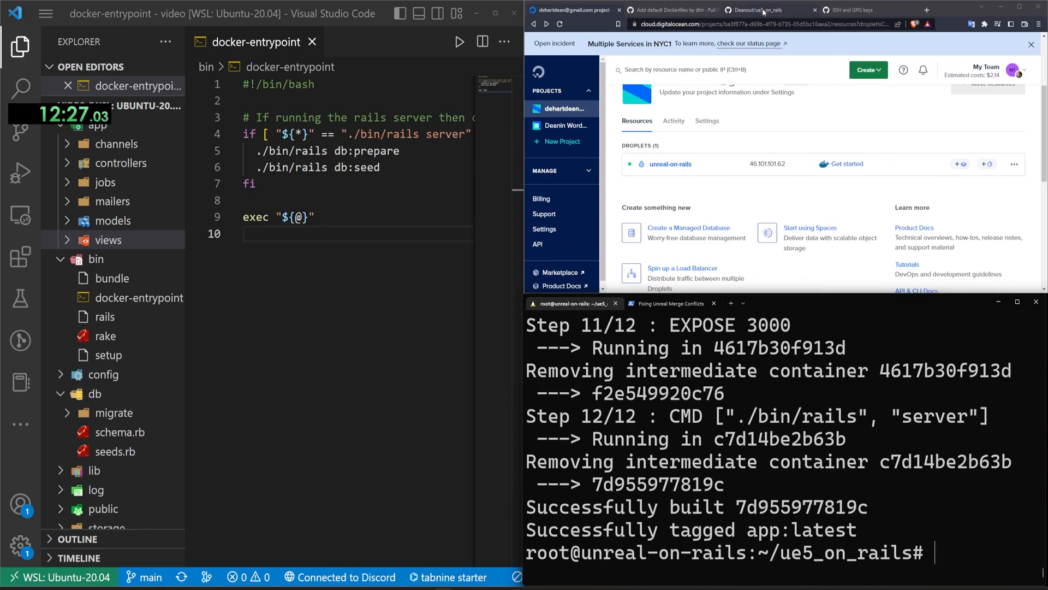
Step: Bring up the Rails 'Add default Dockerfiles' PR for the docker volume and run commands
click(675, 10)
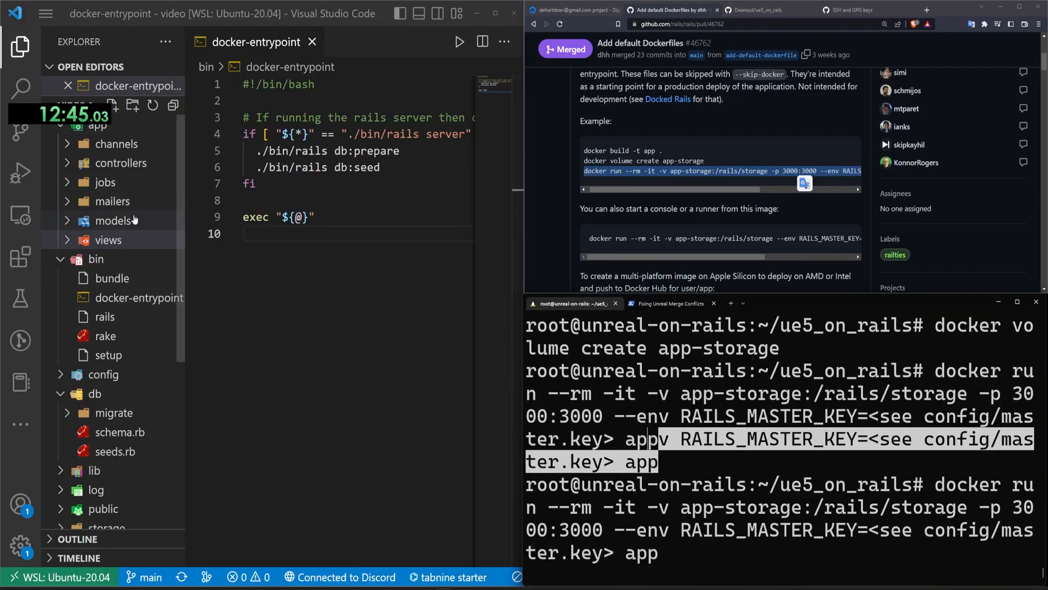
Step: Scroll the terminal as the Rails container starts serving on port 3000
scroll(down, 3)
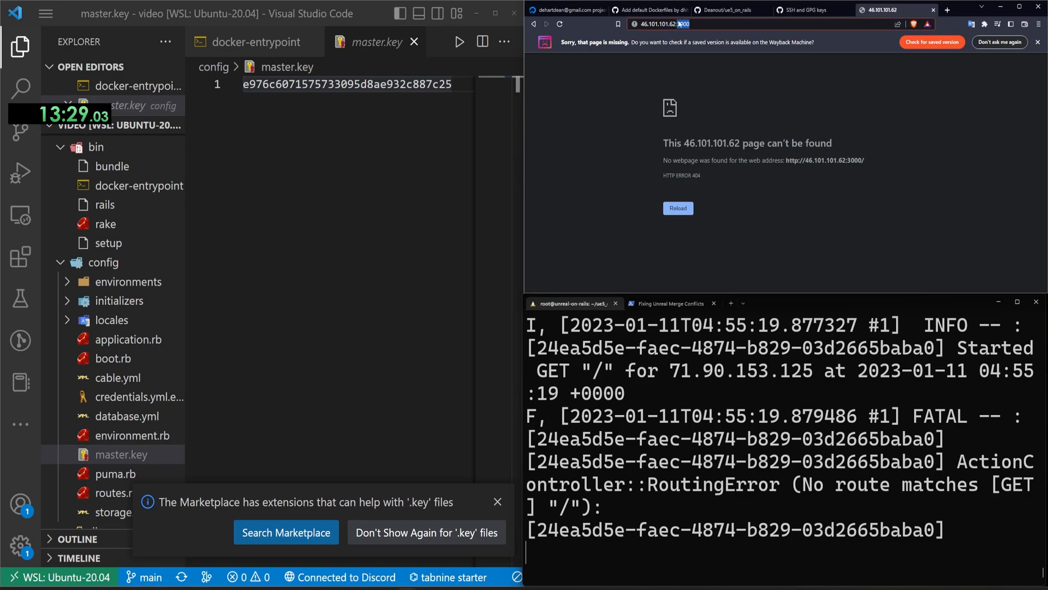
Step: Load 46.101.101.62:3000/posts, confirming JSON with two Hello/World posts
text(/posts)
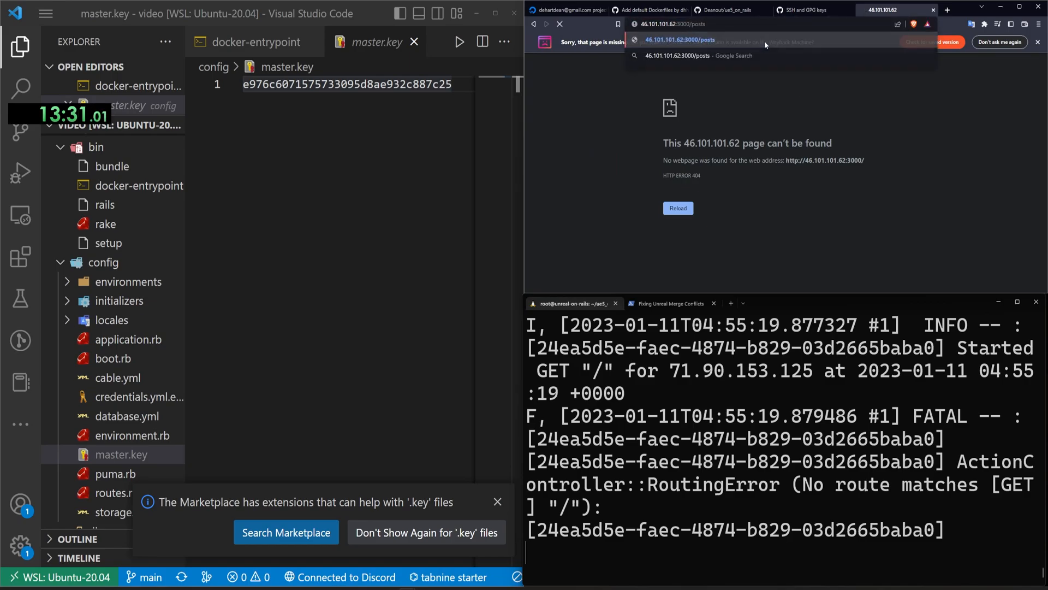
click(680, 40)
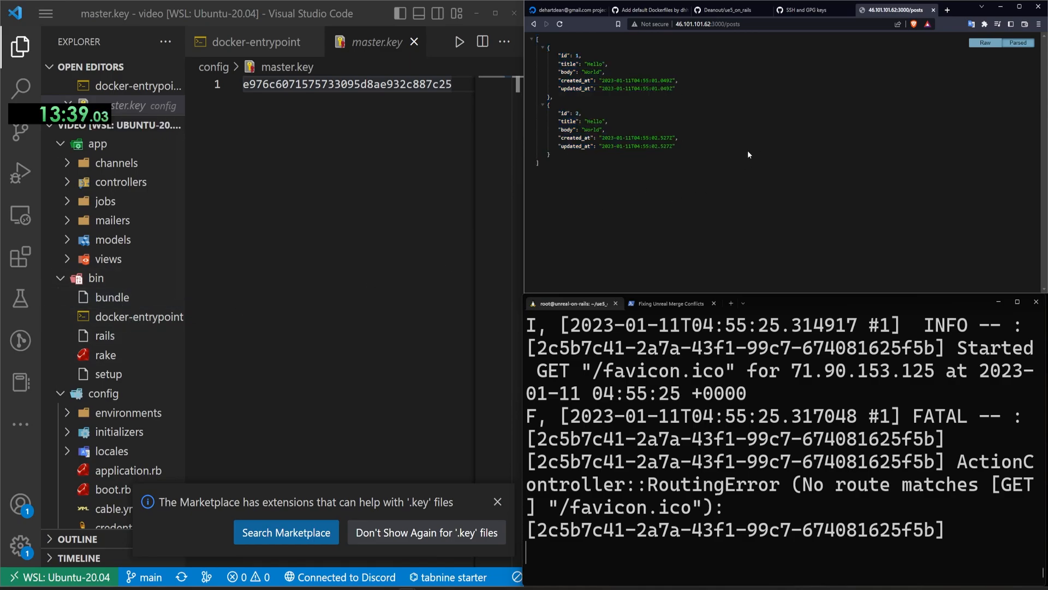
click(141, 317)
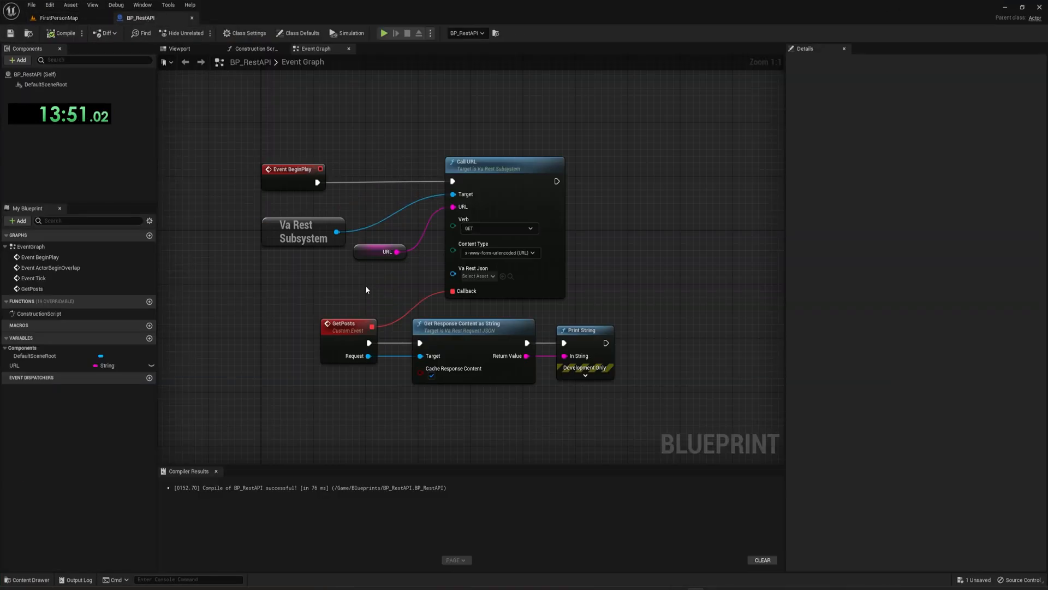
Step: Revise the URL variable's default address, compile, and simulate the level to run GetPosts
click(385, 252)
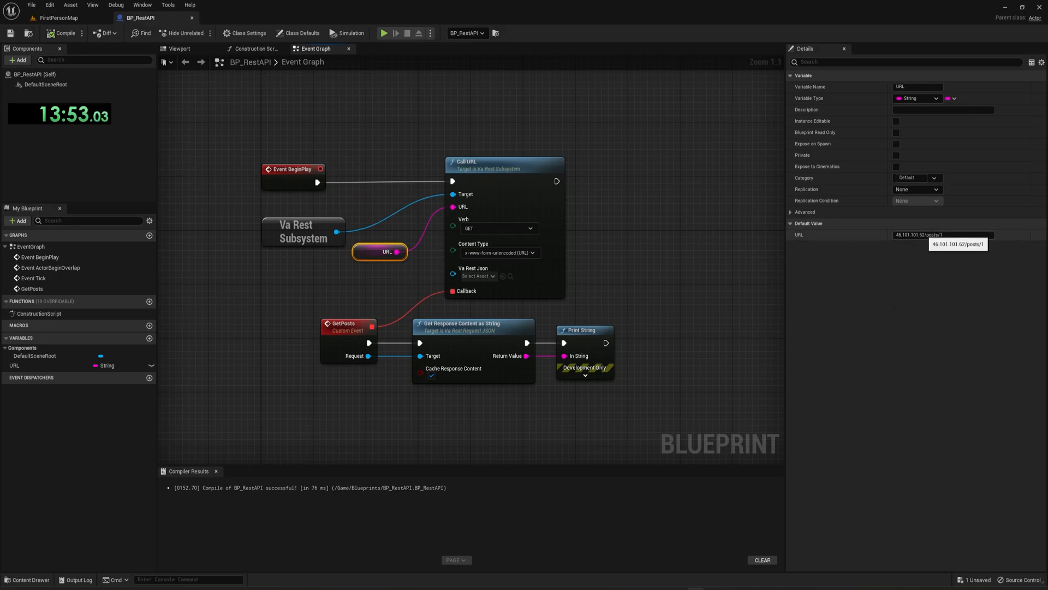
click(943, 235)
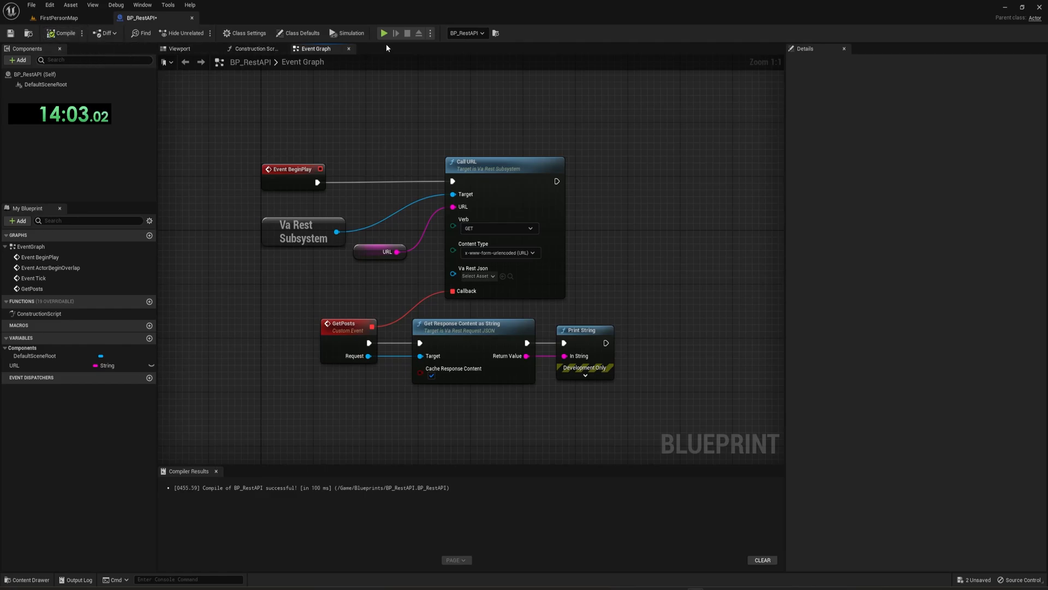
click(384, 33)
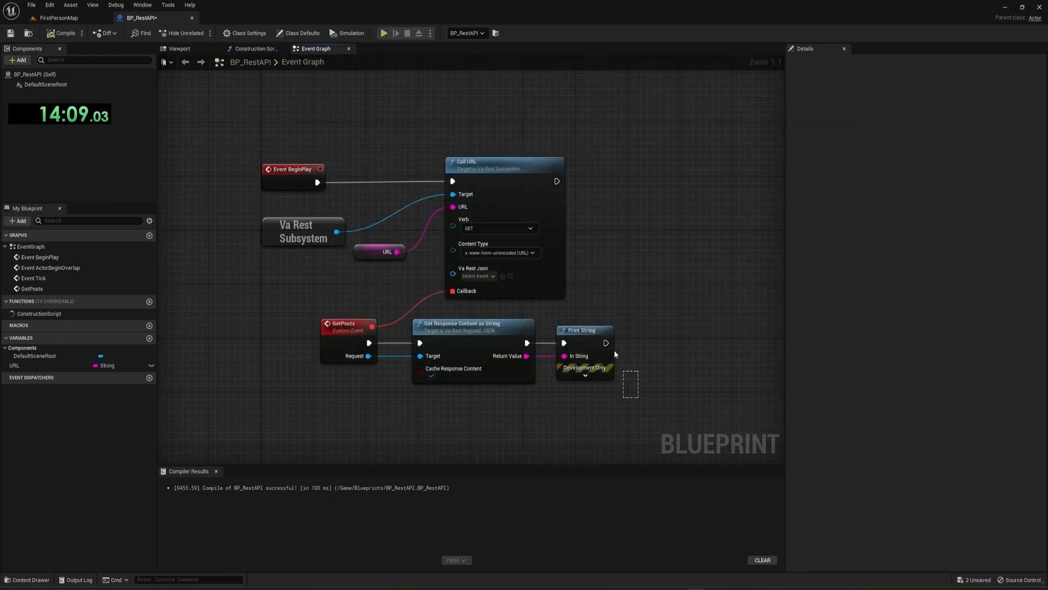
right_click(583, 329)
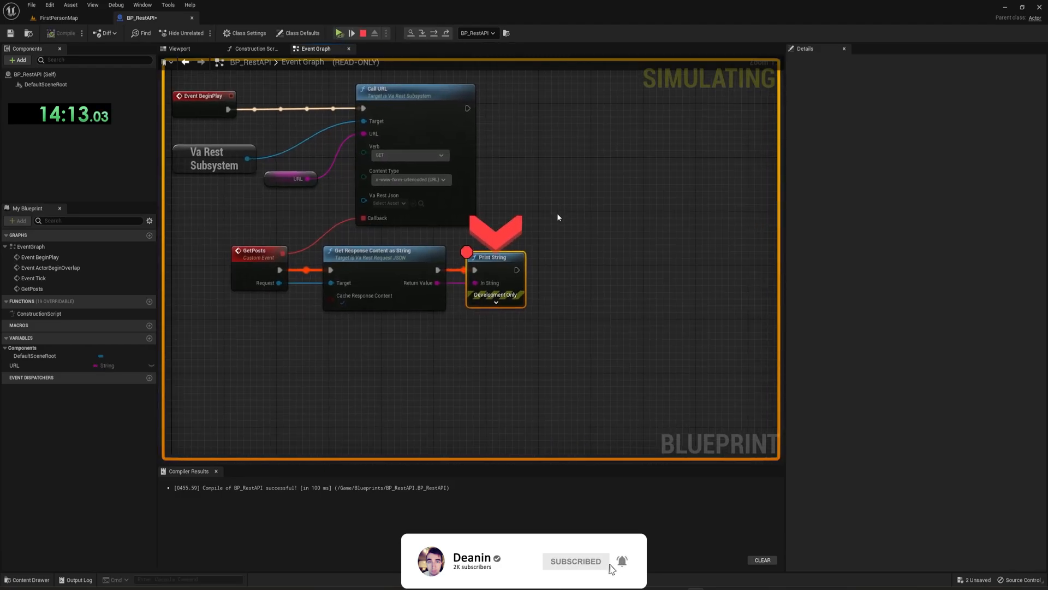
Step: Stop the simulation and return to the FirstPersonMap level editor
click(58, 19)
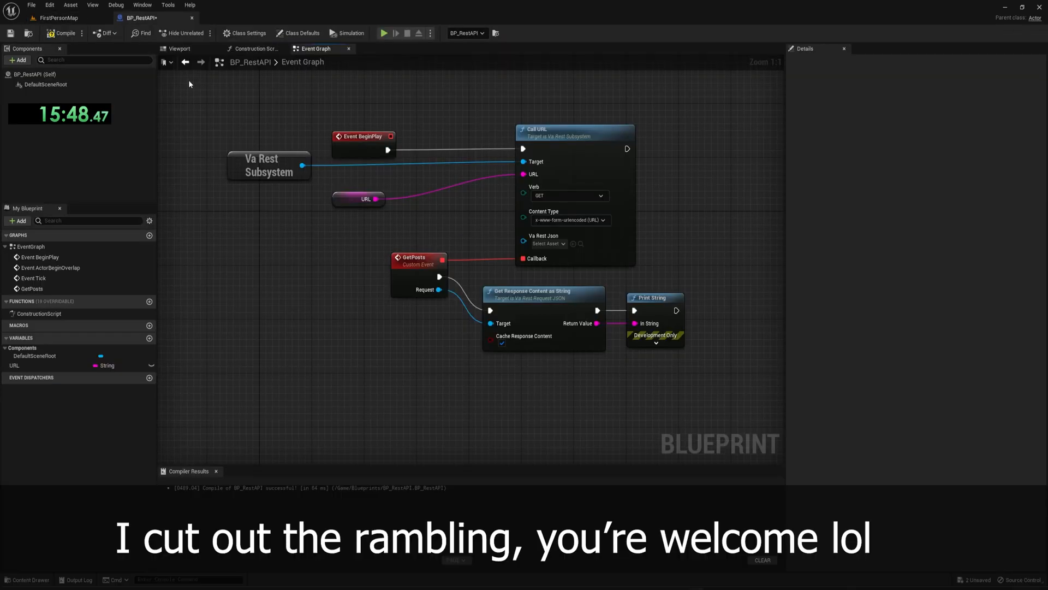
mouse_move(656, 155)
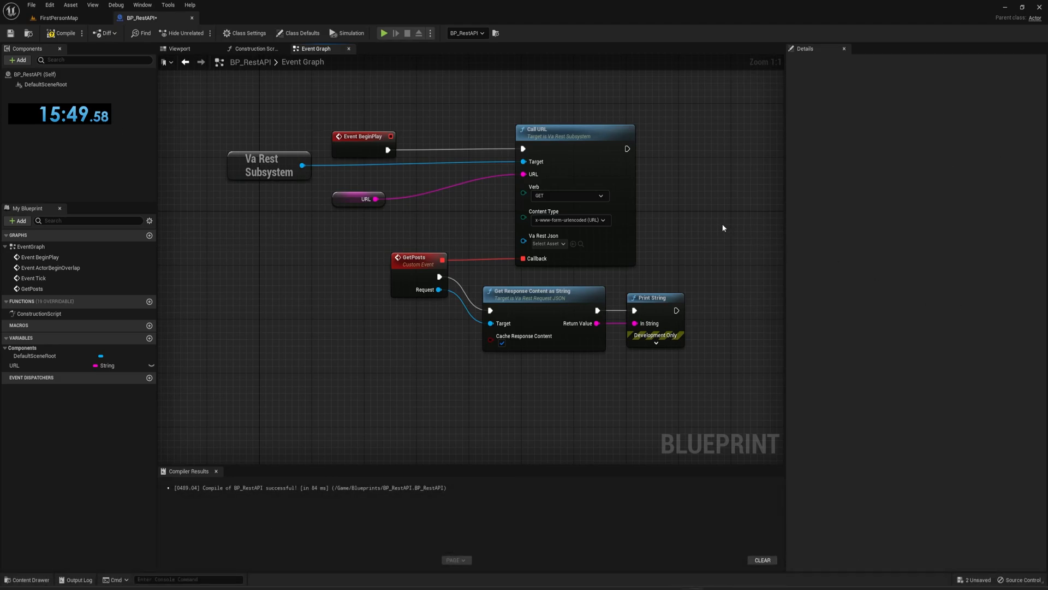
click(59, 18)
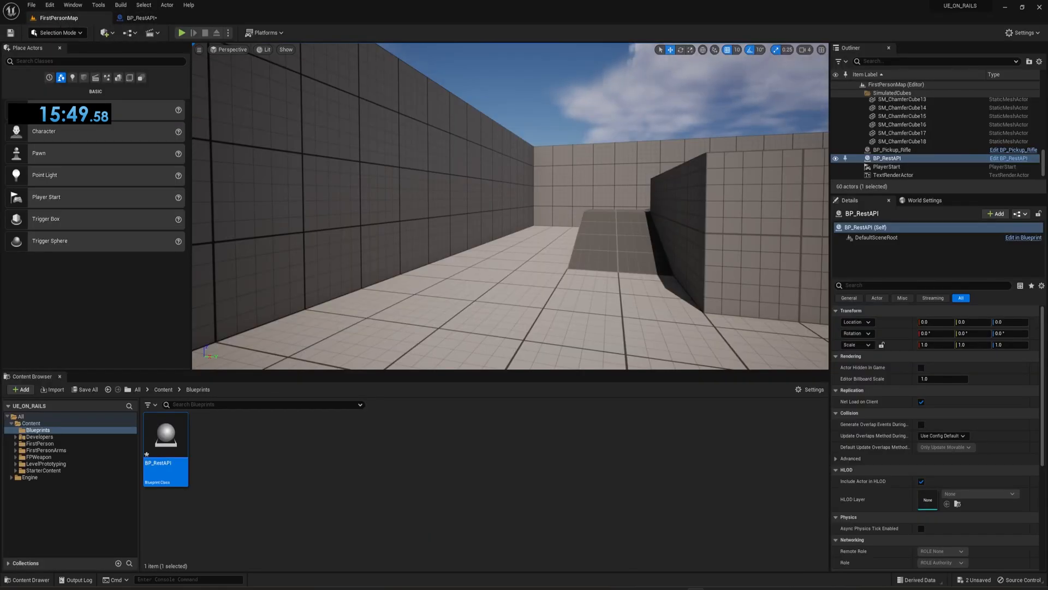